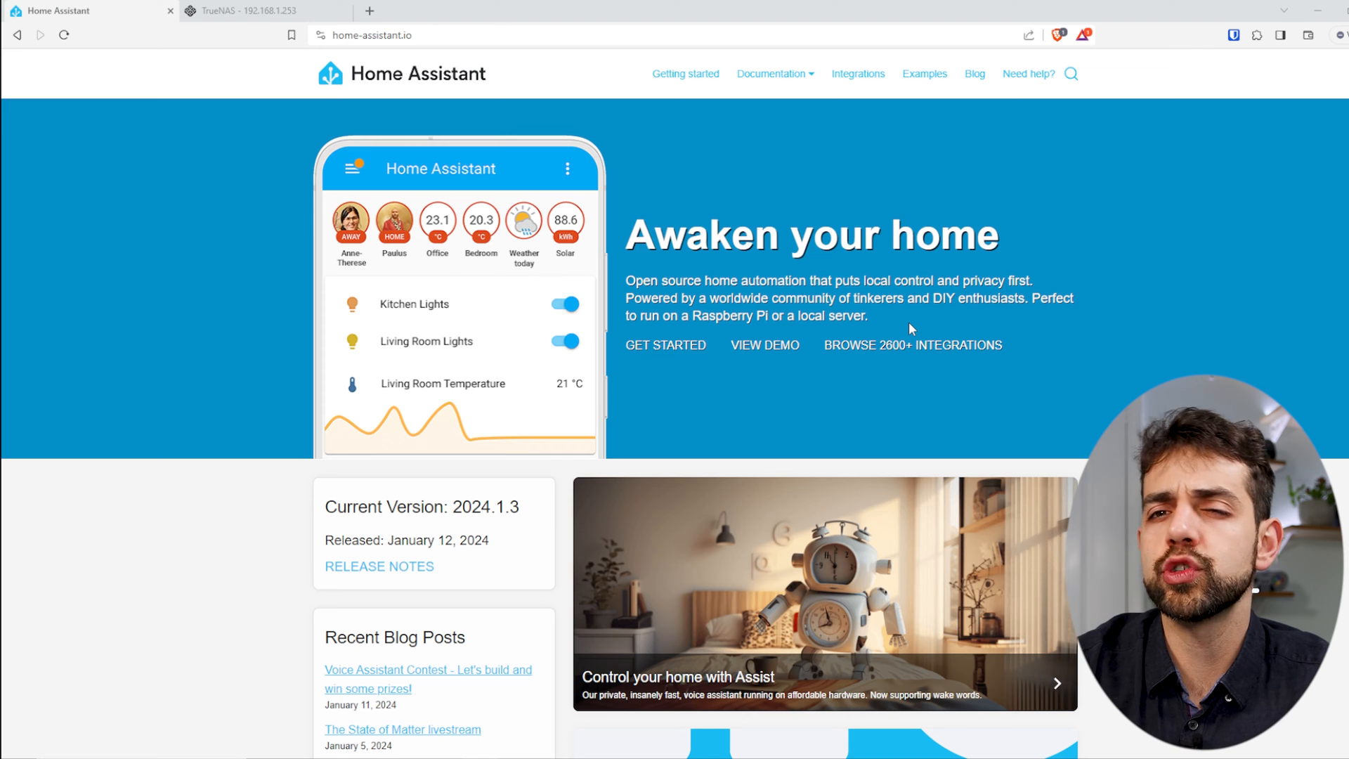
mouse_move(1097, 186)
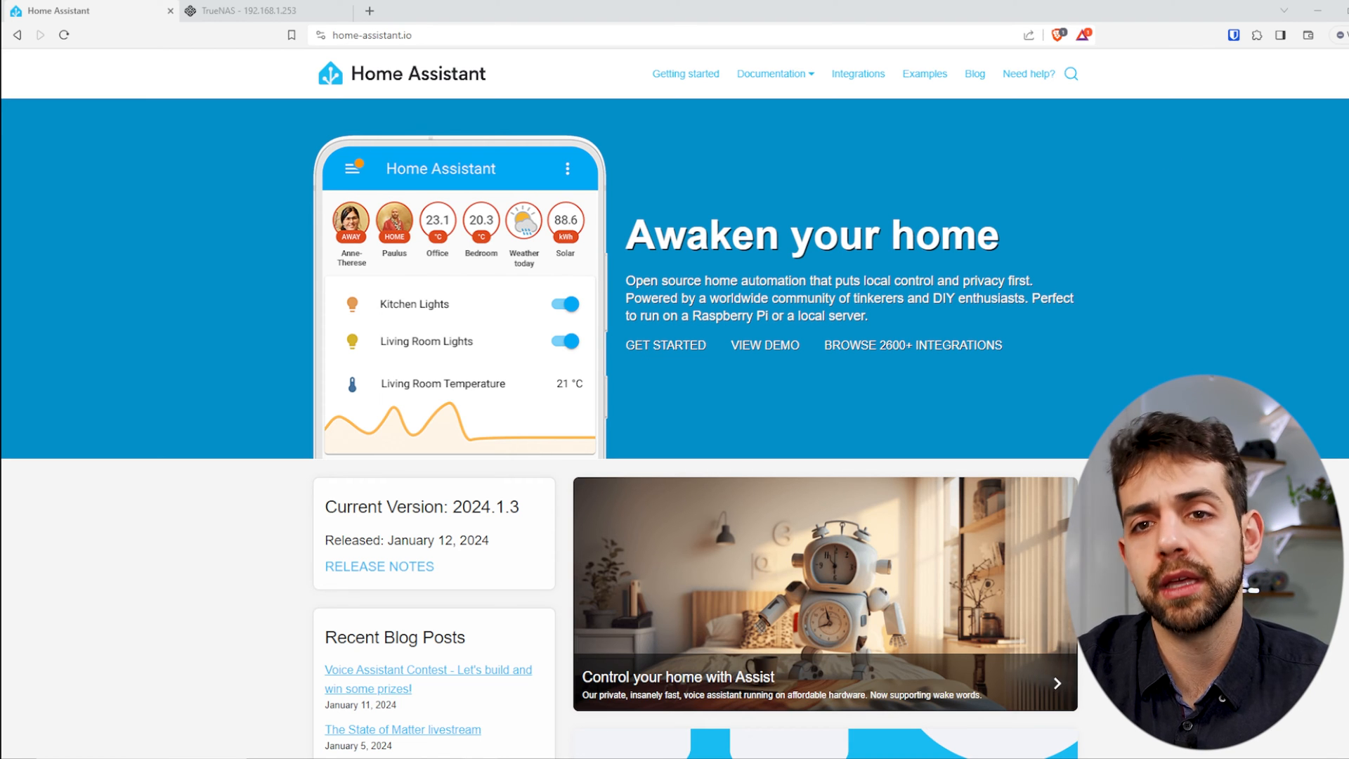
mouse_move(1089, 228)
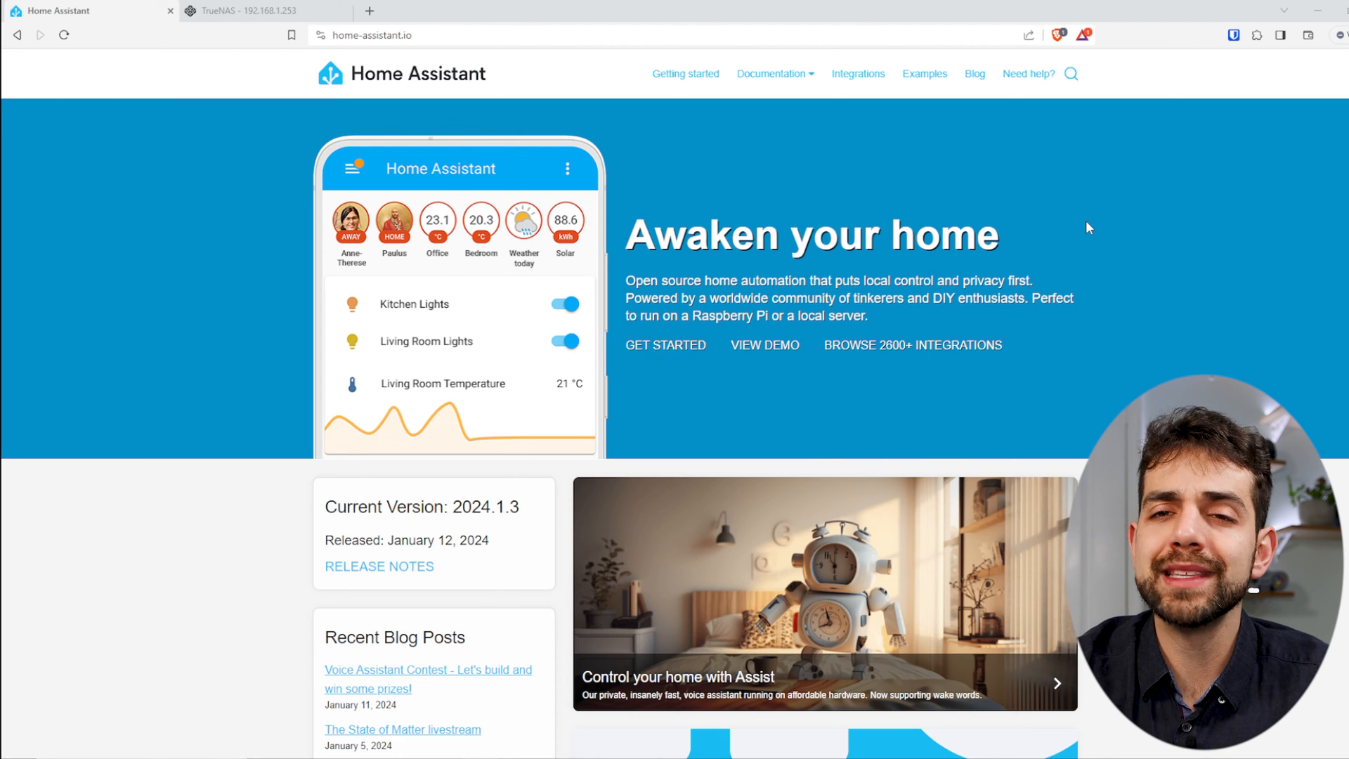
mouse_move(684, 74)
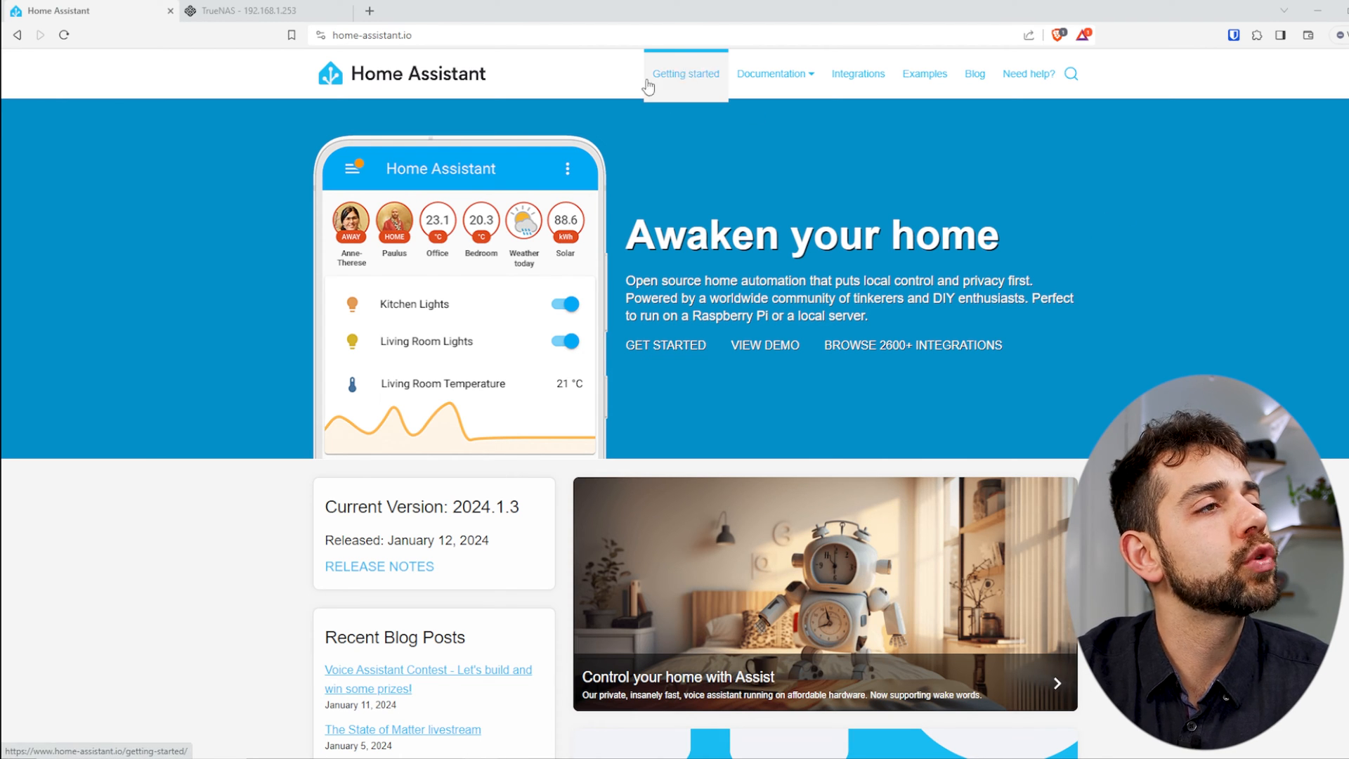
Browse the Installation page from Getting started down to the HA OS/Container/Core/Supervised comparison table
left_click(684, 73)
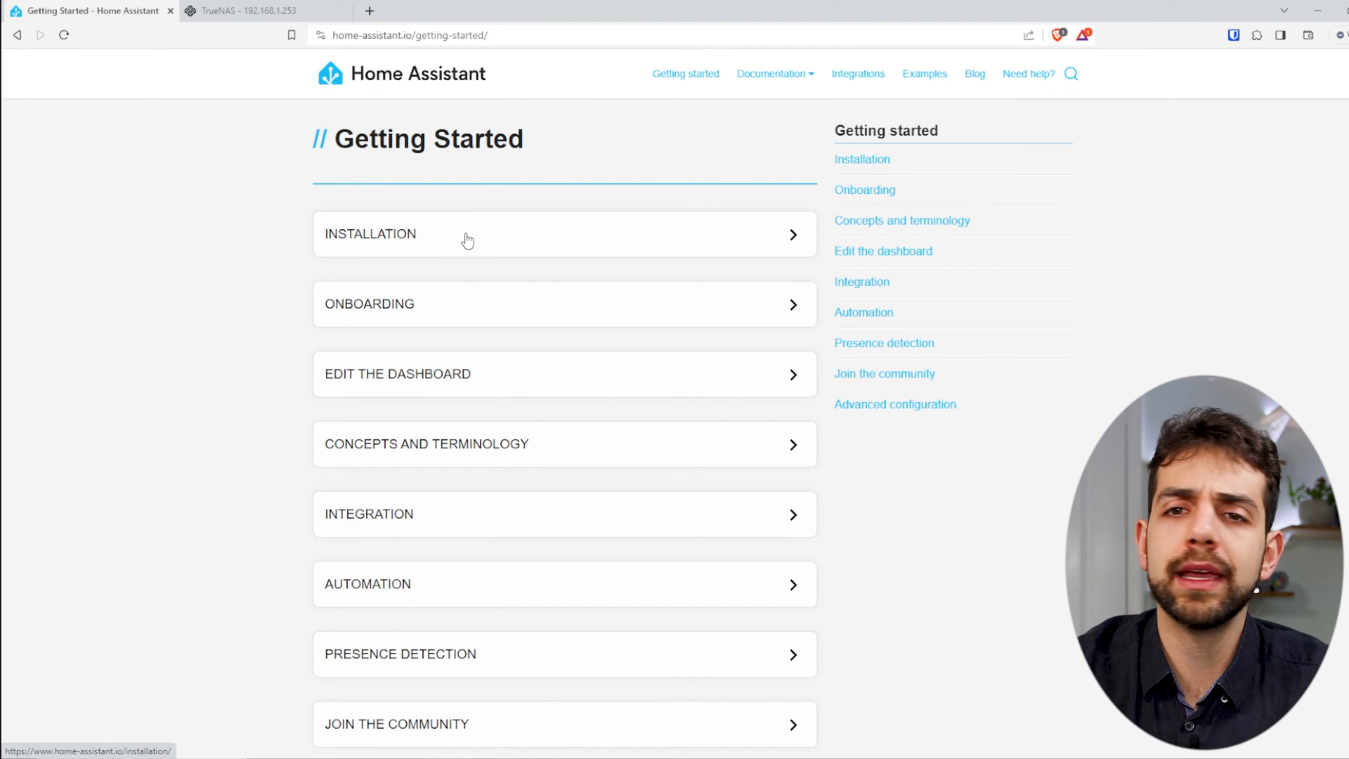
scroll("down", 3)
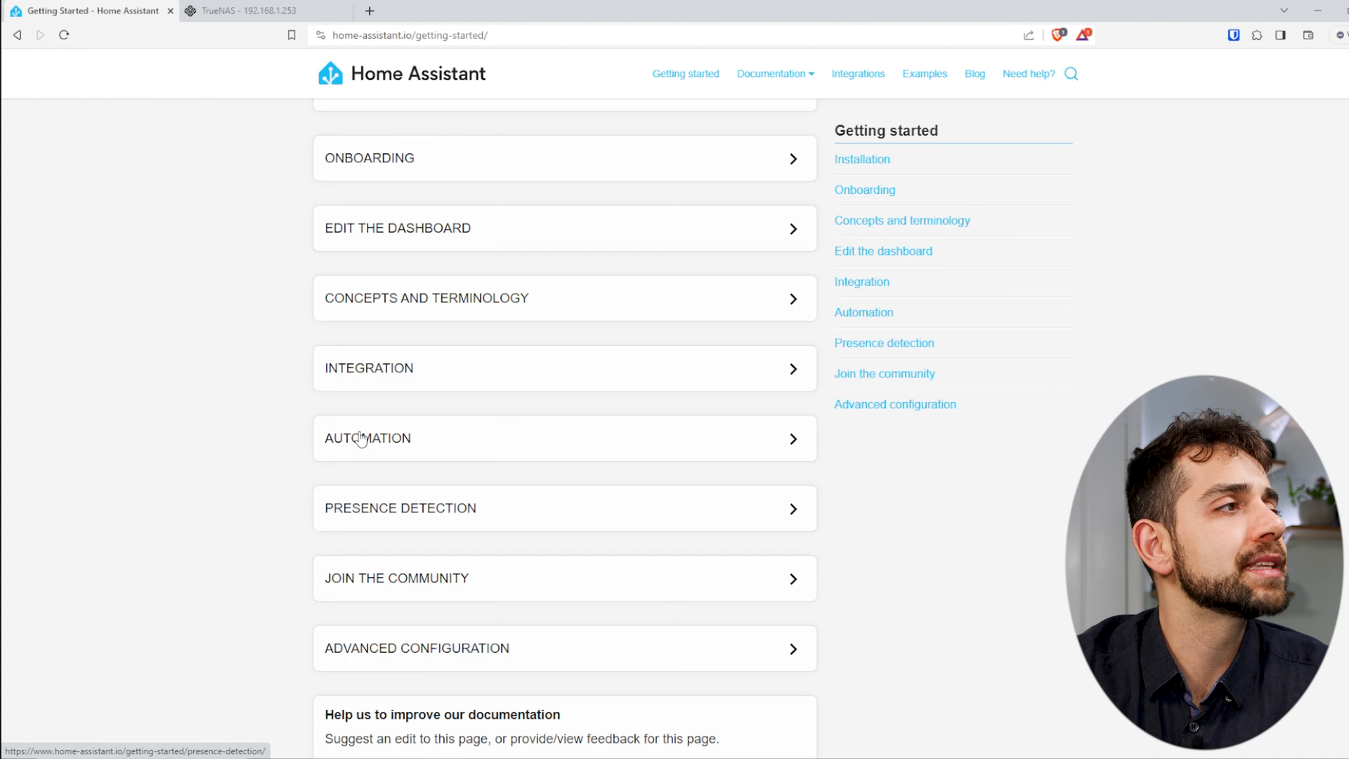
scroll("up", 3)
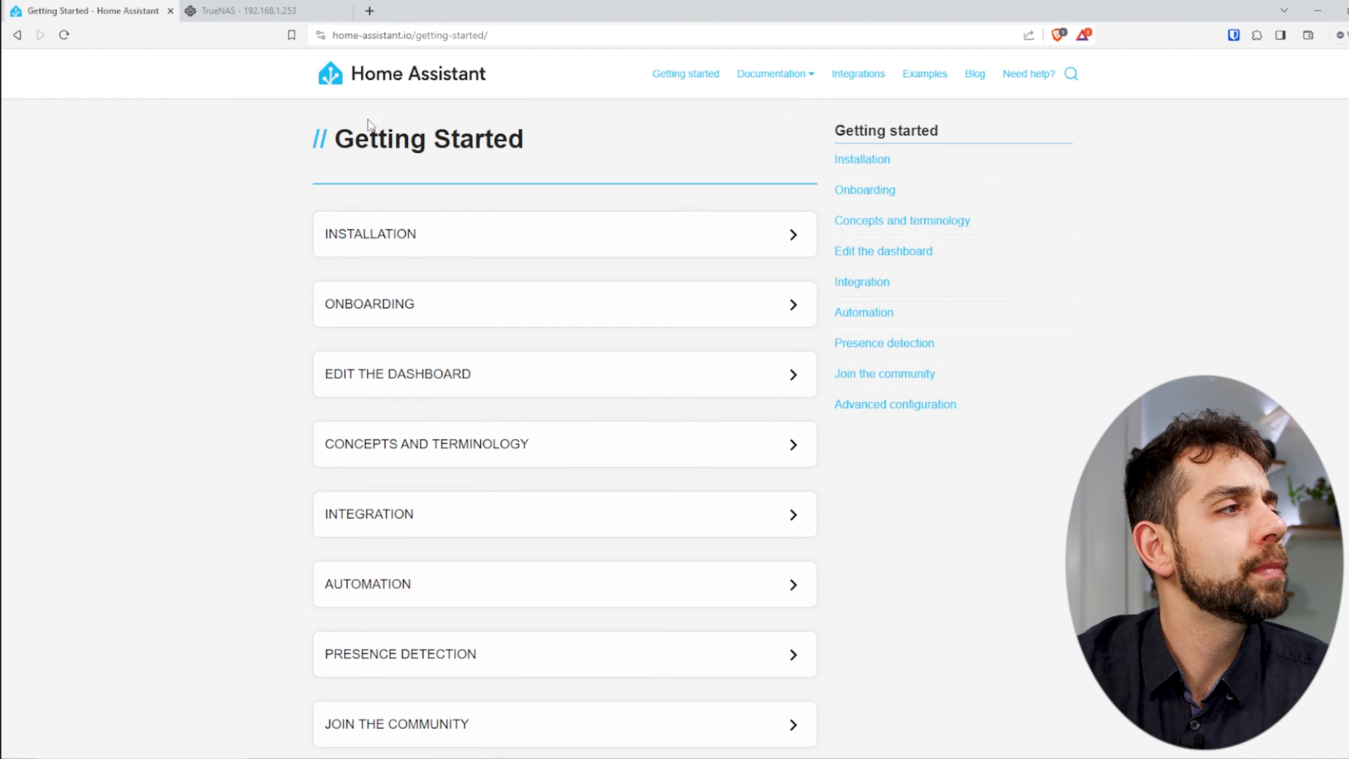
mouse_move(375, 226)
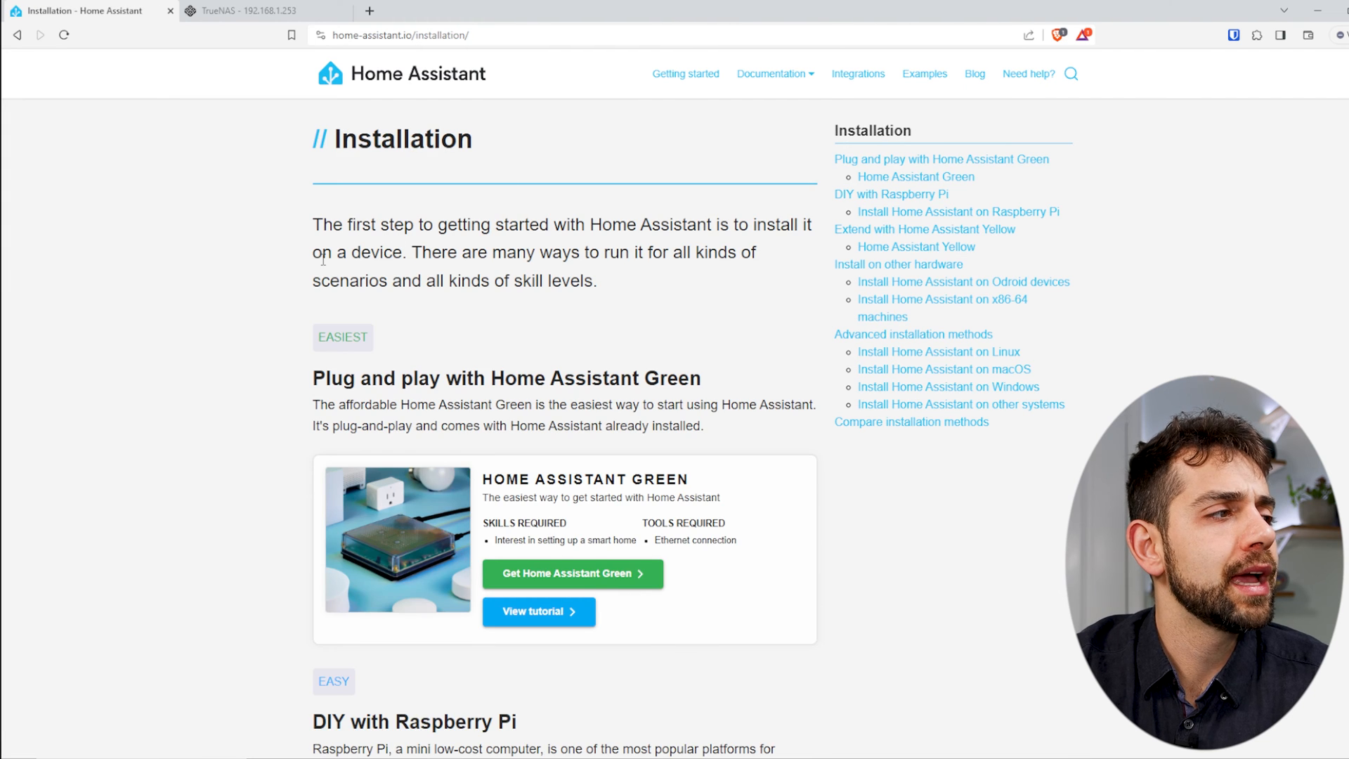
scroll("down", 3)
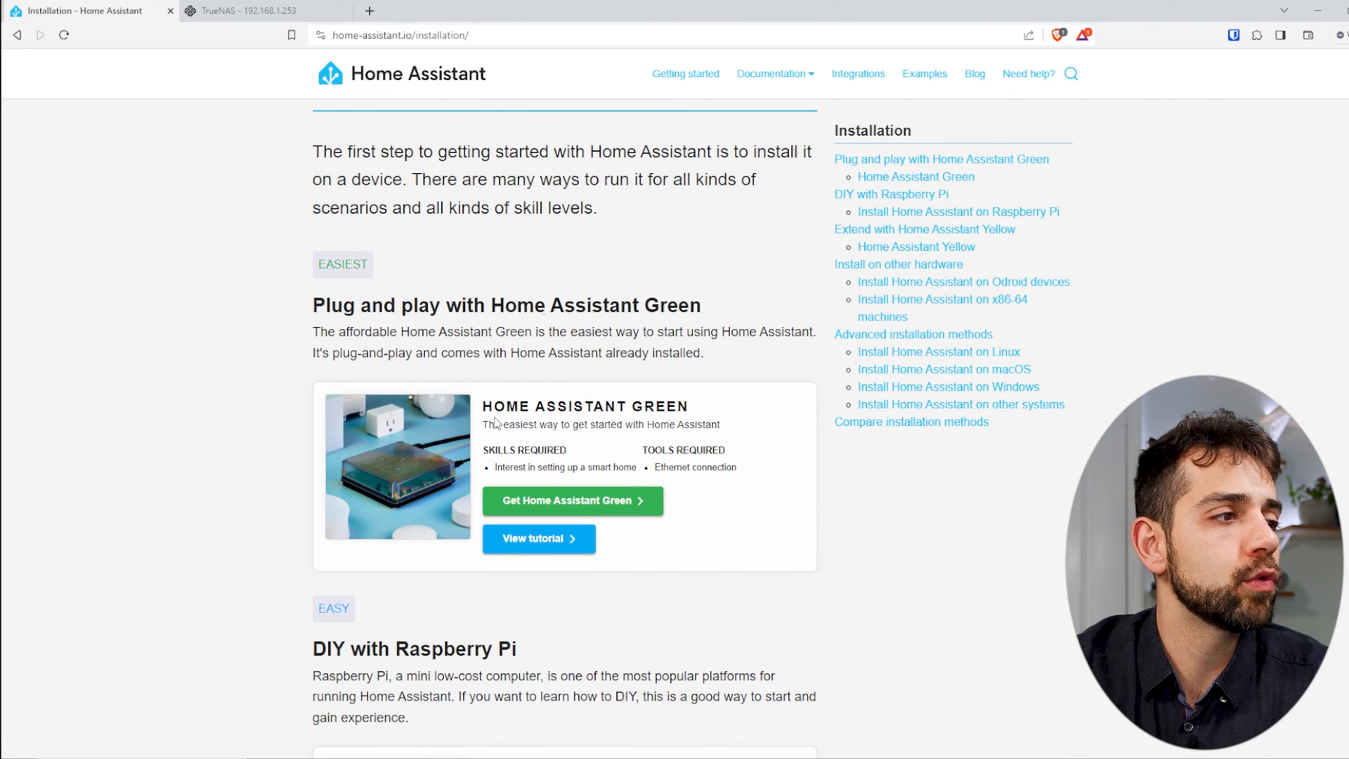
mouse_move(629, 385)
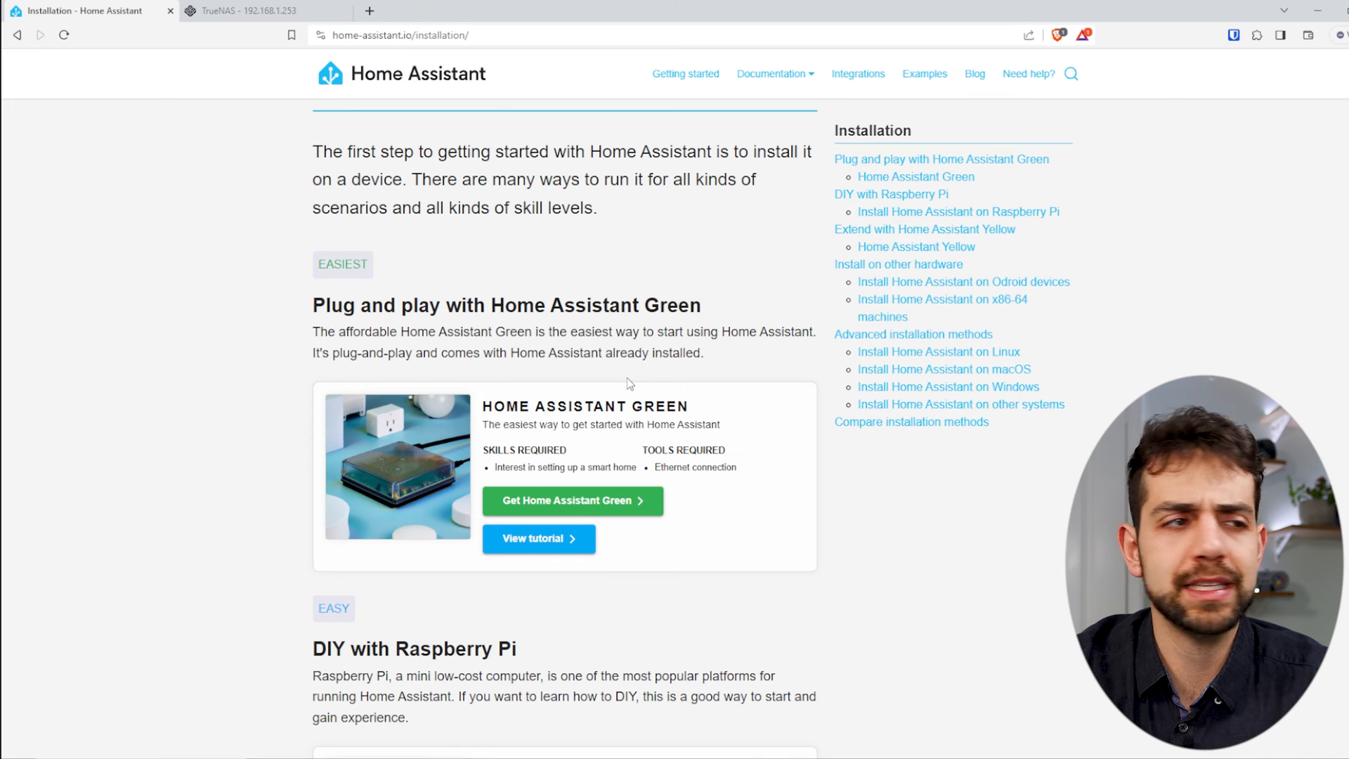
scroll("down", 3)
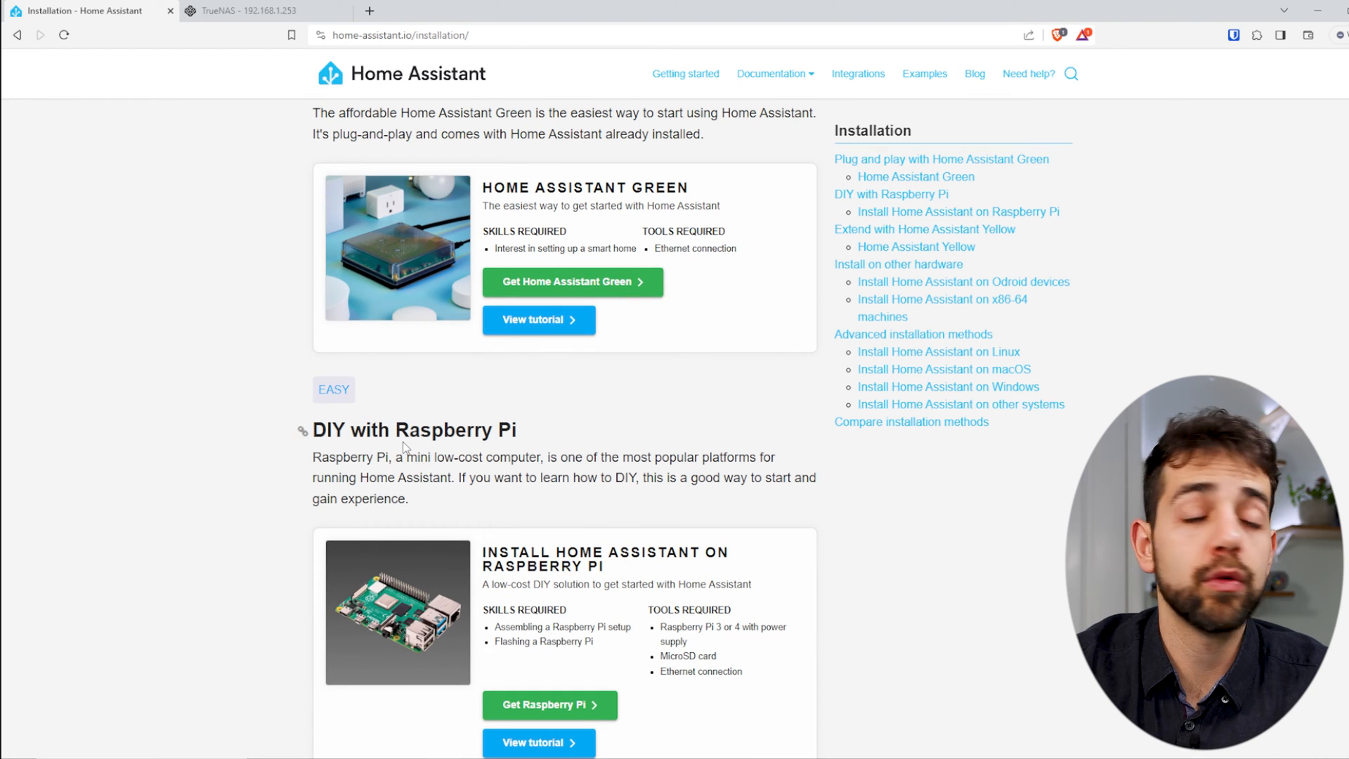
scroll("down", 3)
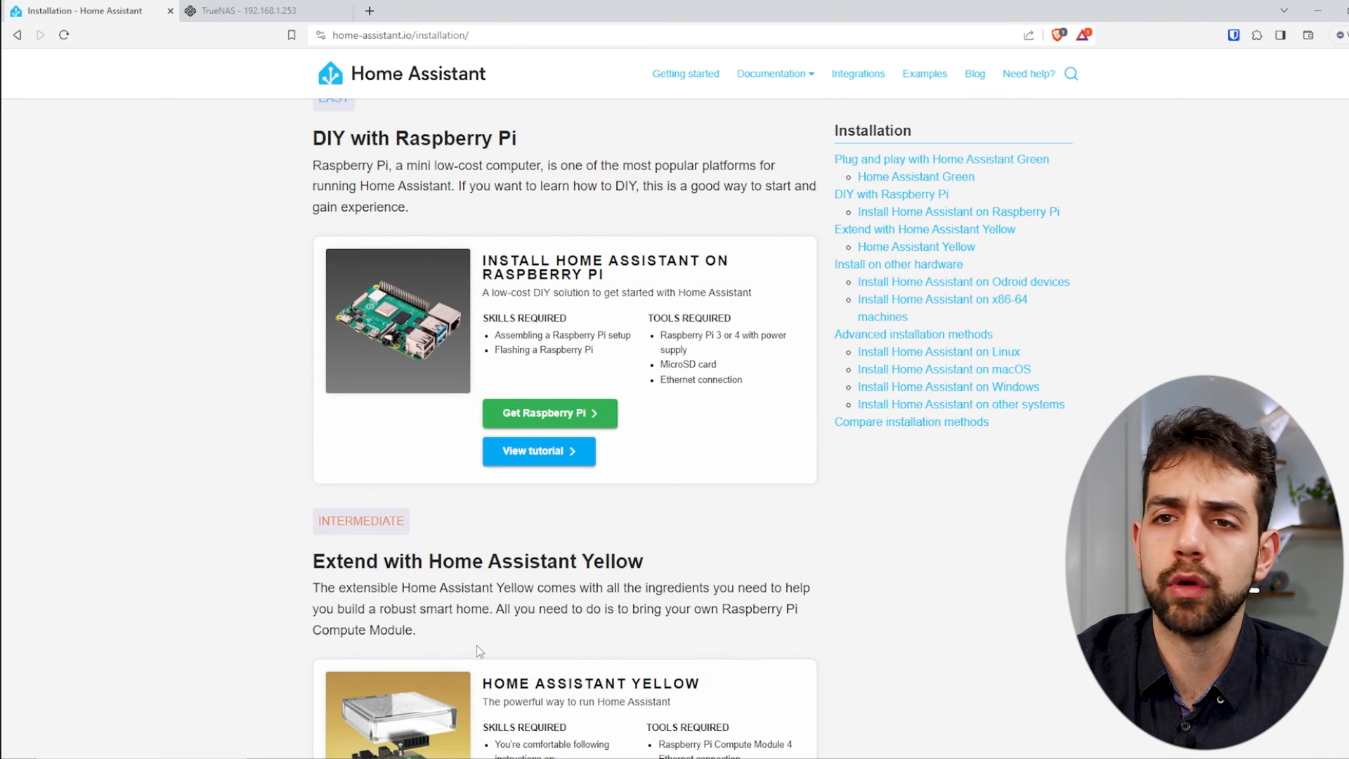
scroll("up", 3)
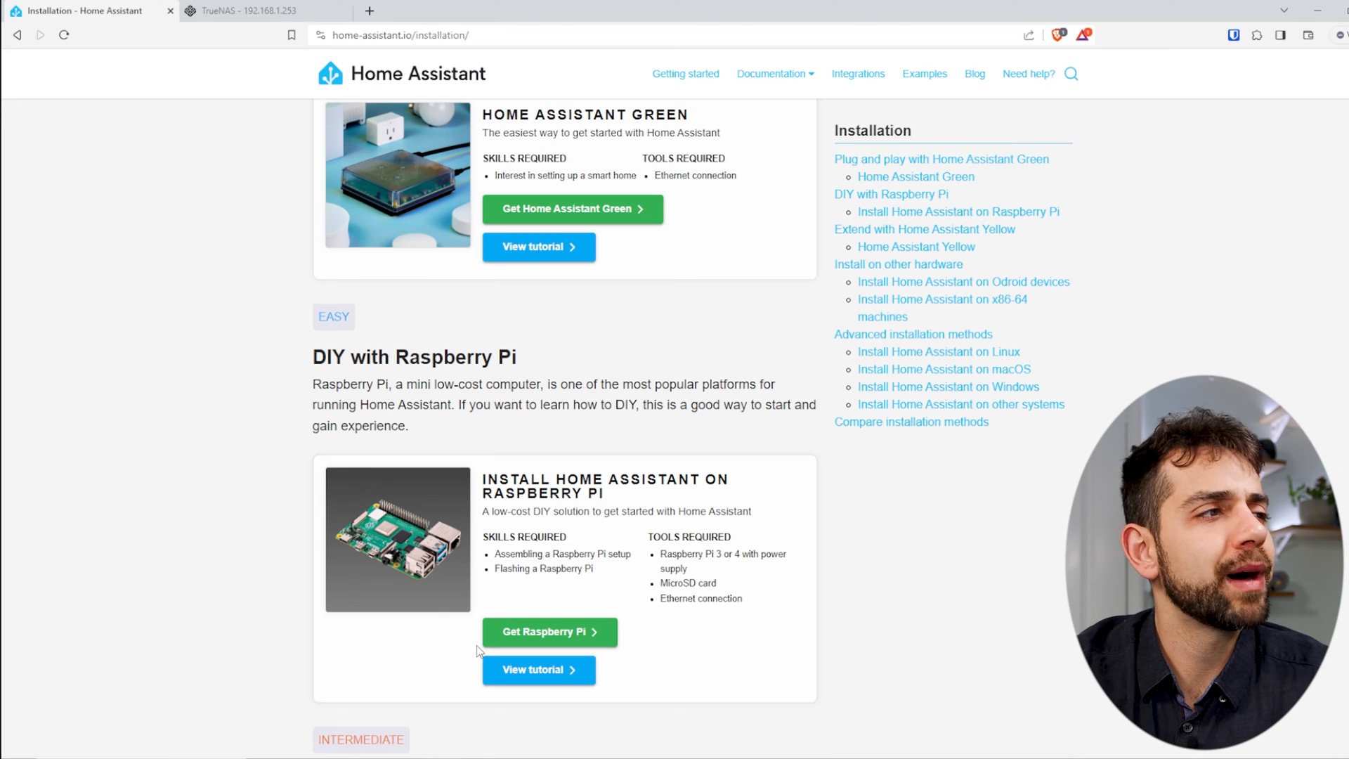
mouse_move(577, 460)
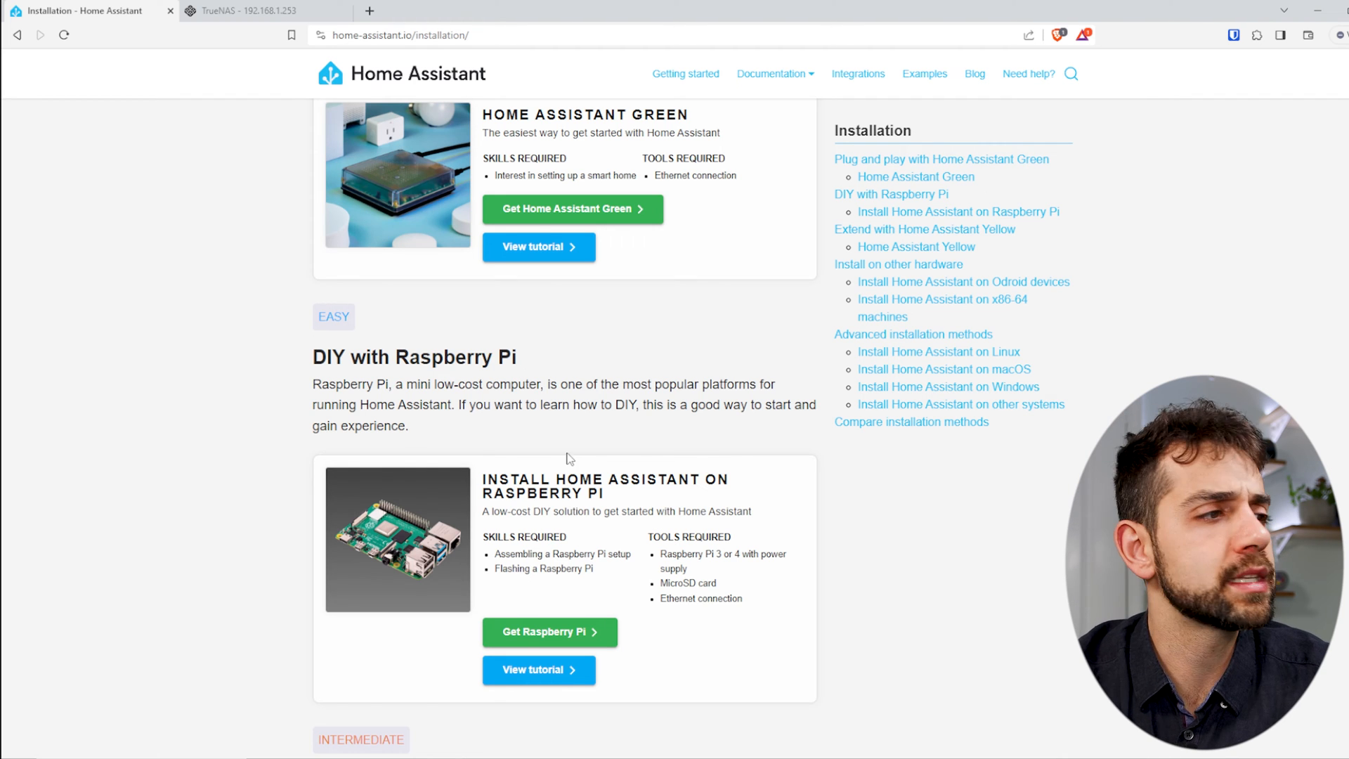
scroll("down", 3)
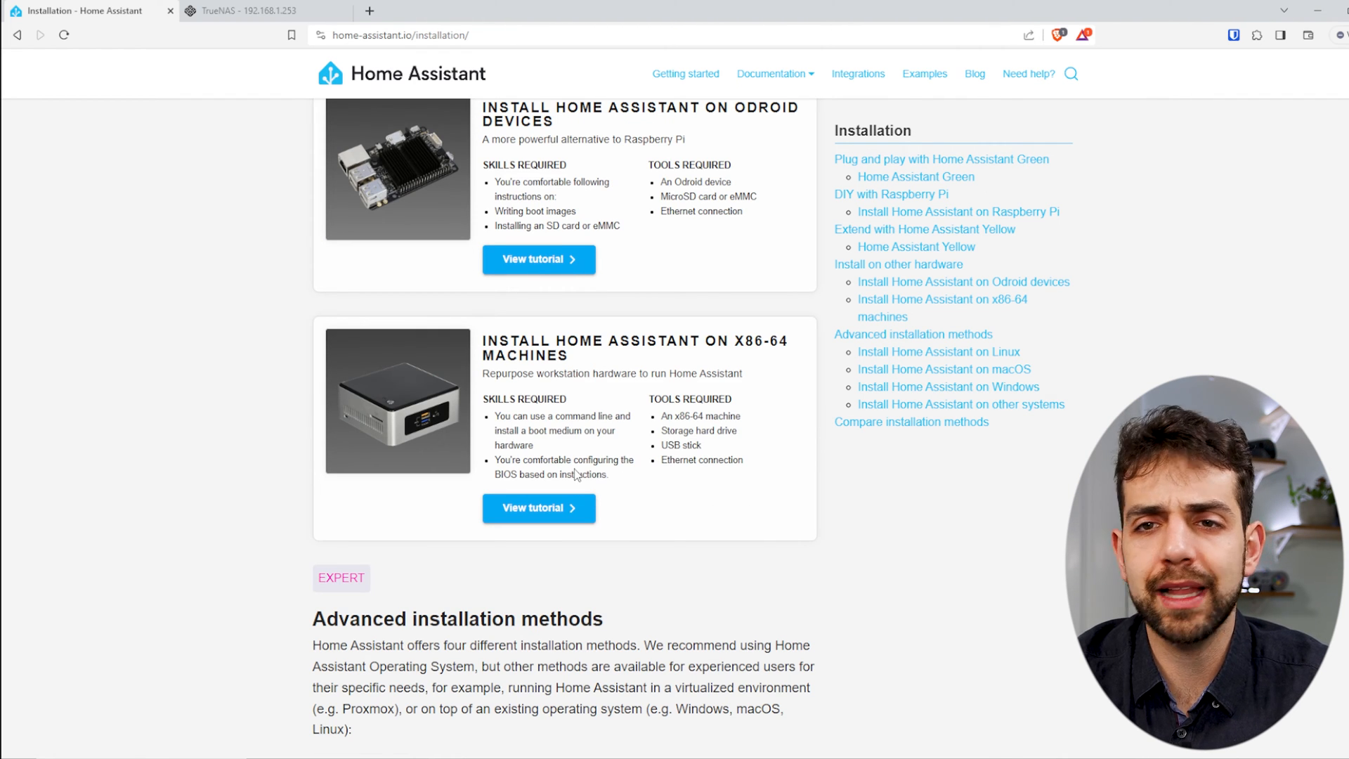
scroll("down", 3)
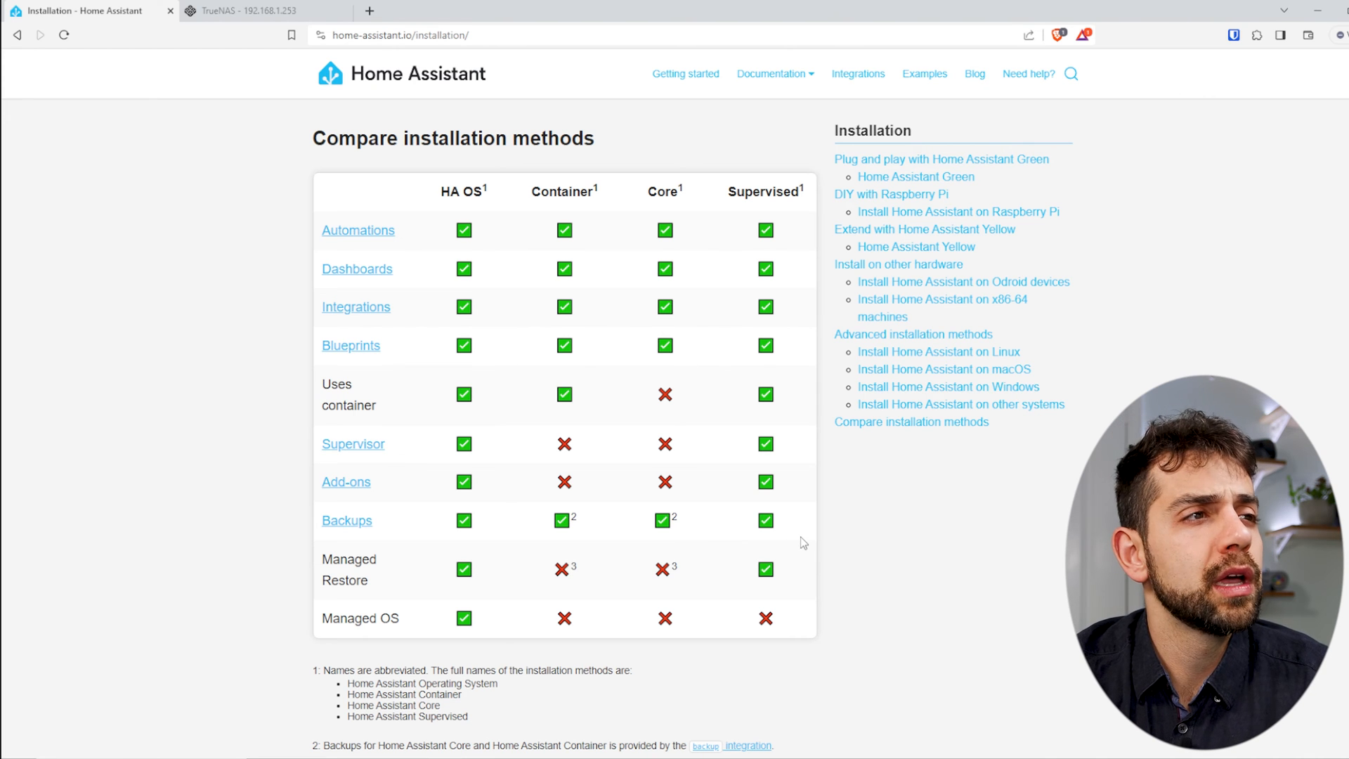
mouse_move(680, 368)
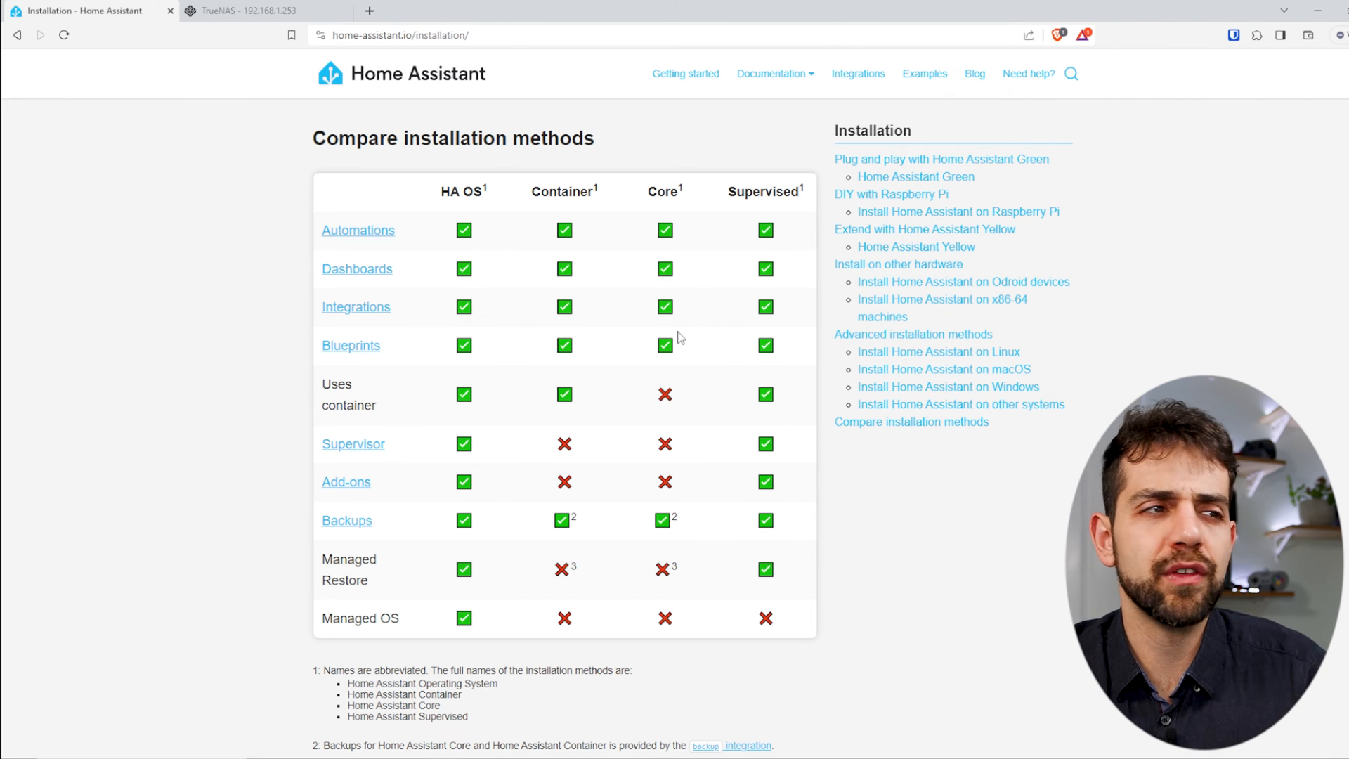
mouse_move(450, 114)
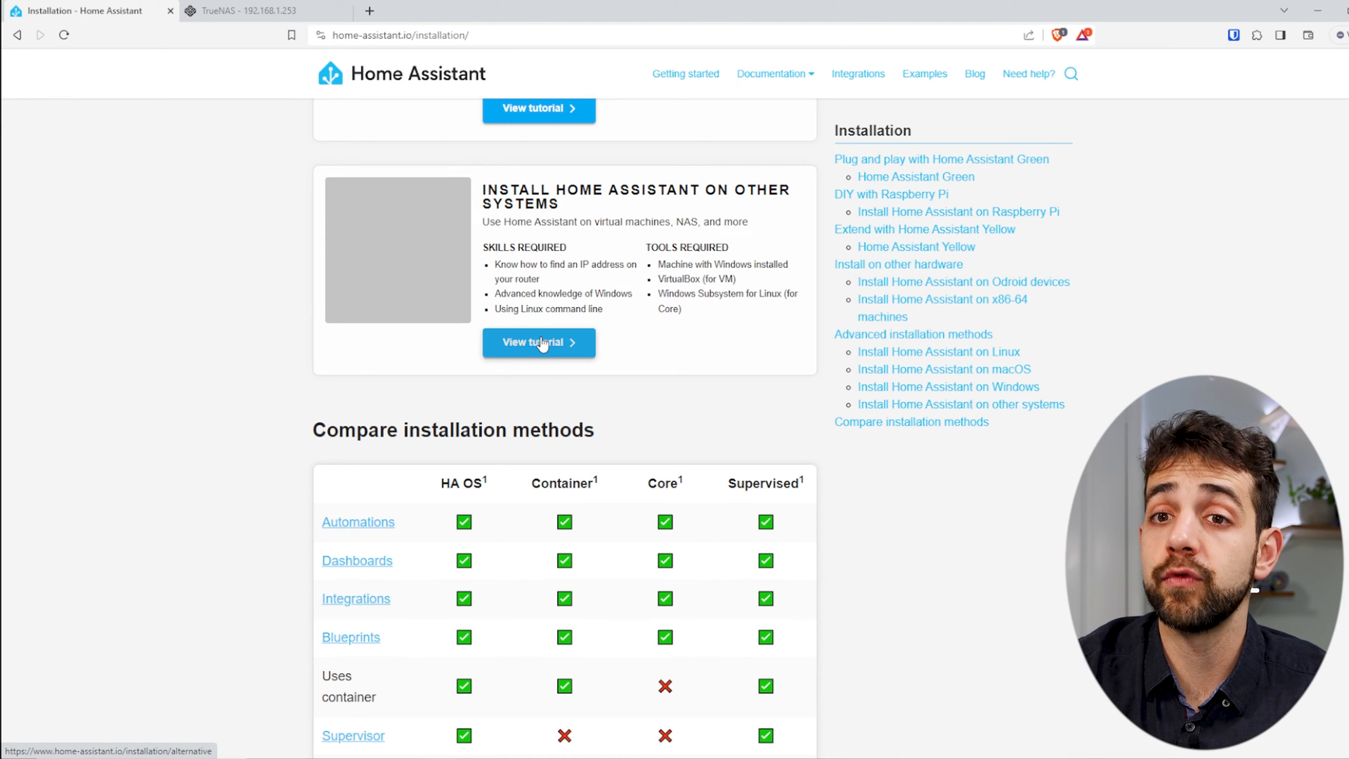
View the tutorial for installing Home Assistant on other systems such as virtual machines and NAS
left_click(538, 343)
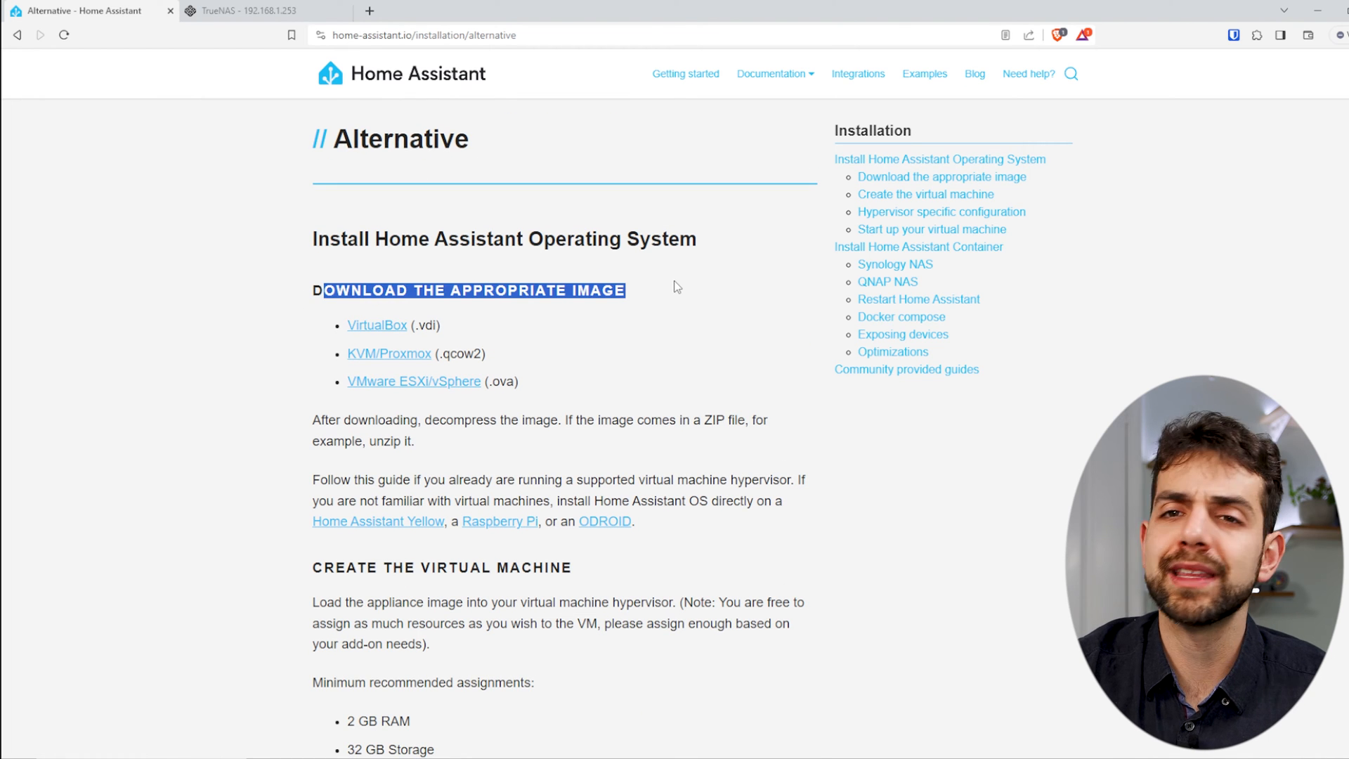
mouse_move(486, 385)
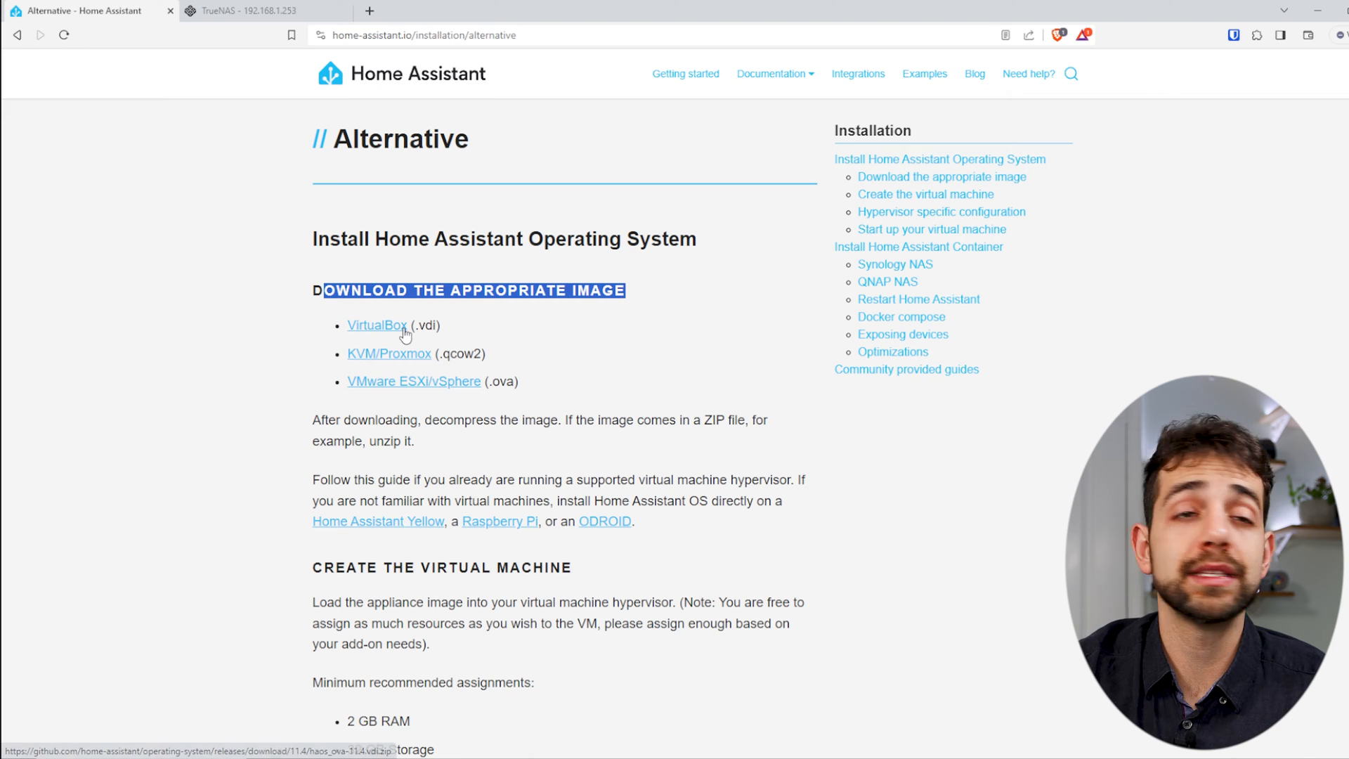
mouse_move(438, 388)
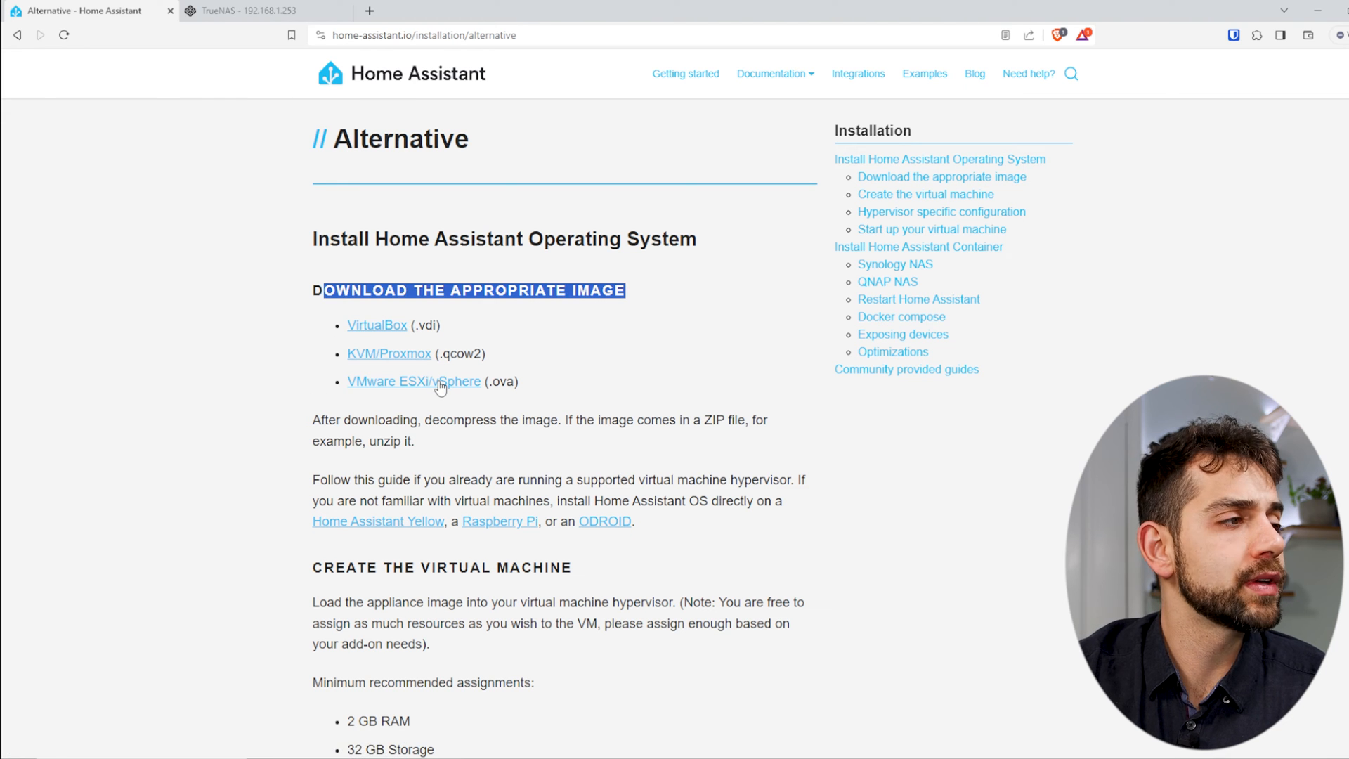
mouse_move(413, 381)
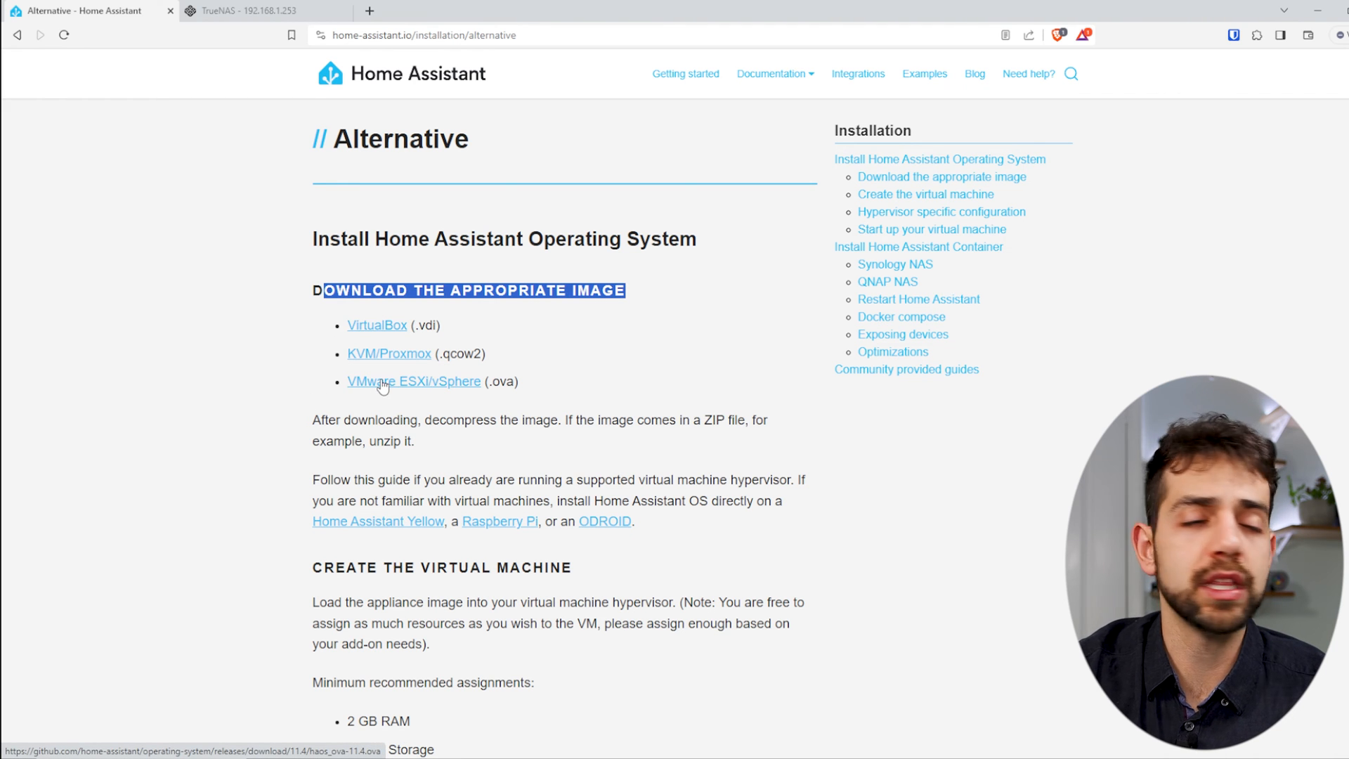
mouse_move(412, 359)
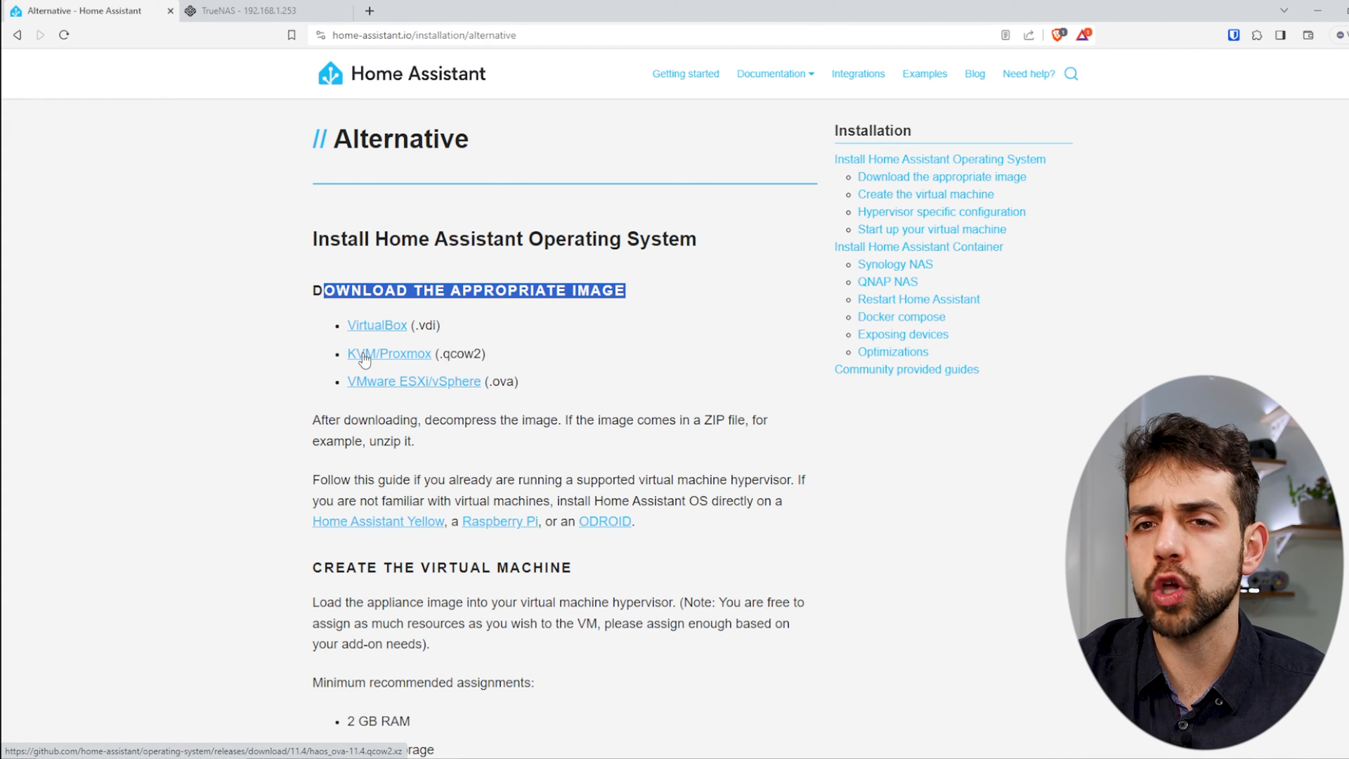
mouse_move(427, 334)
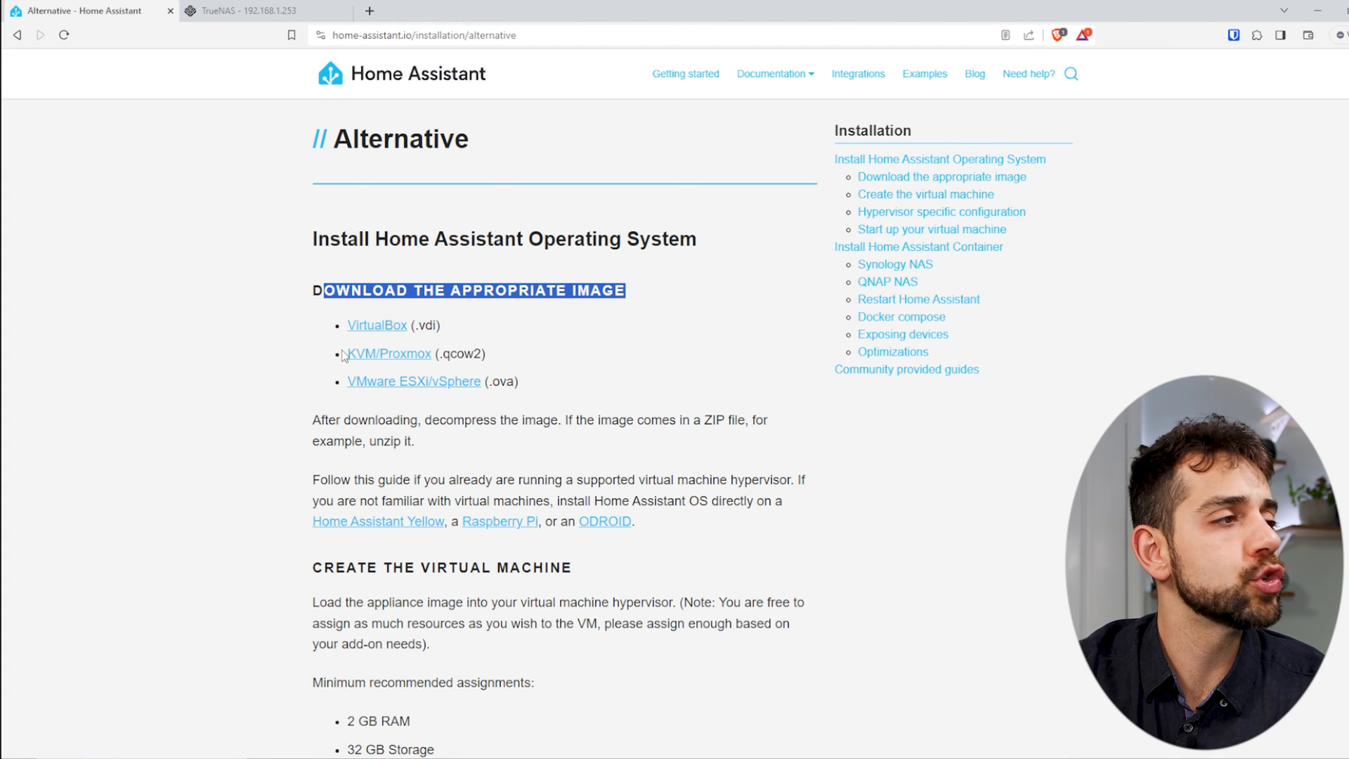
mouse_move(352, 356)
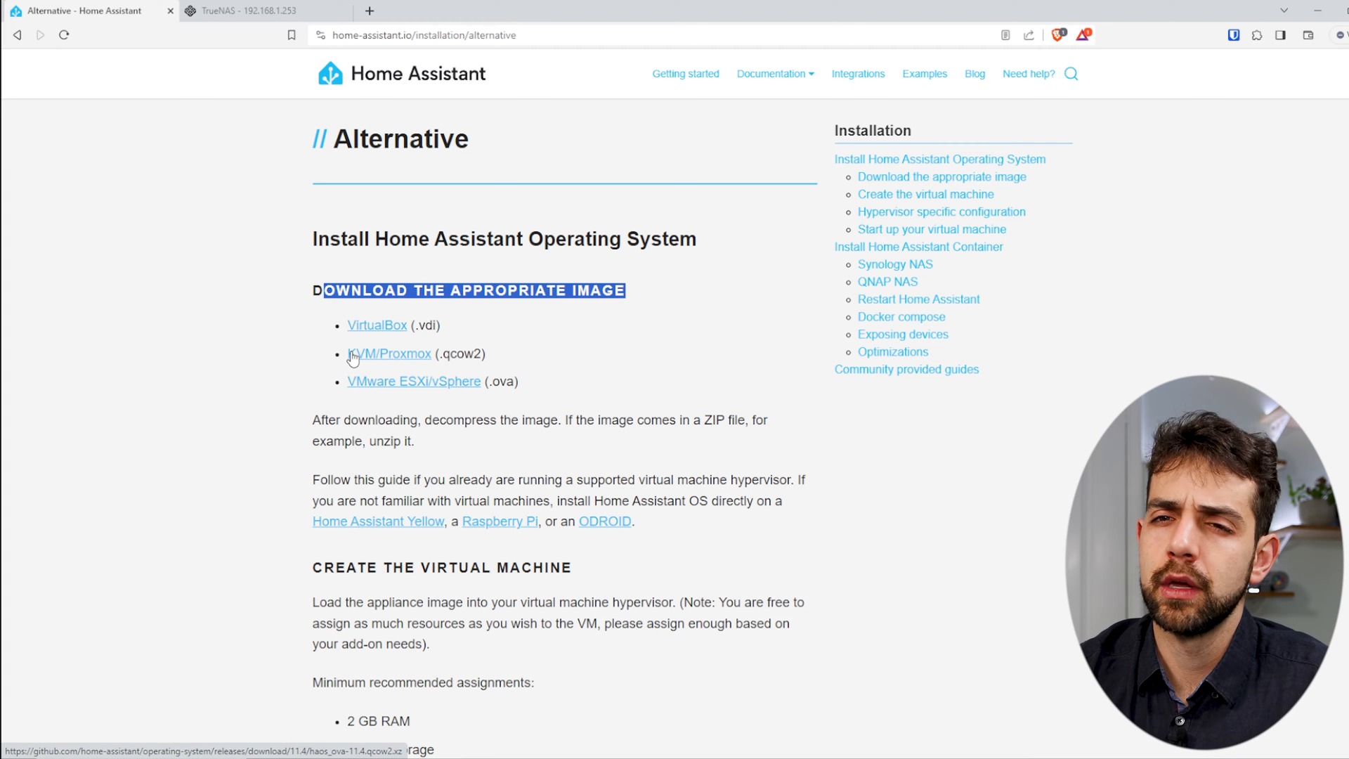
mouse_move(365, 388)
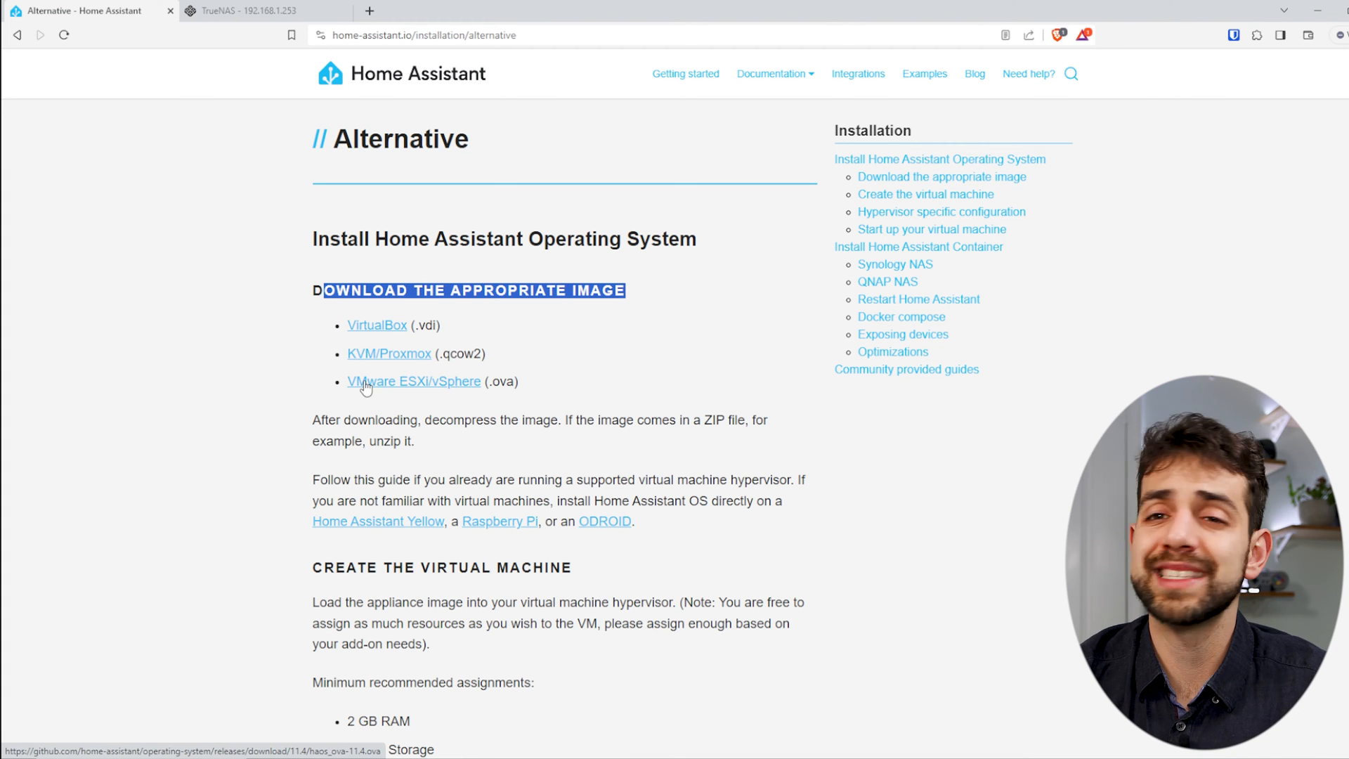
Show the VMware ESXi/vSphere steps under Hypervisor specific configuration
scroll("down", 3)
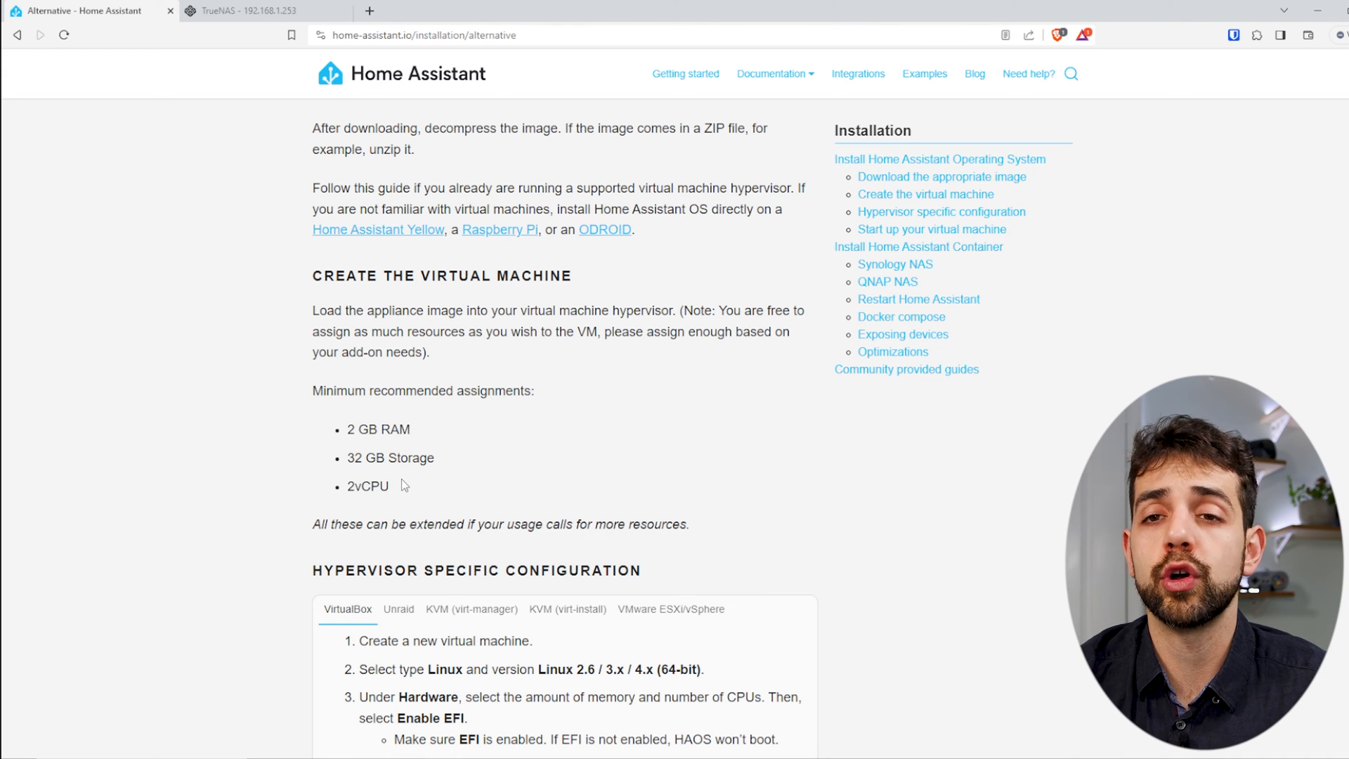
mouse_move(323, 527)
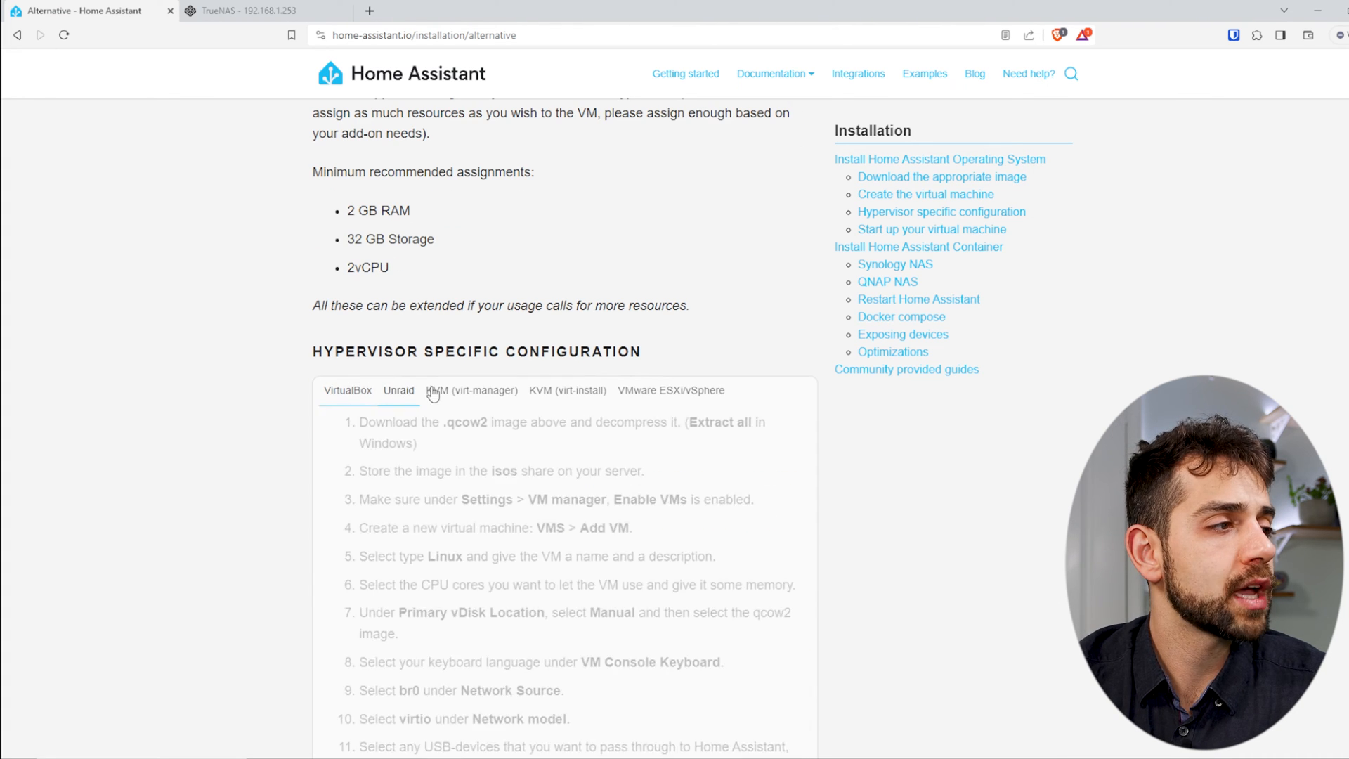
left_click(670, 389)
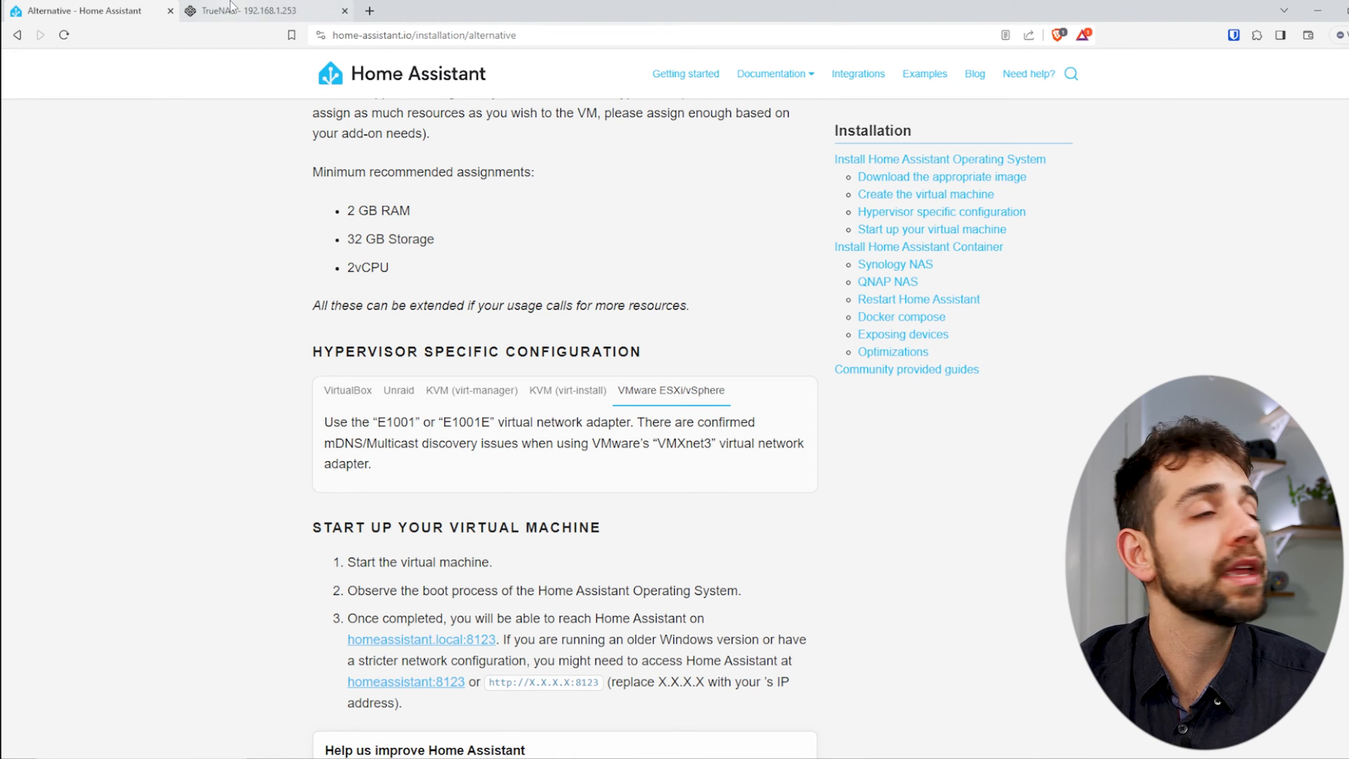
Switch to the TrueNAS SCALE web interface dashboard
left_click(250, 9)
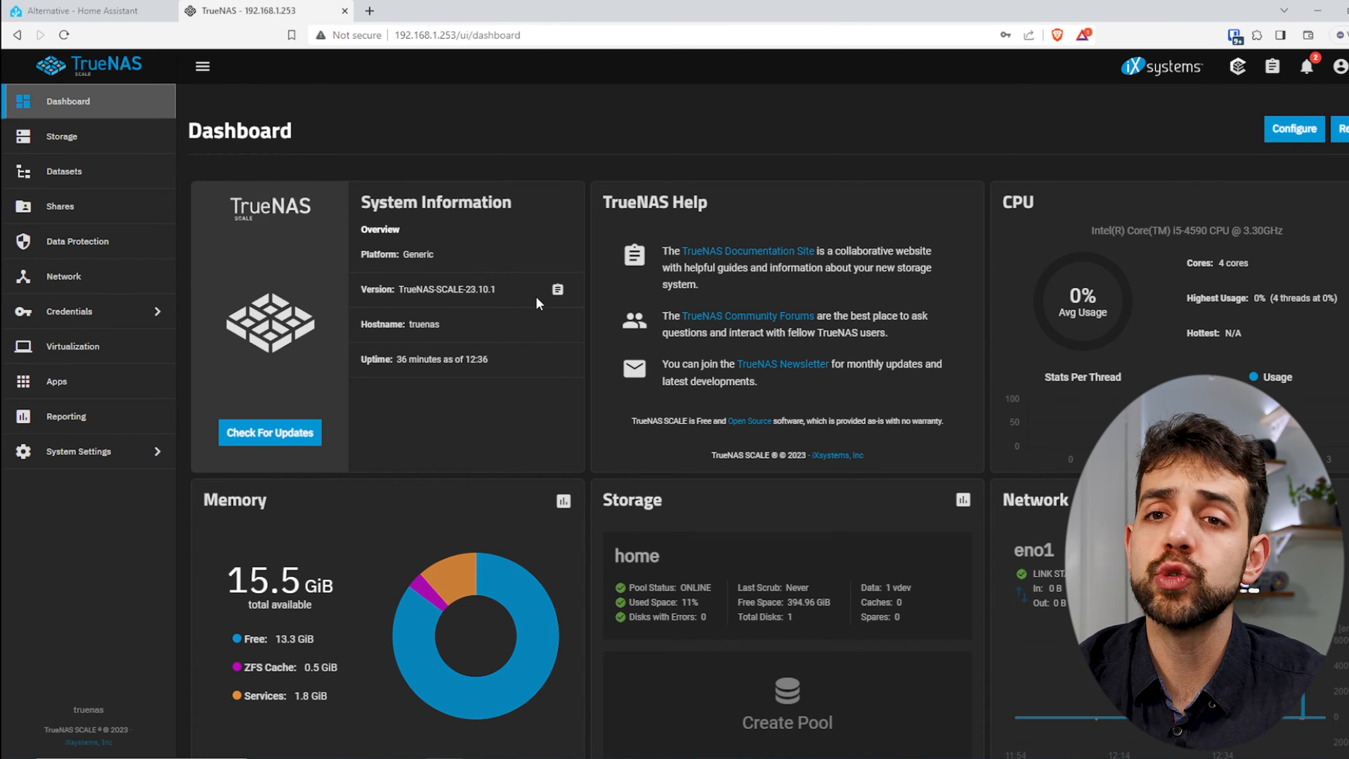
mouse_move(1224, 290)
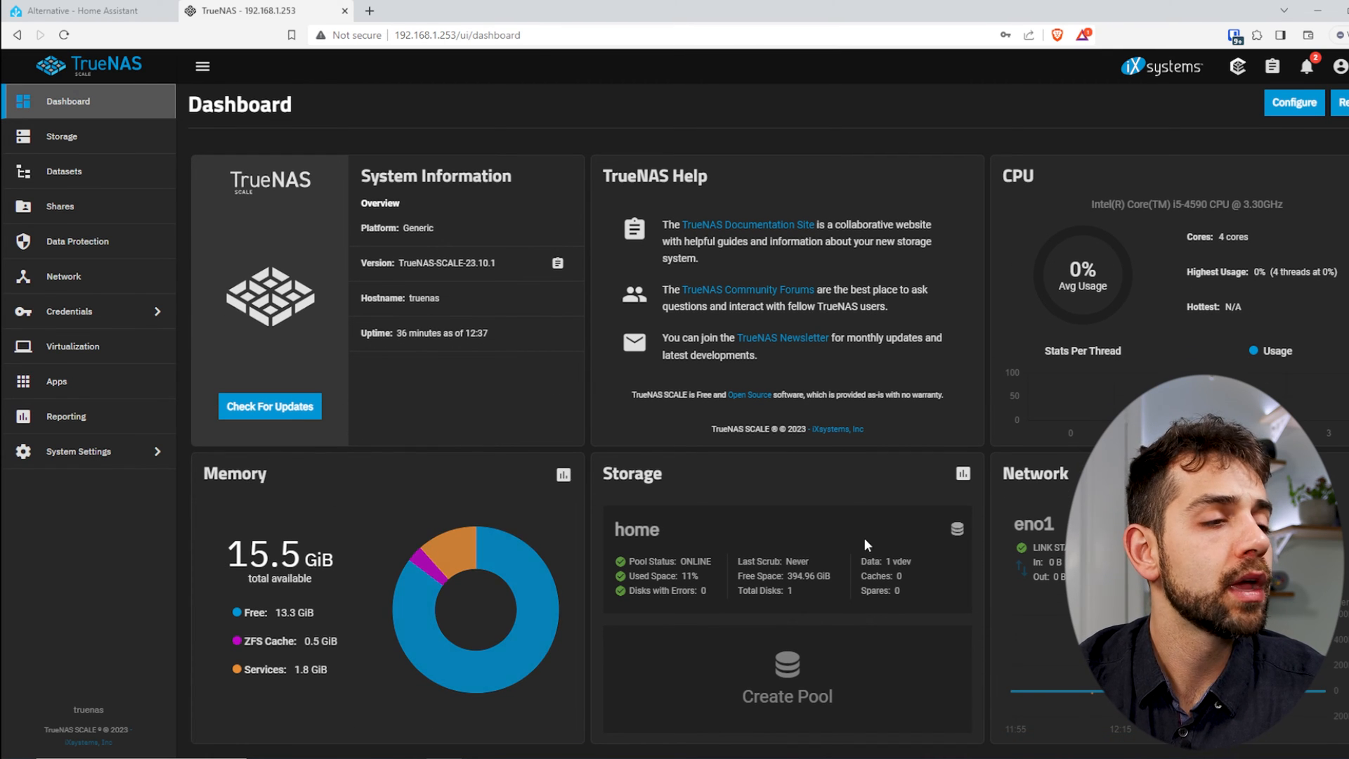
mouse_move(1339, 514)
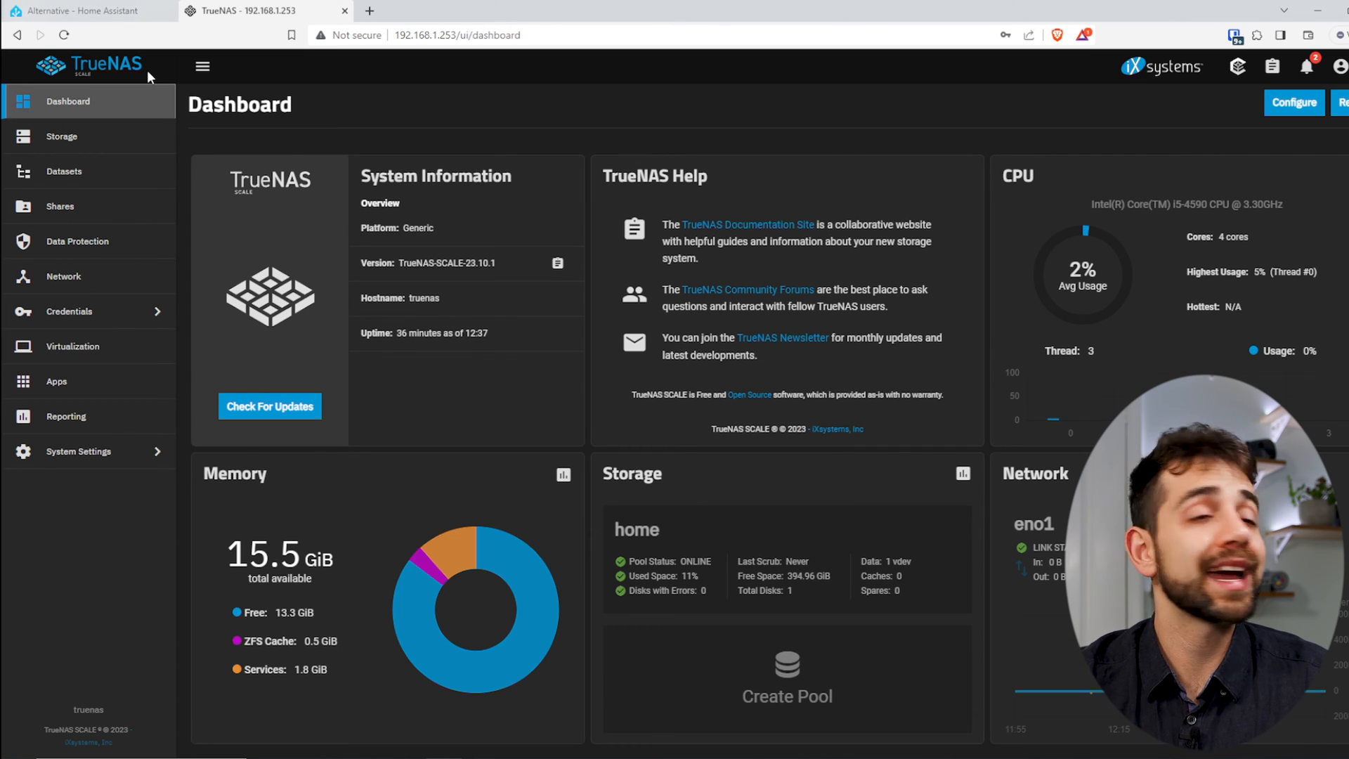
View the Storage Dashboard for the home pool's topology, usage and health
left_click(60, 136)
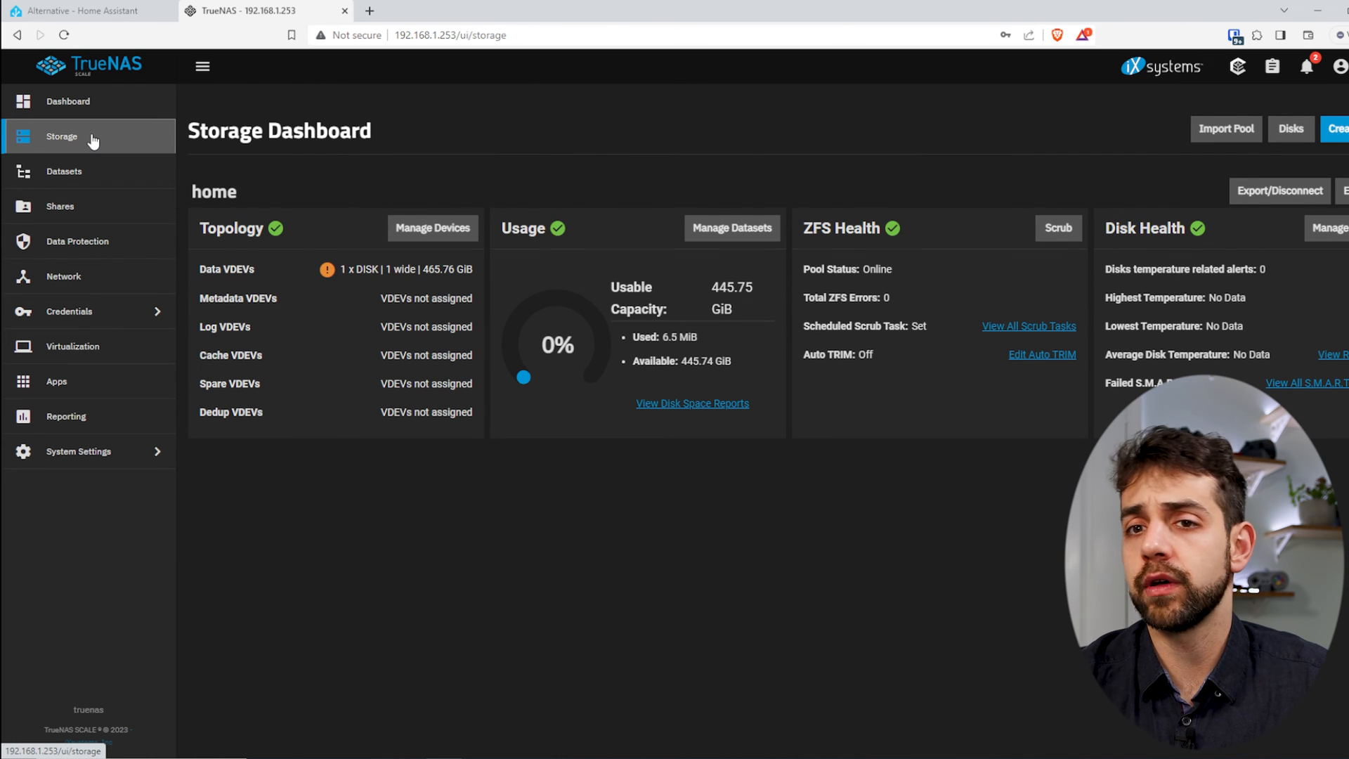
mouse_move(711, 387)
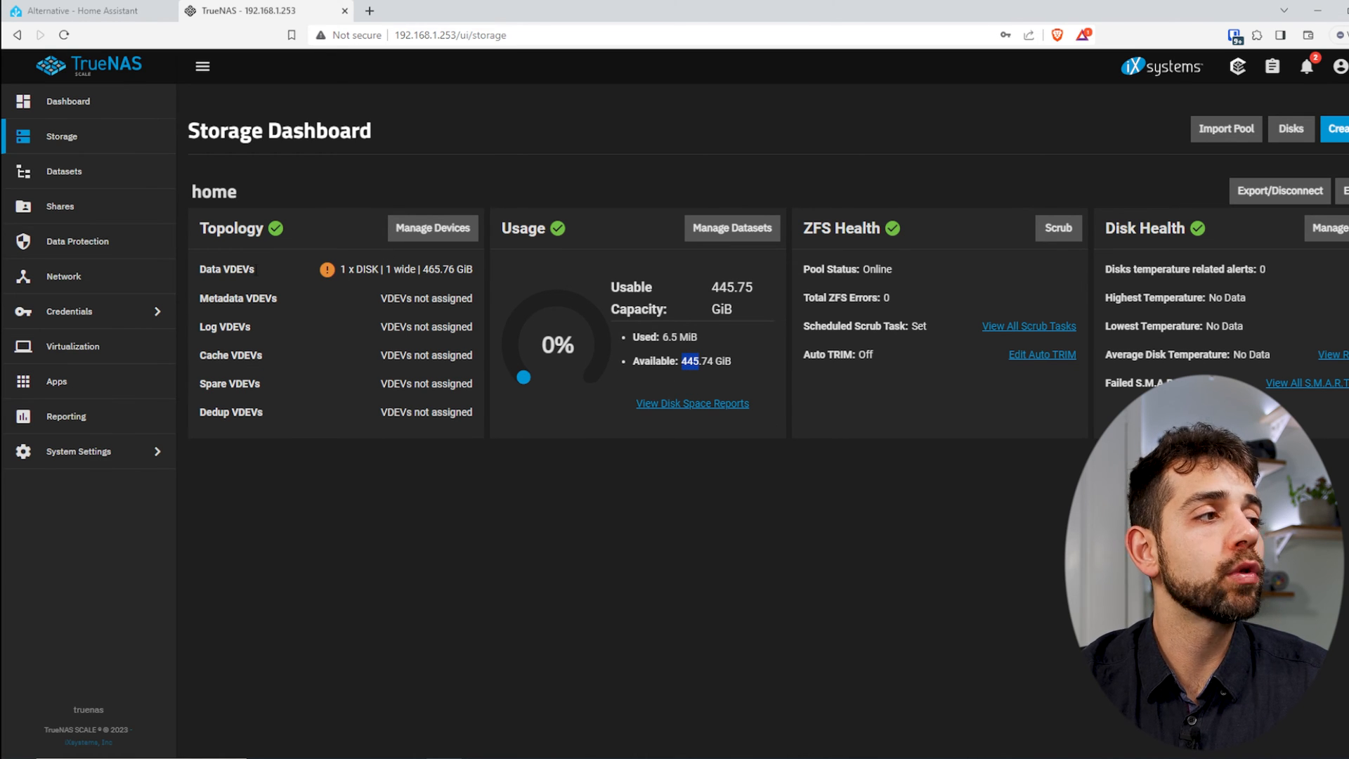
mouse_move(262, 277)
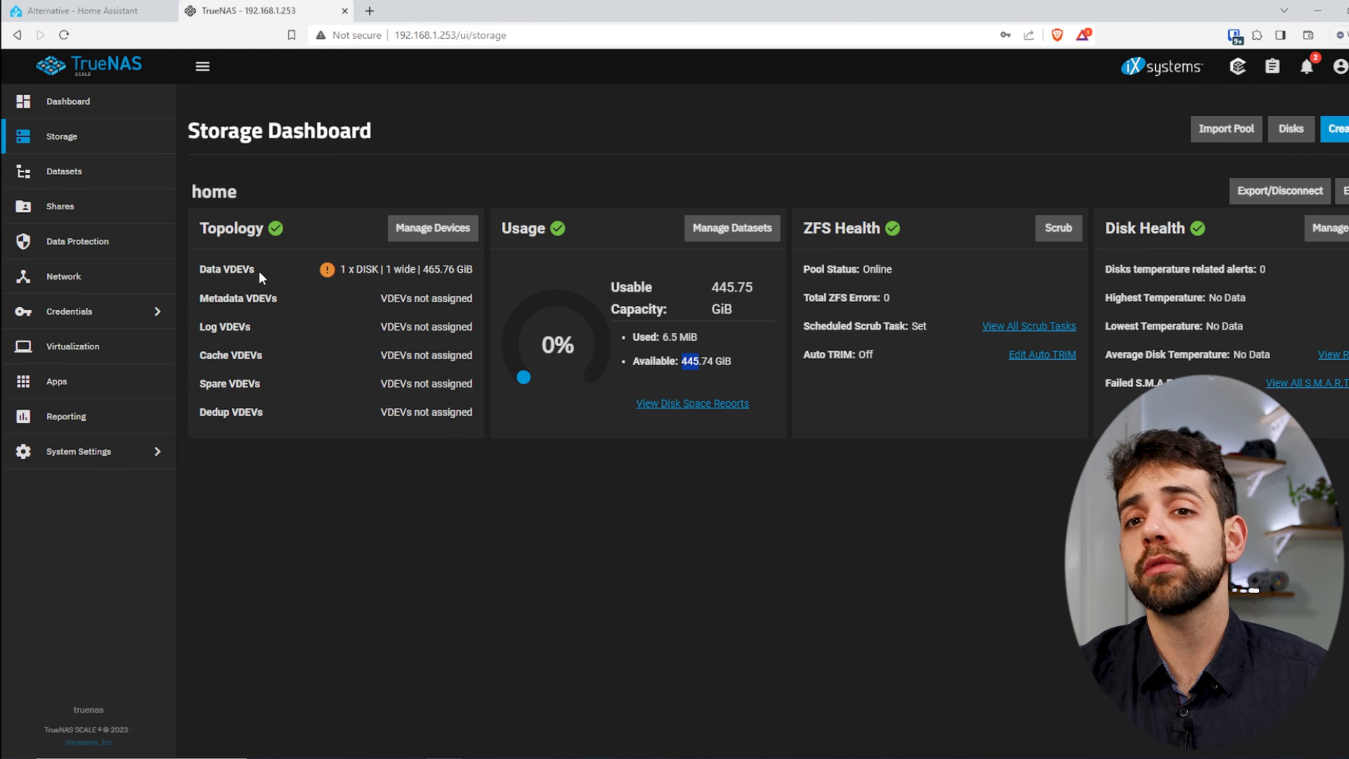
mouse_move(389, 296)
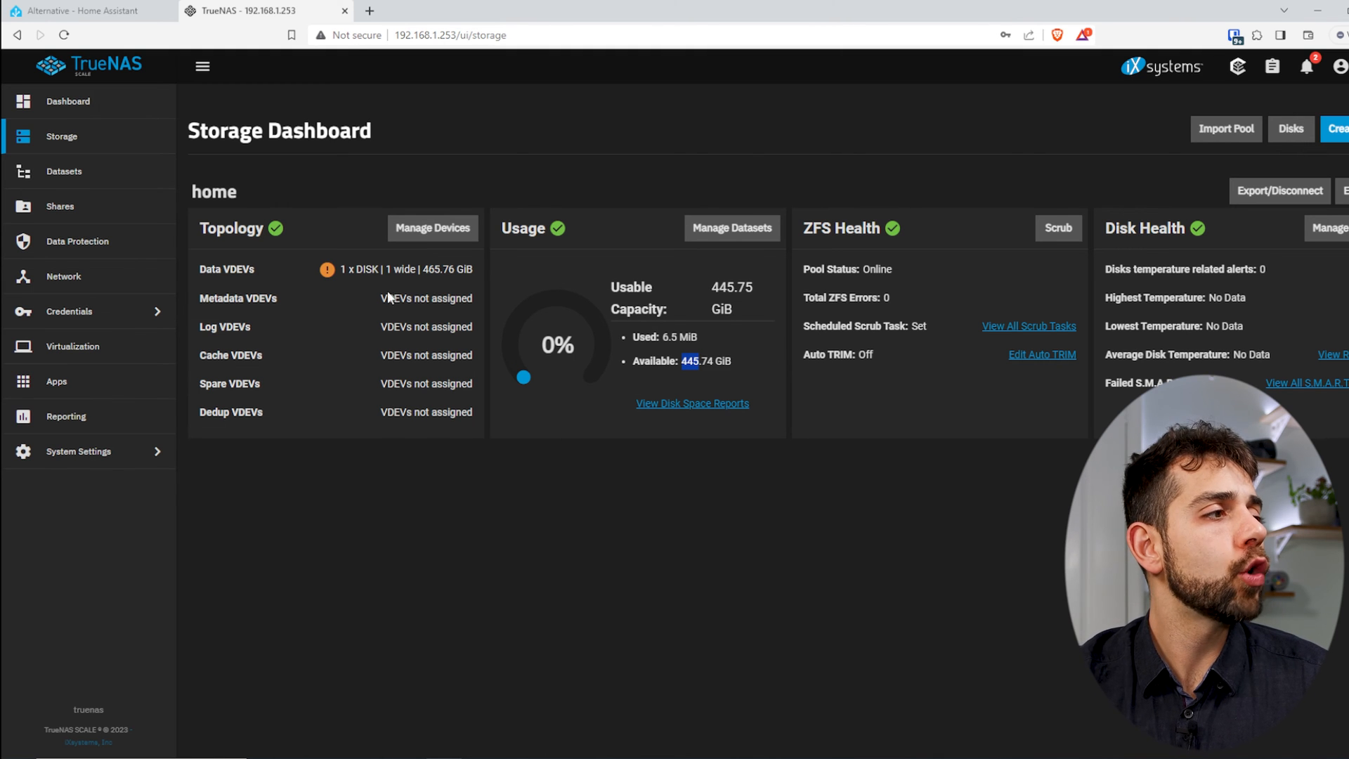
mouse_move(433, 396)
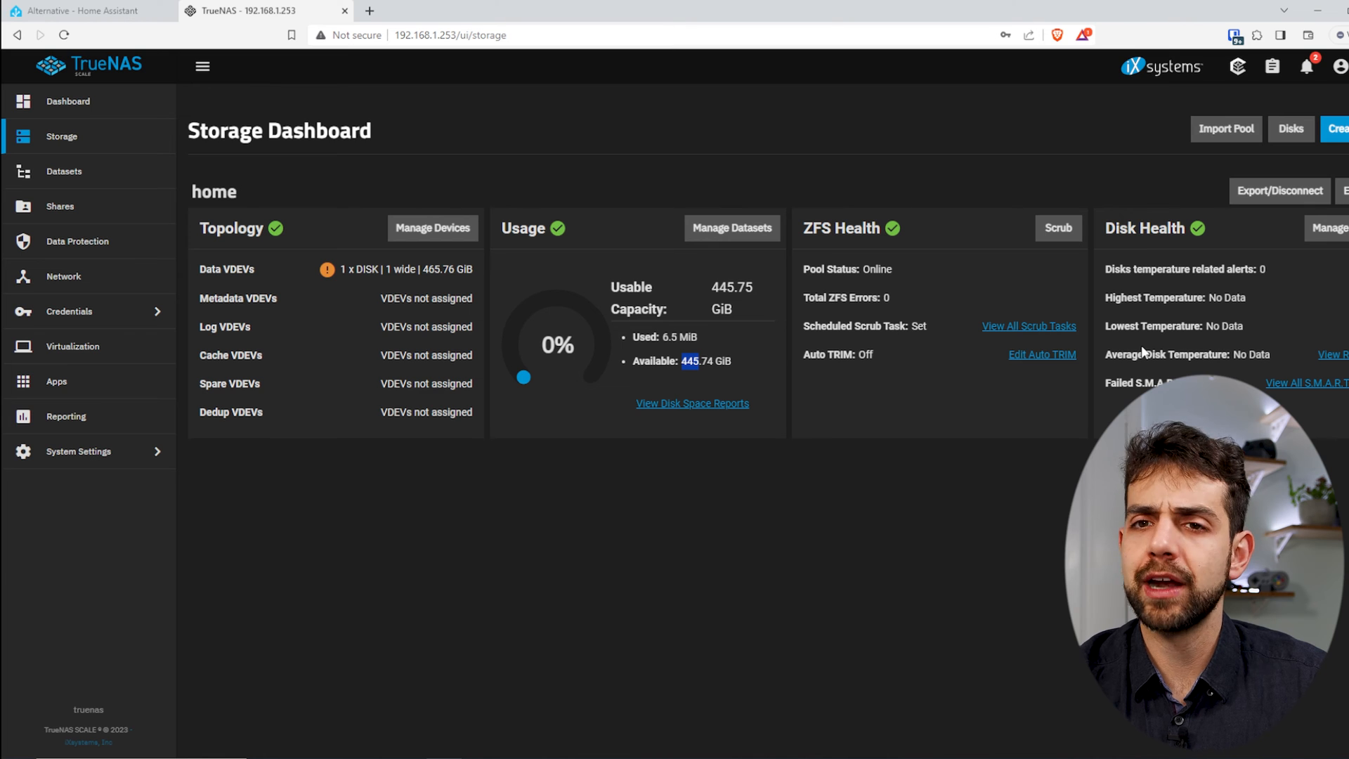
mouse_move(654, 218)
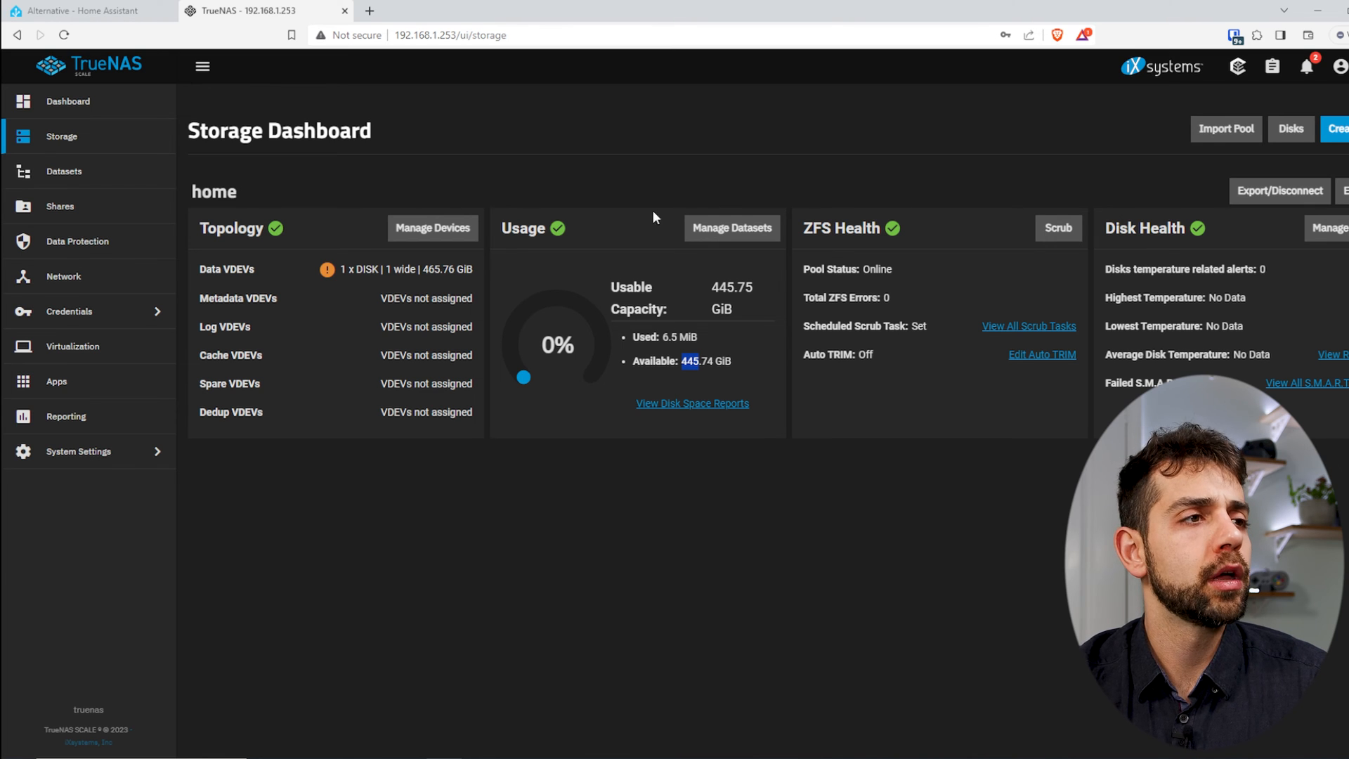
mouse_move(638, 255)
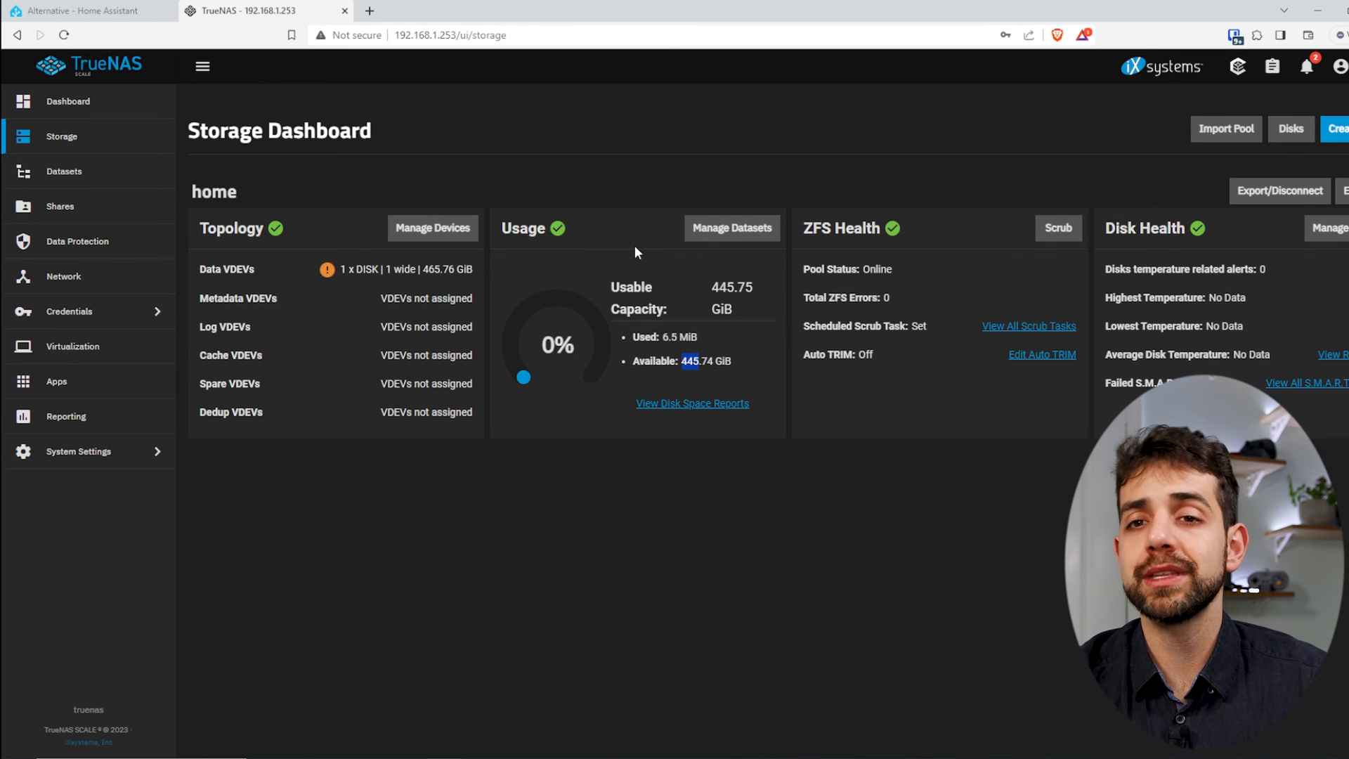
mouse_move(640, 255)
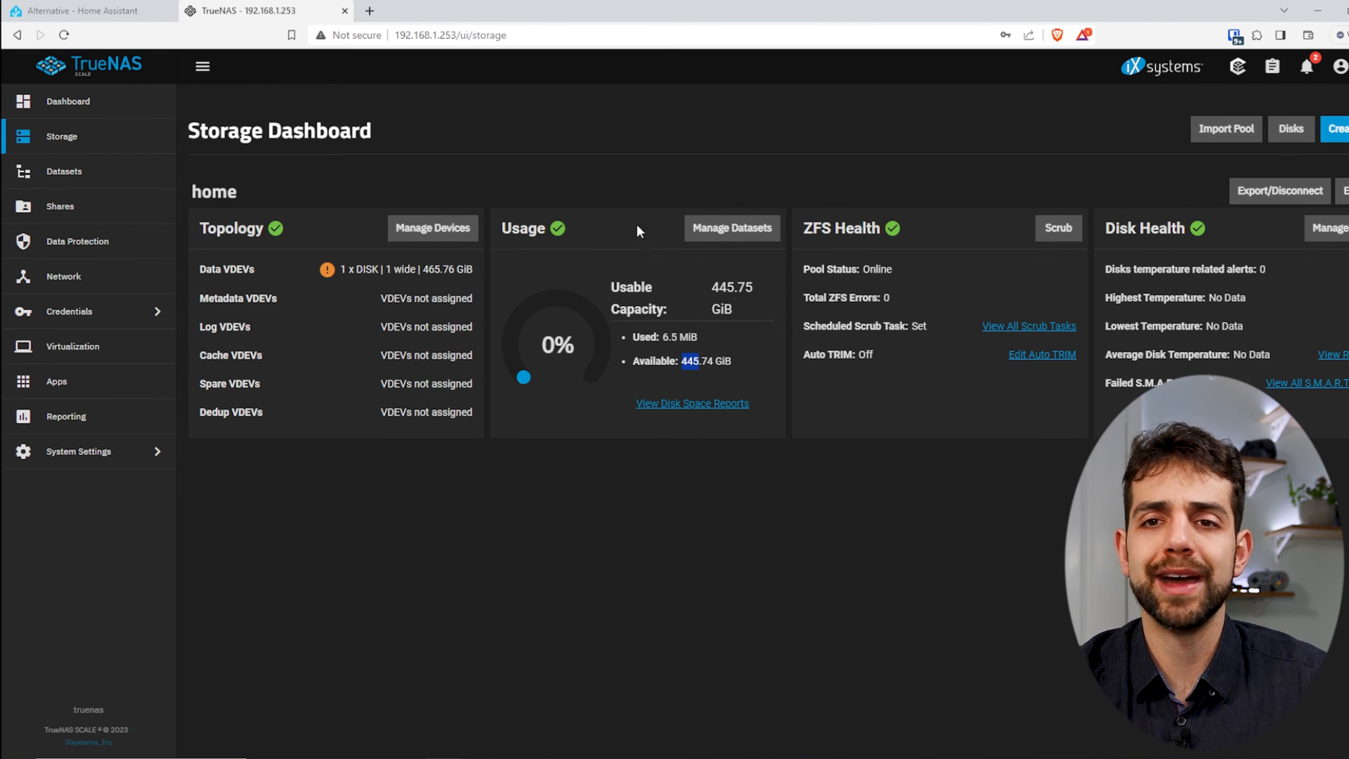
Go back to the main TrueNAS dashboard
left_click(67, 101)
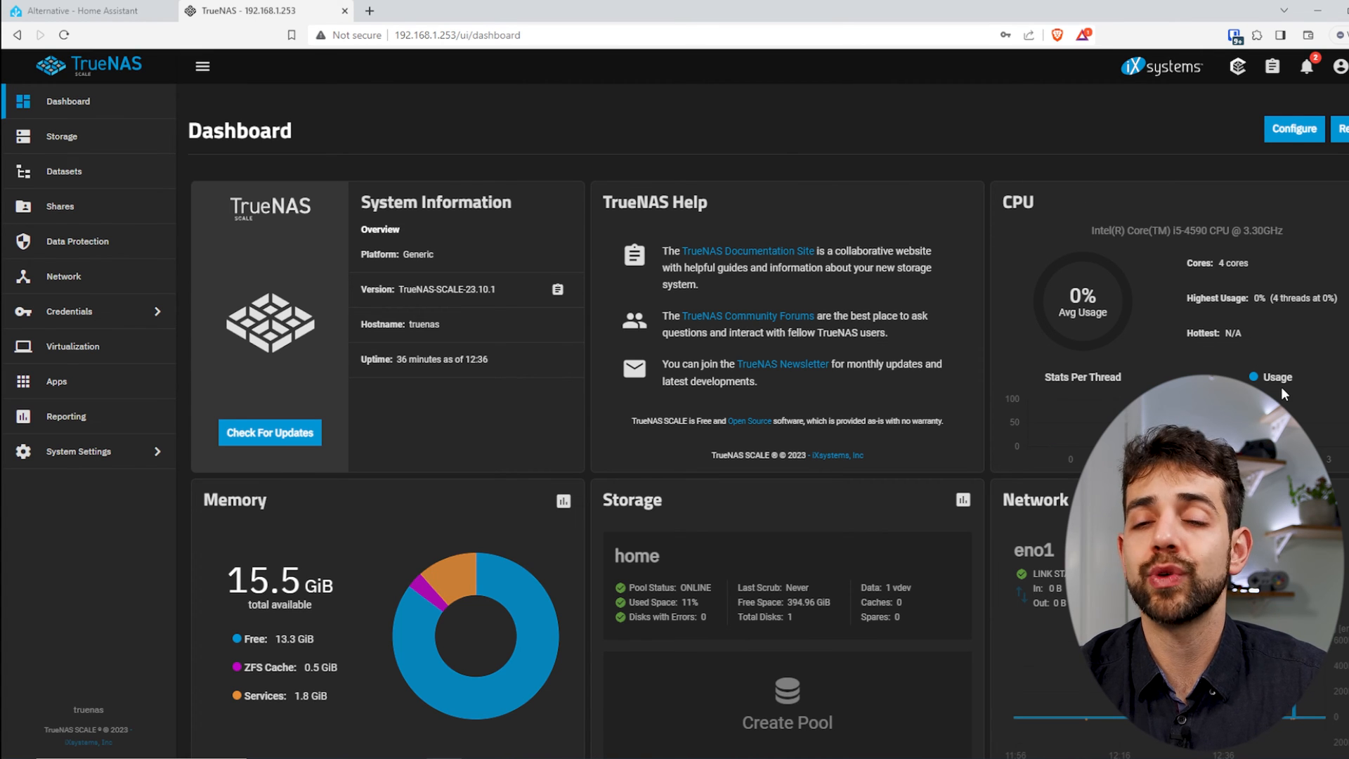
mouse_move(1236, 328)
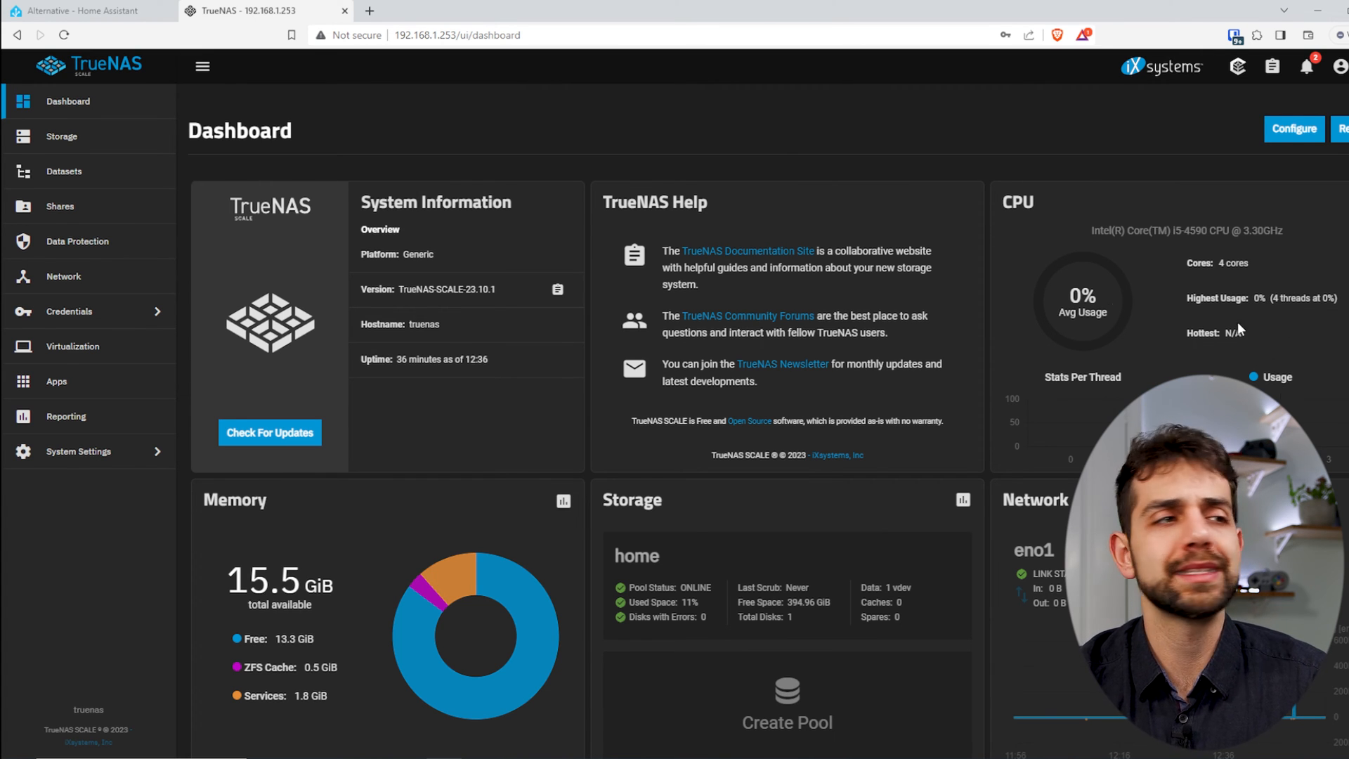
mouse_move(63, 170)
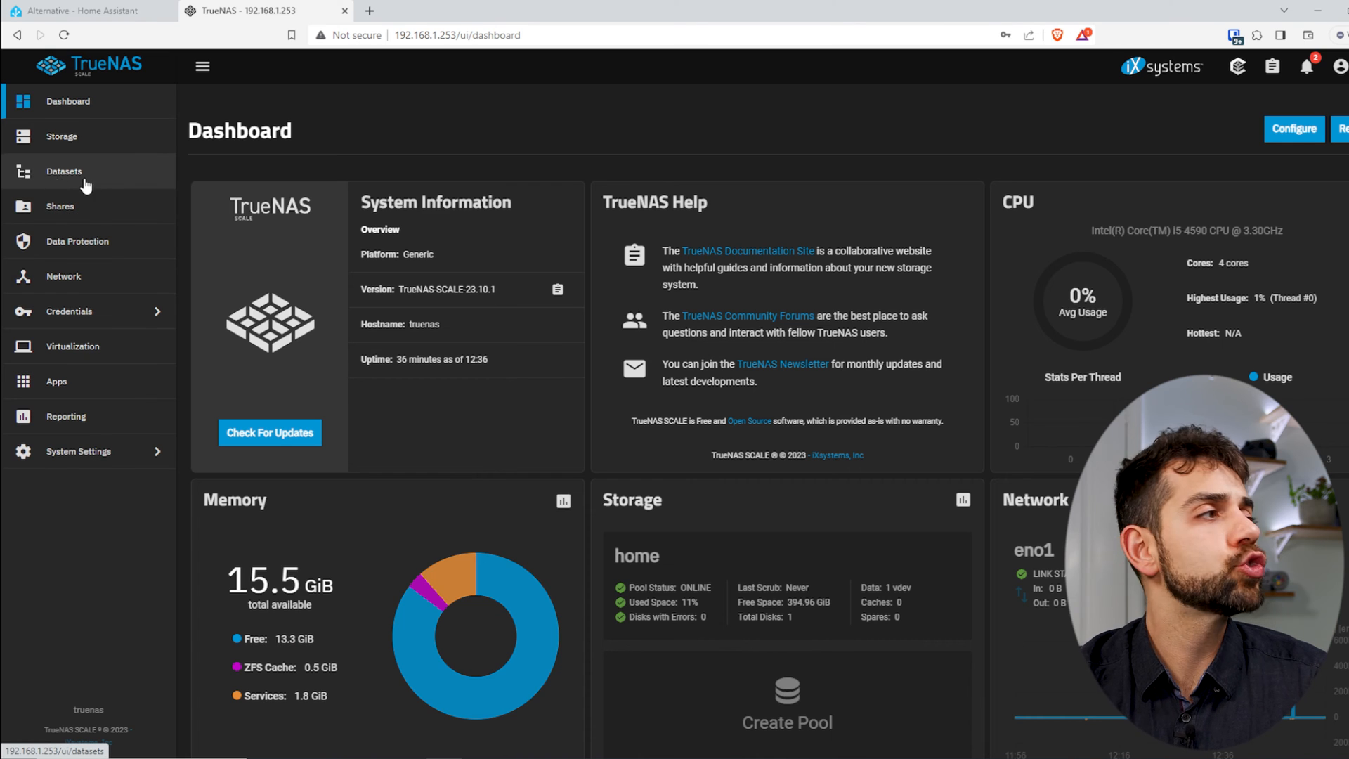
Add a zvol named vm sized 35 GiB to the home pool and save it
left_click(64, 172)
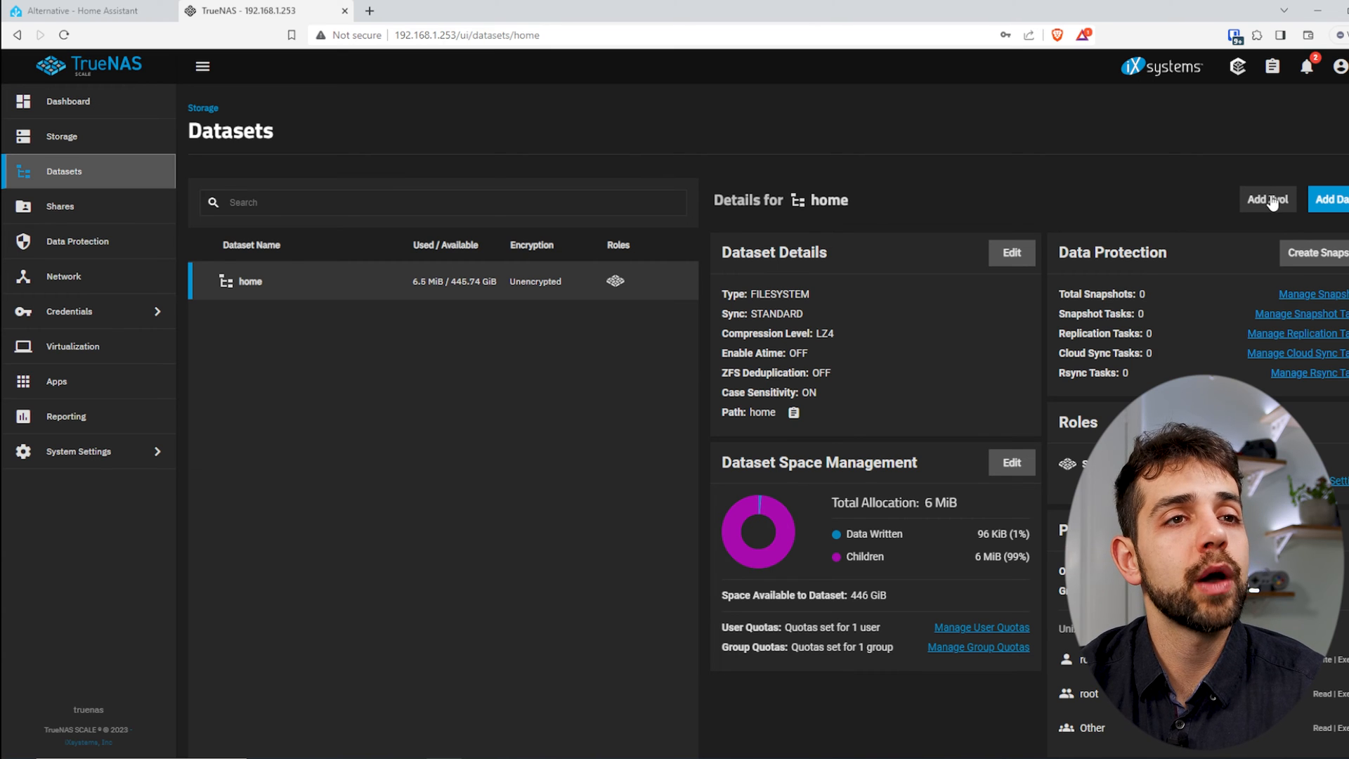
left_click(1266, 198)
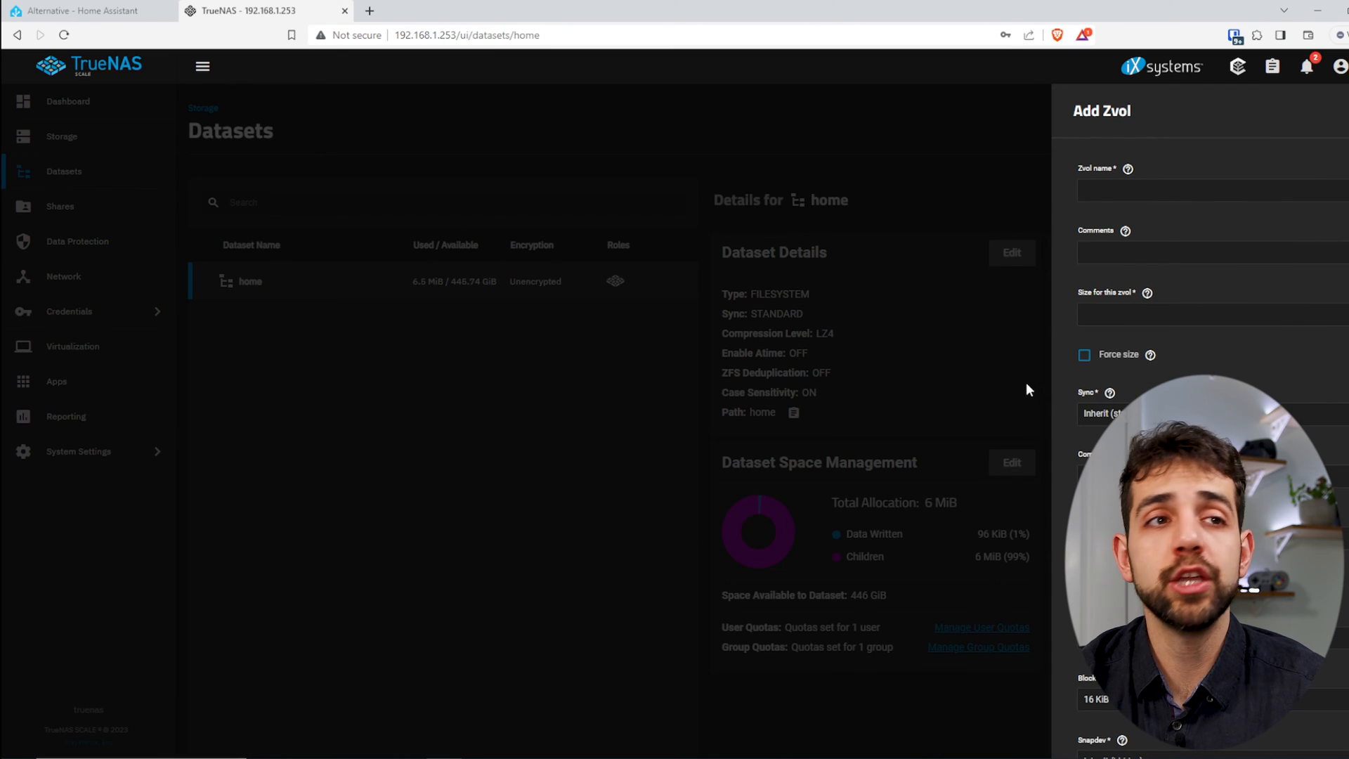
left_click(1204, 190)
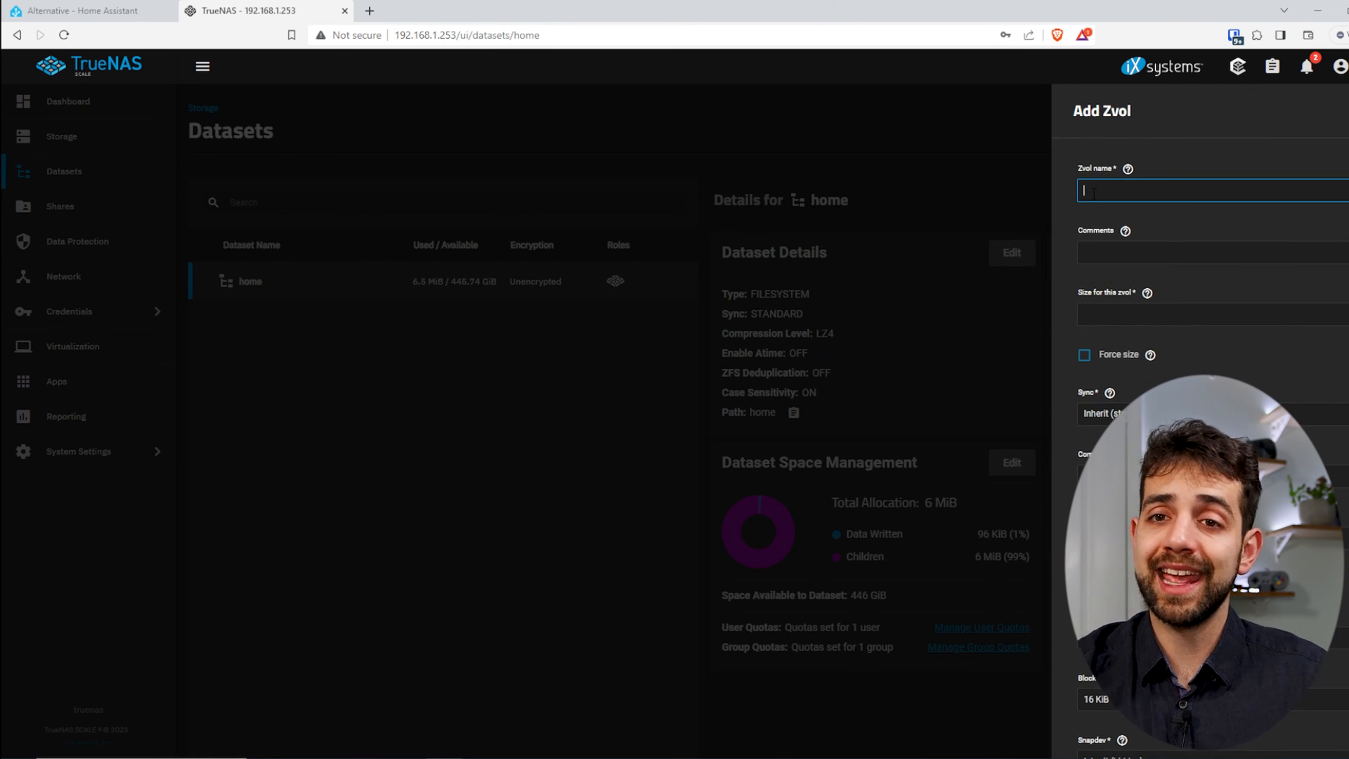
type("vm")
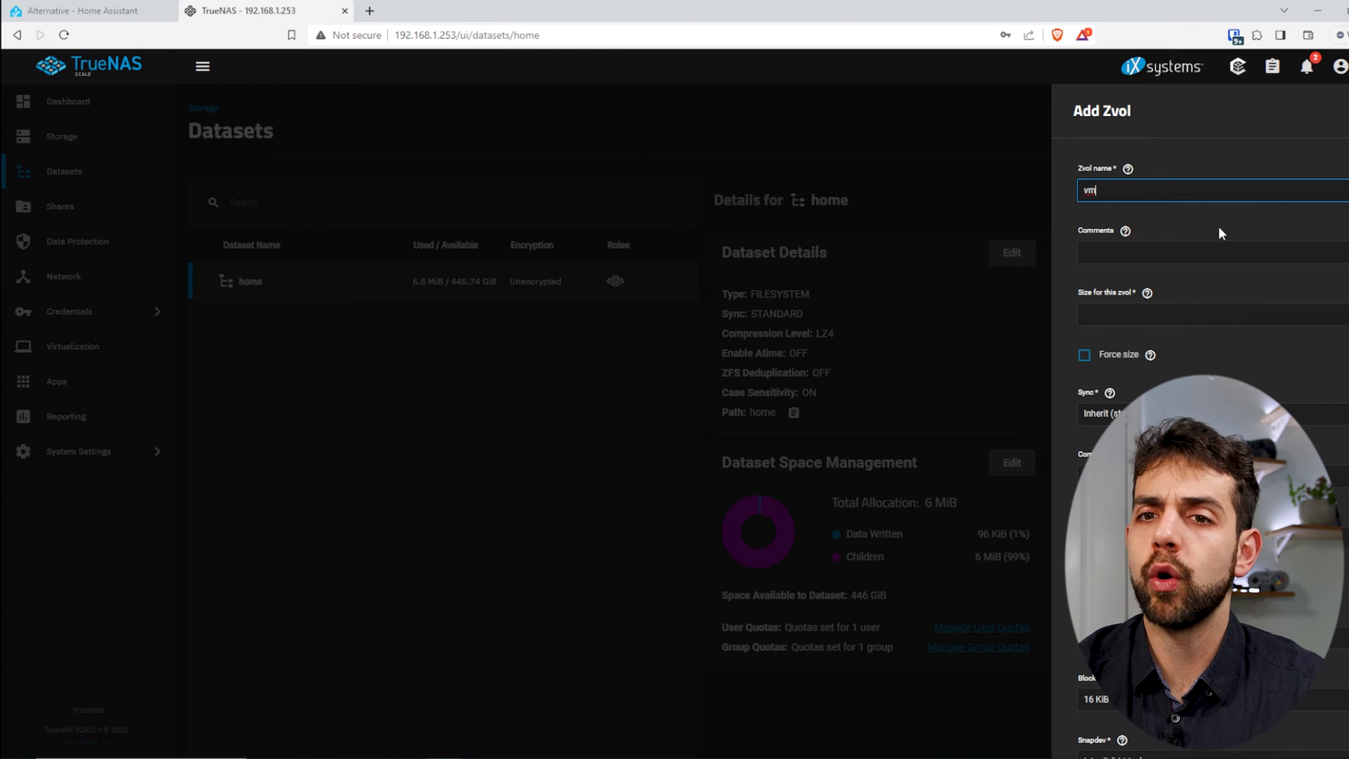
left_click(1204, 251)
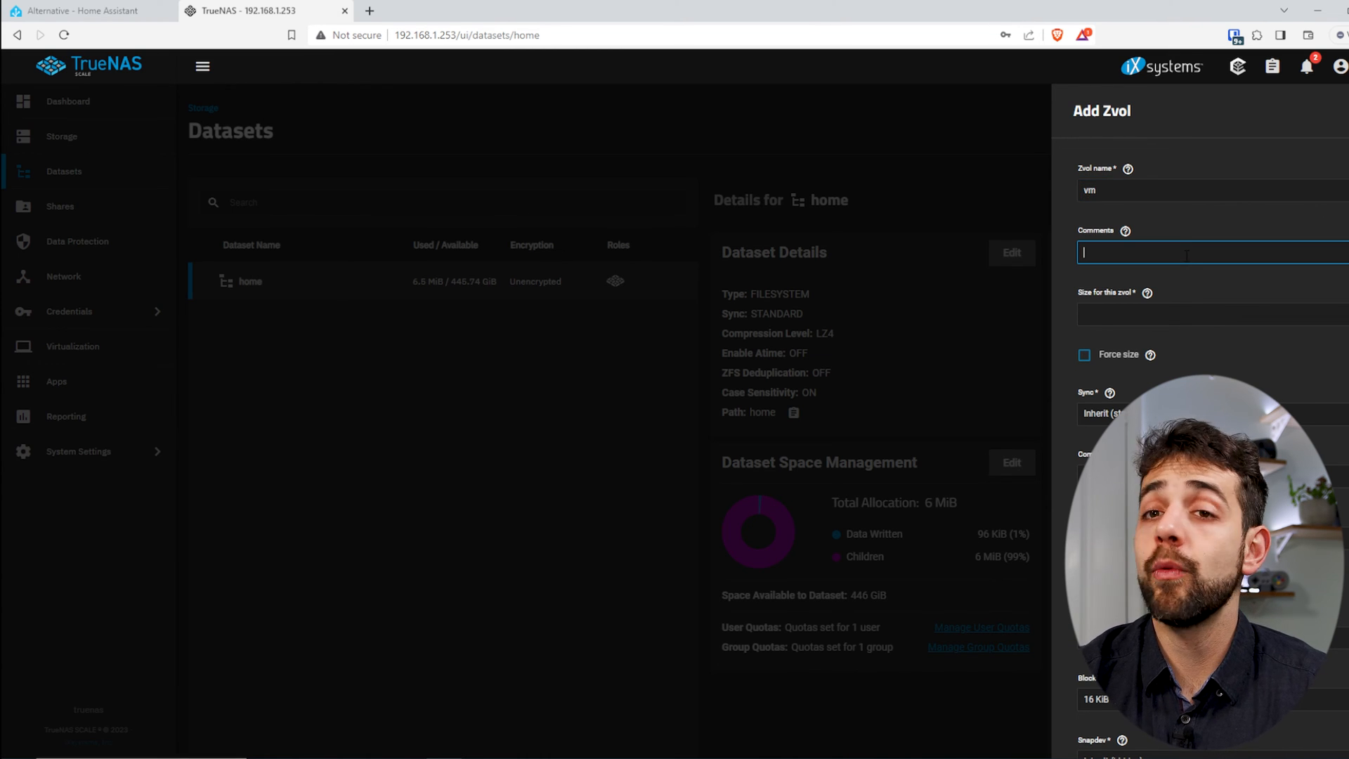
left_click(1205, 313)
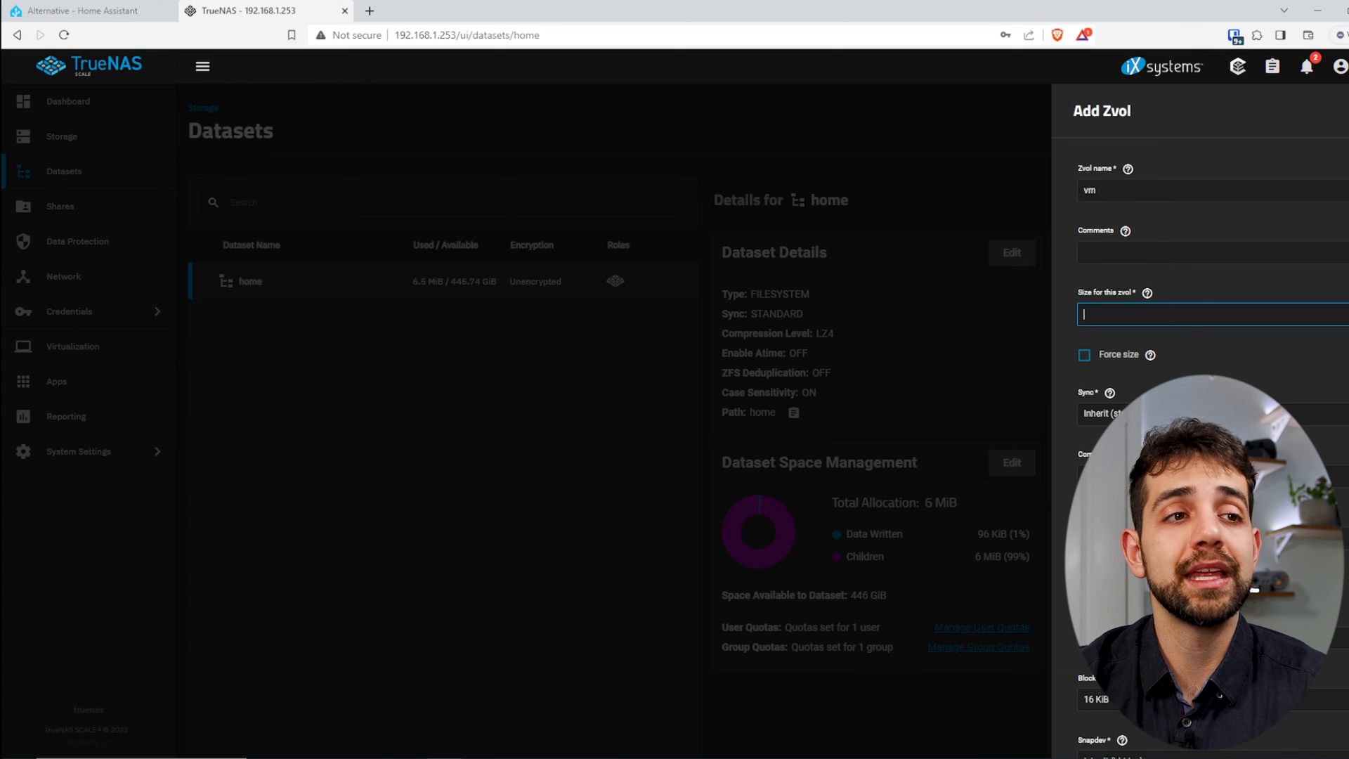
mouse_move(1051, 388)
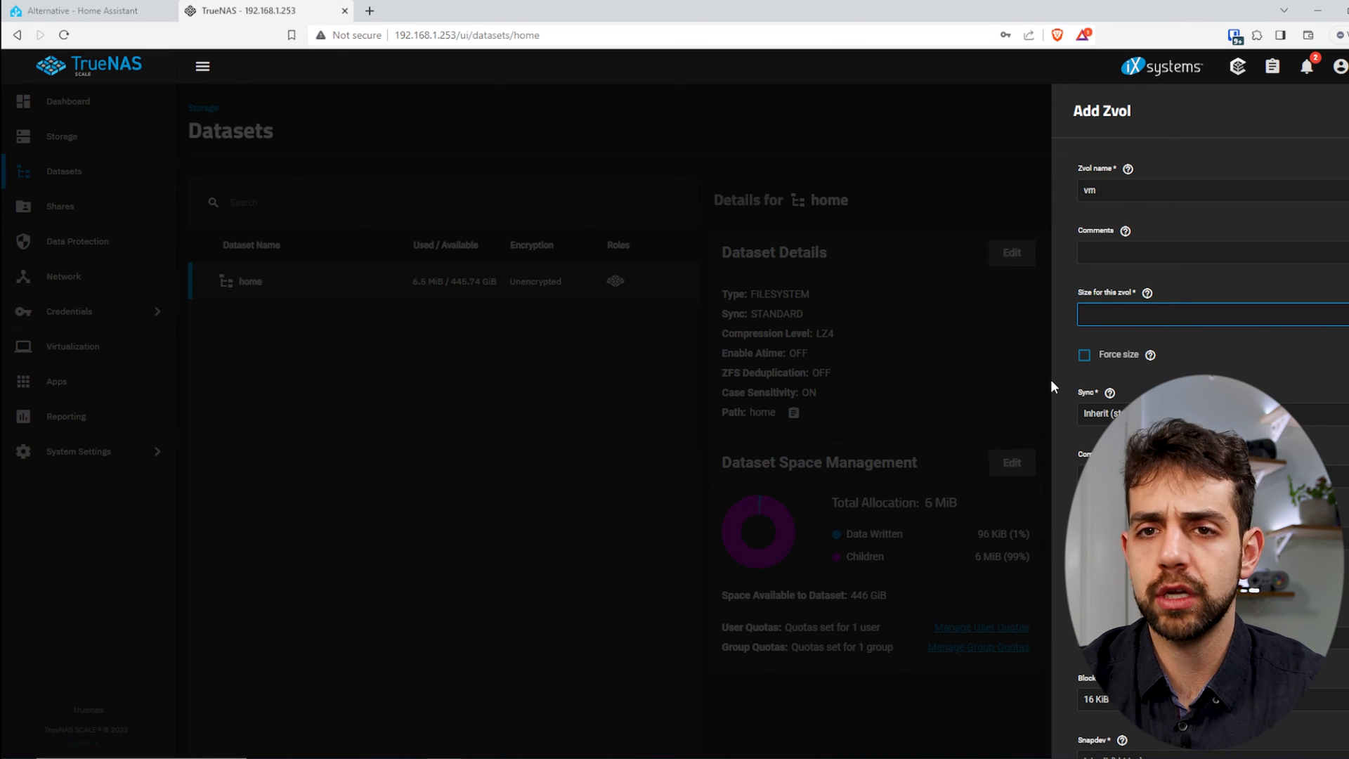
type("35GB")
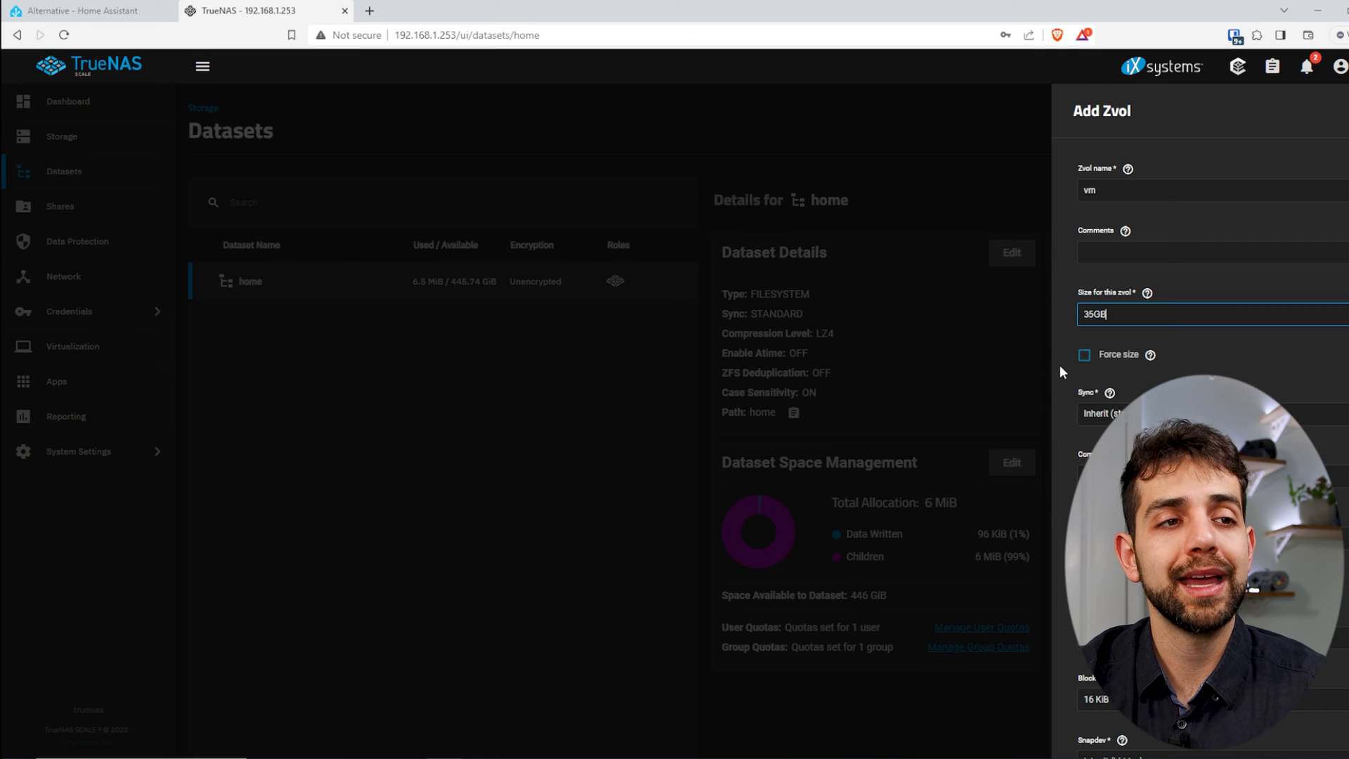
scroll("down", 3)
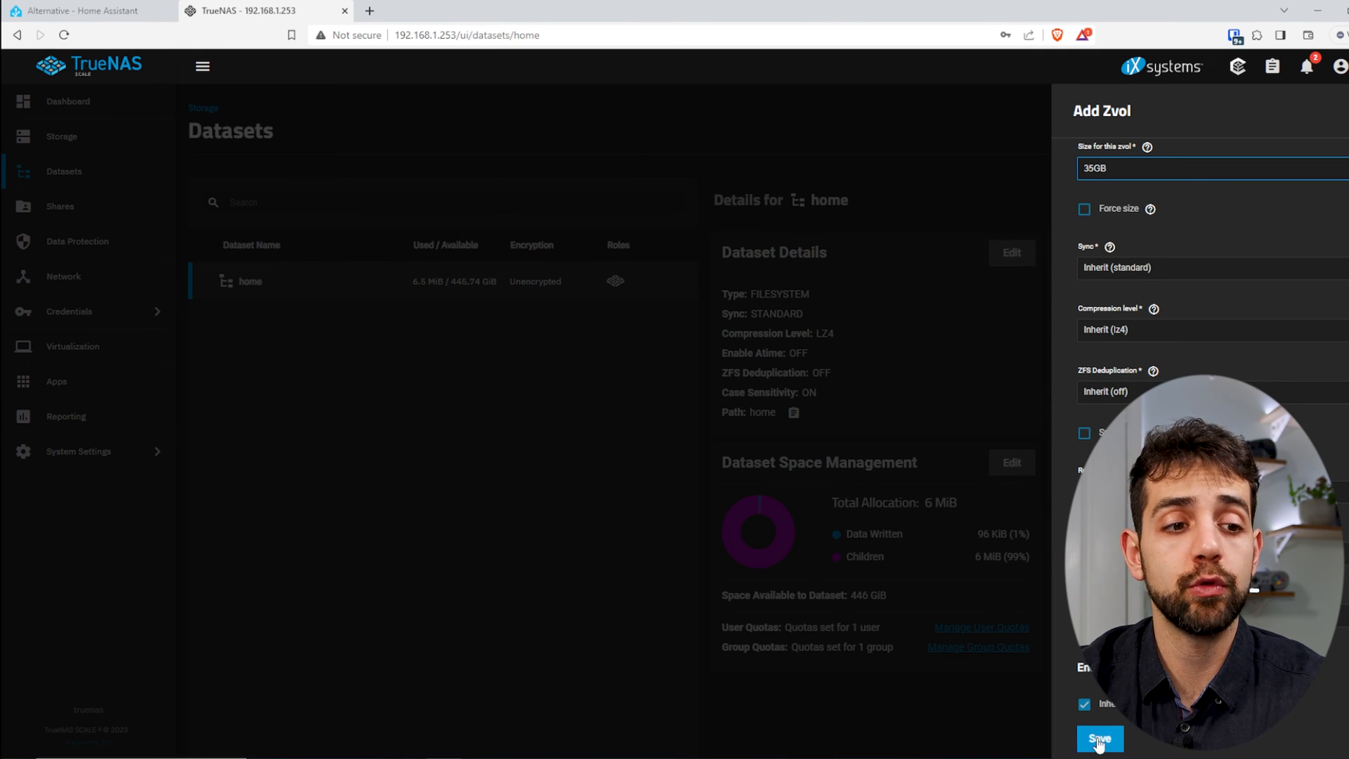
left_click(1099, 738)
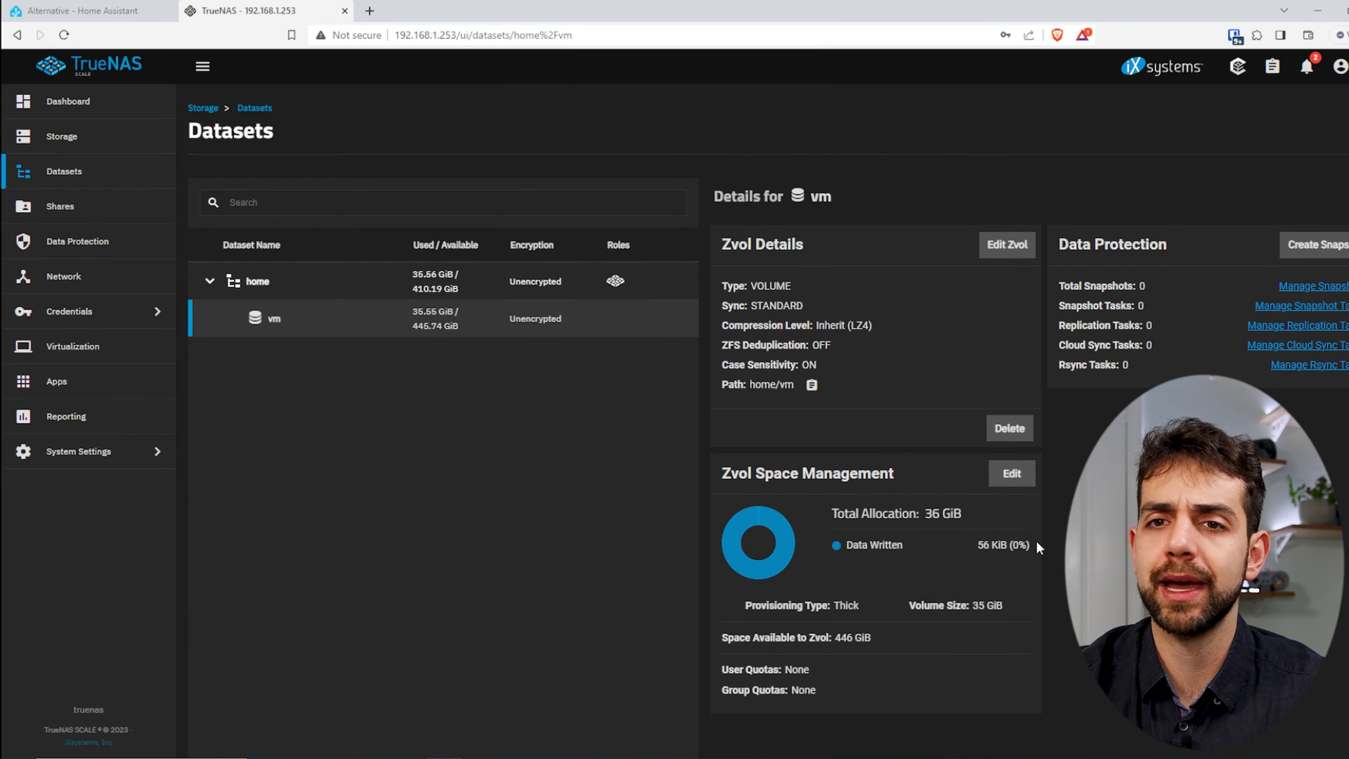
mouse_move(300, 336)
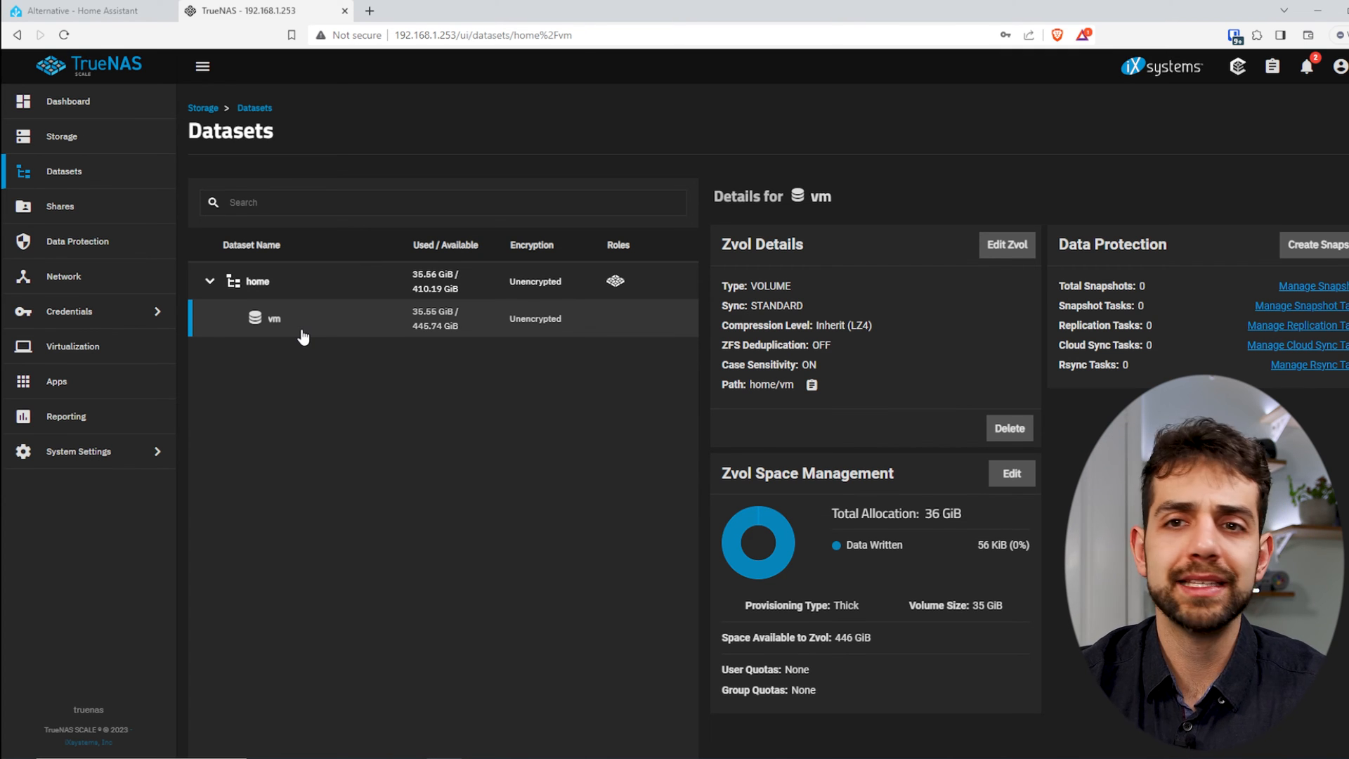
View the Network page with the eno1 interface and global configuration
left_click(63, 277)
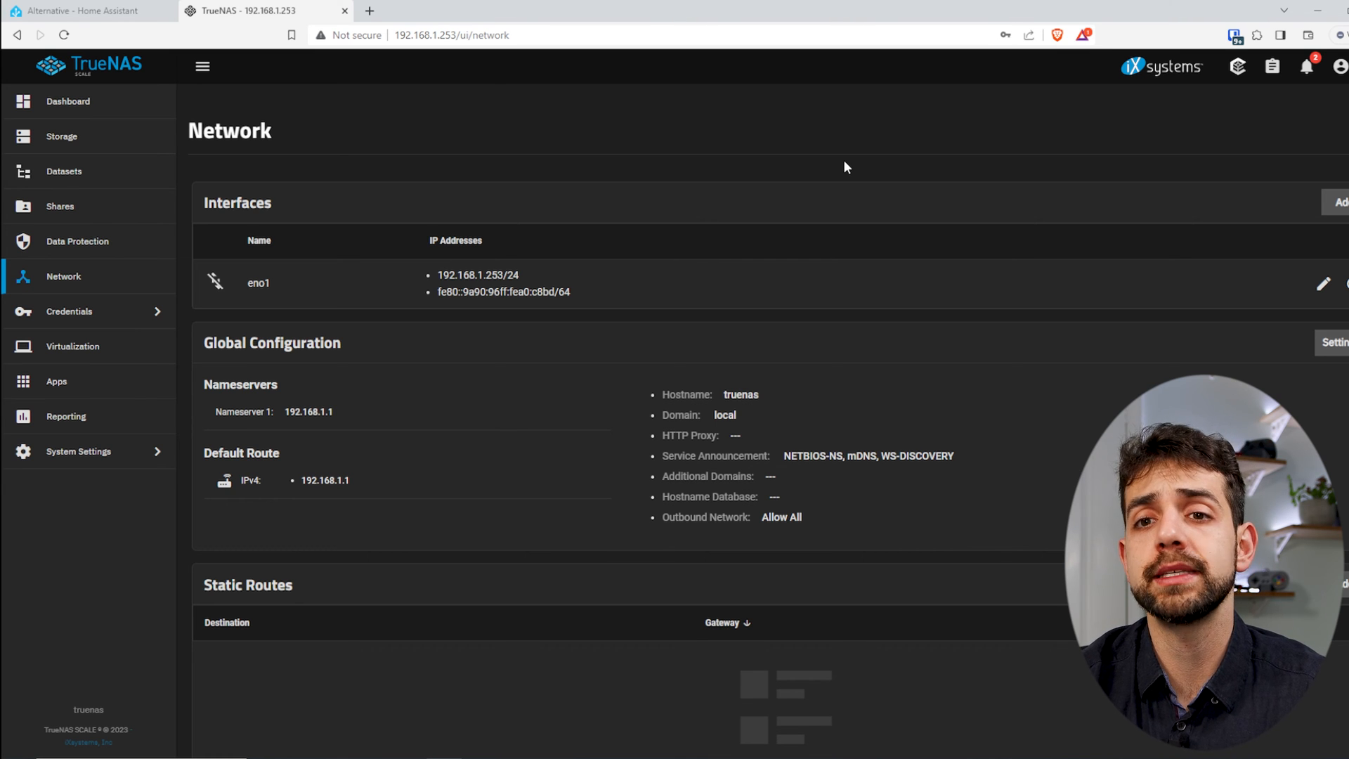
mouse_move(419, 289)
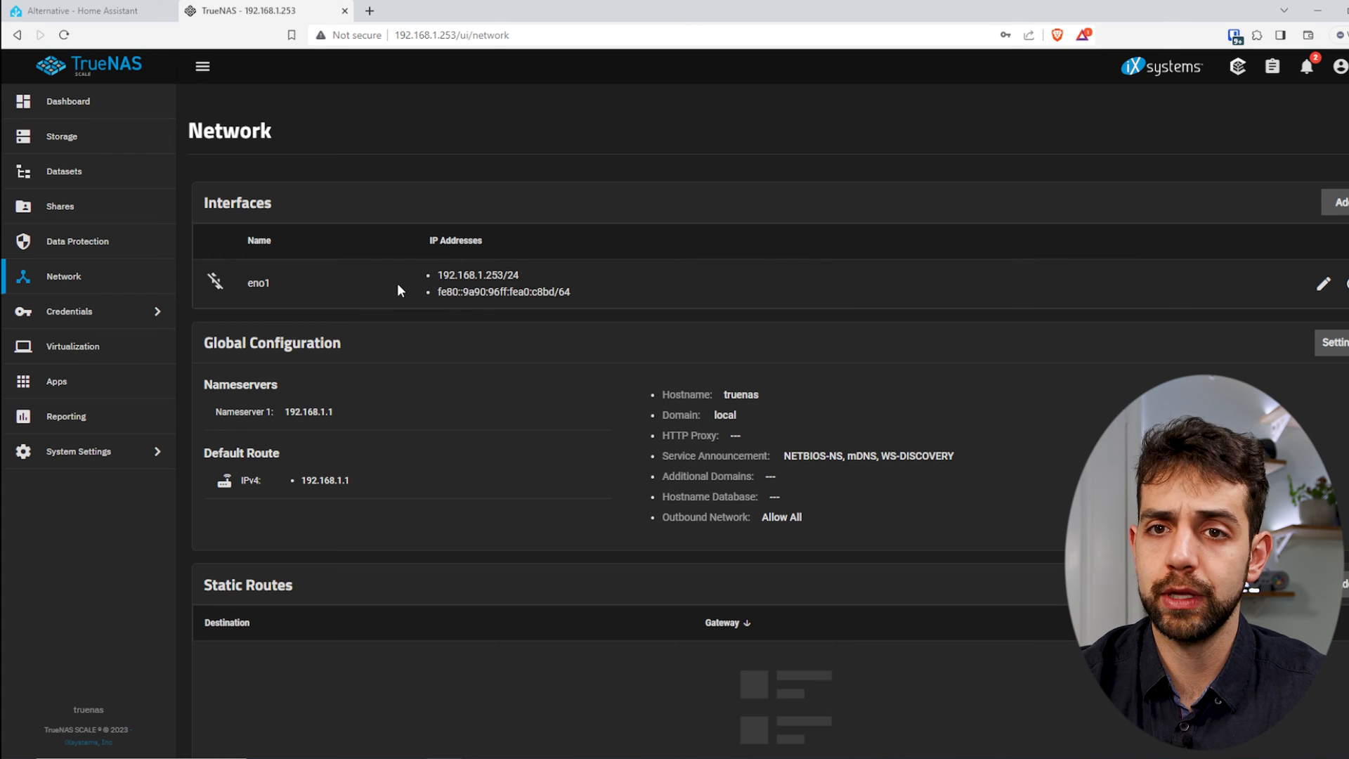
mouse_move(893, 132)
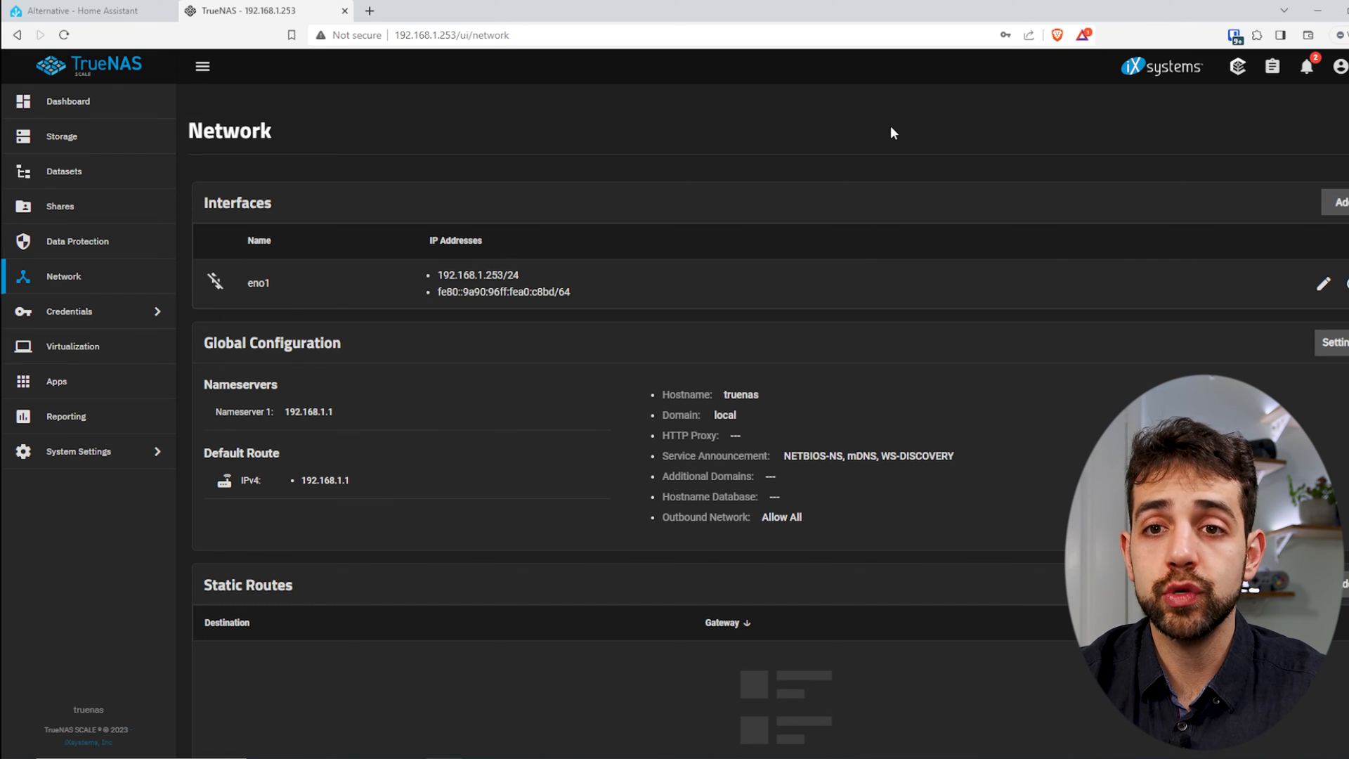
mouse_move(1170, 170)
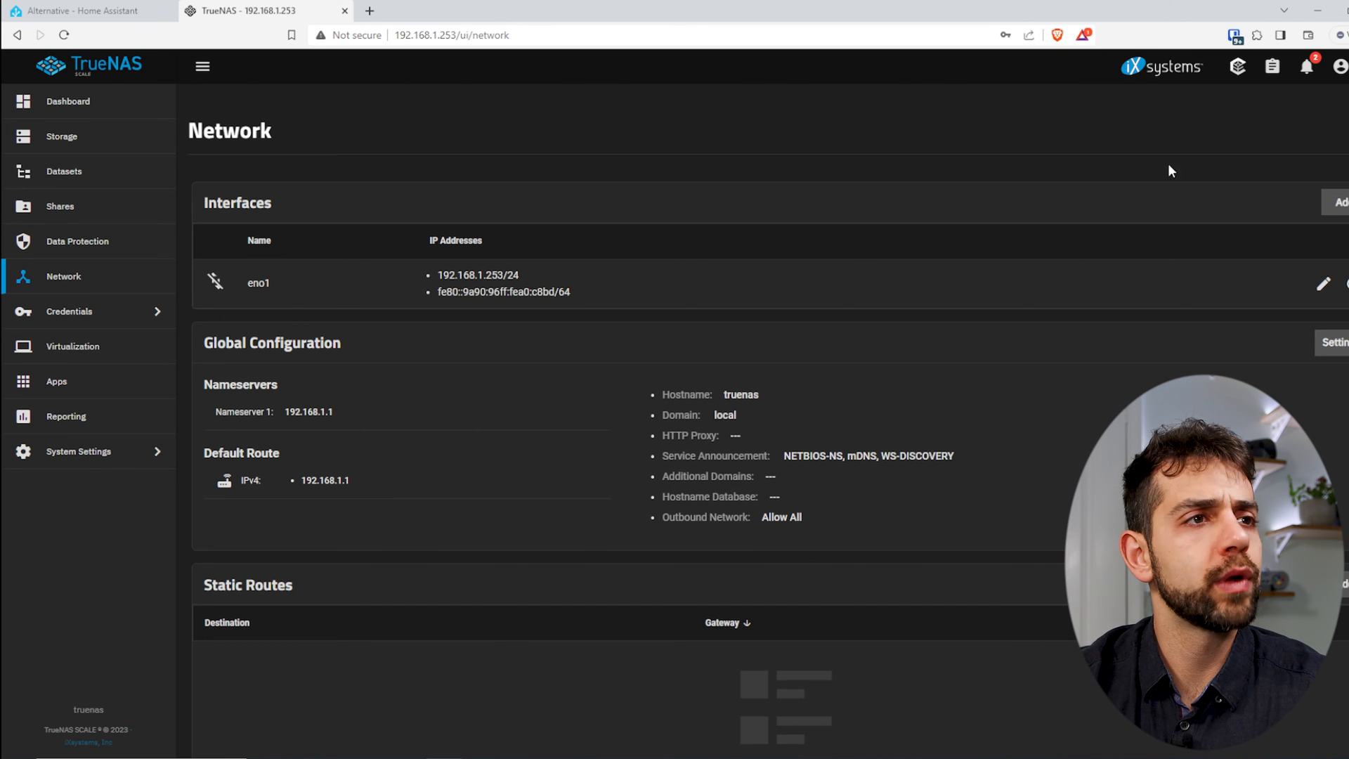
mouse_move(661, 309)
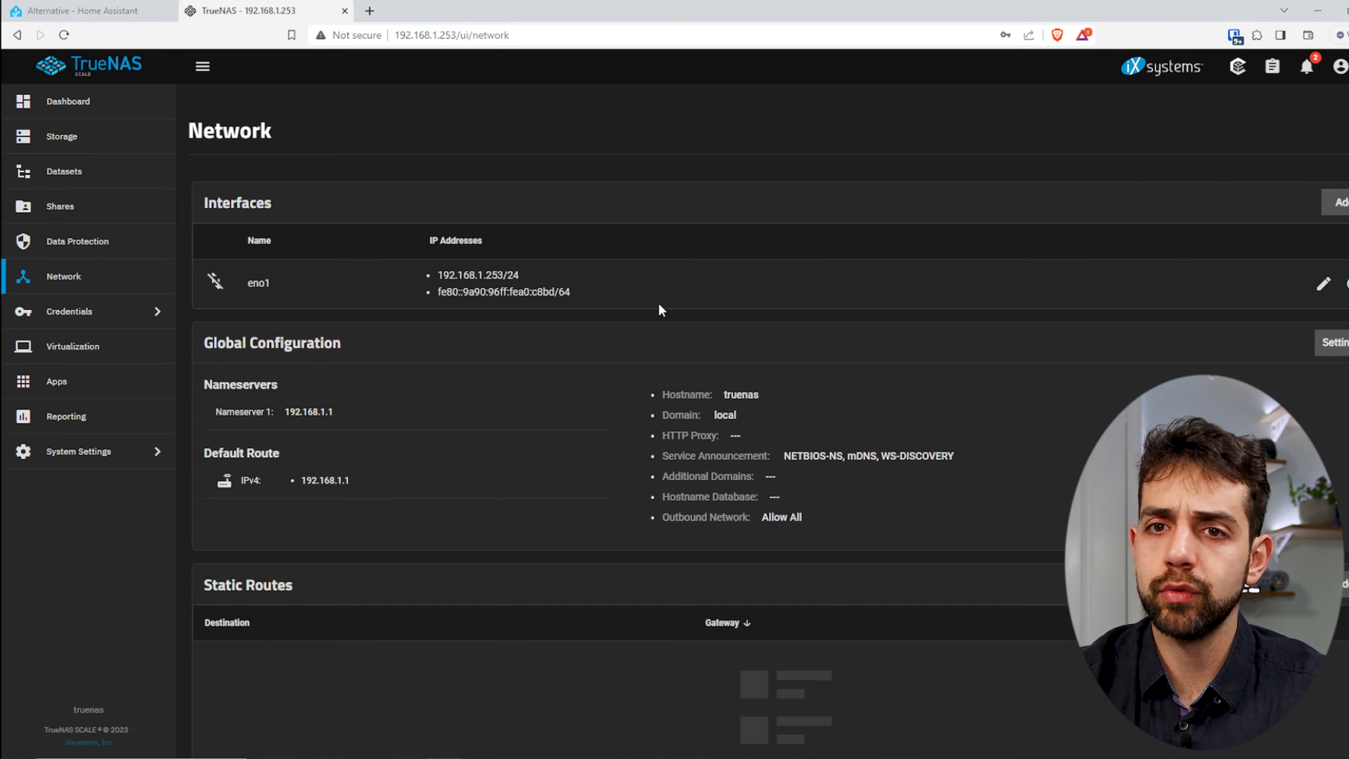
mouse_move(676, 329)
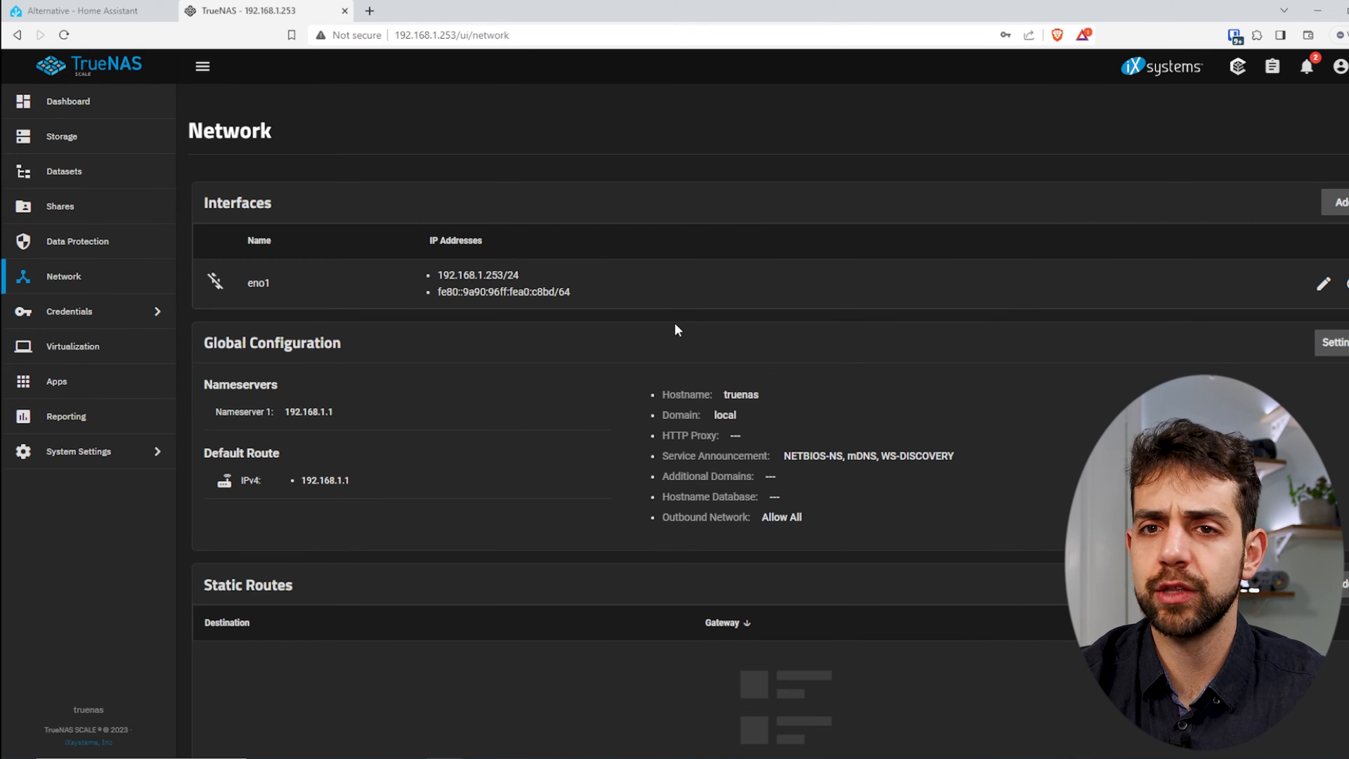
mouse_move(86, 319)
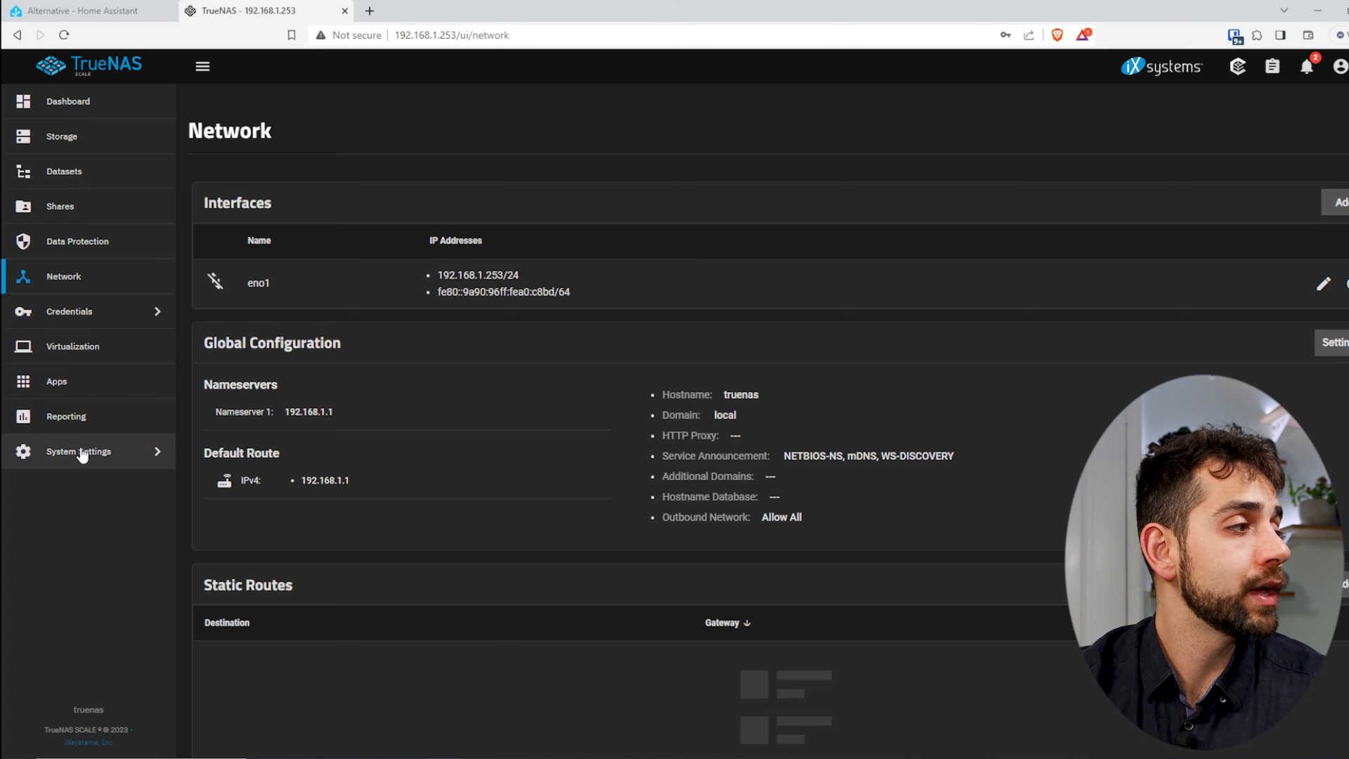
Run sudo wget in the shell with the copied KVM/Proxmox haos_ova-11.4 image link from GitHub
left_click(79, 451)
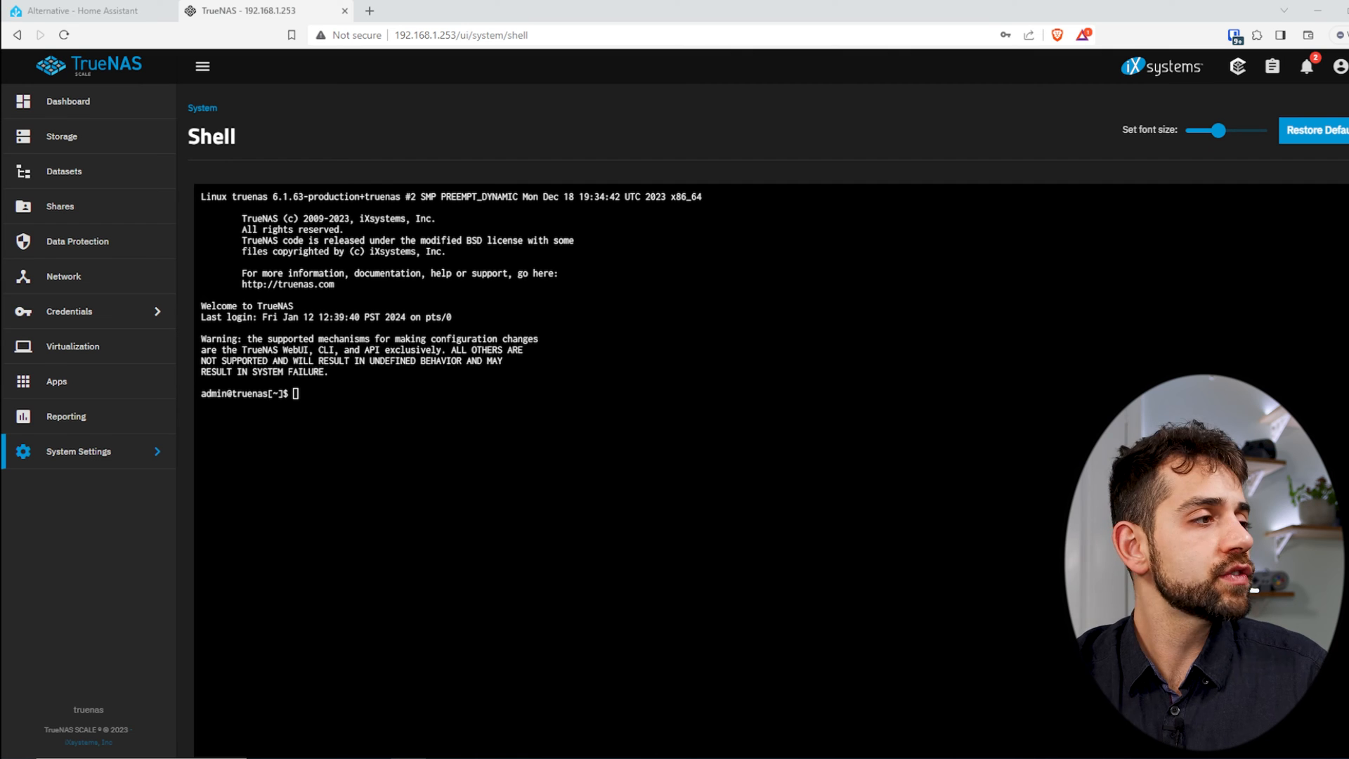
type("sudo wget")
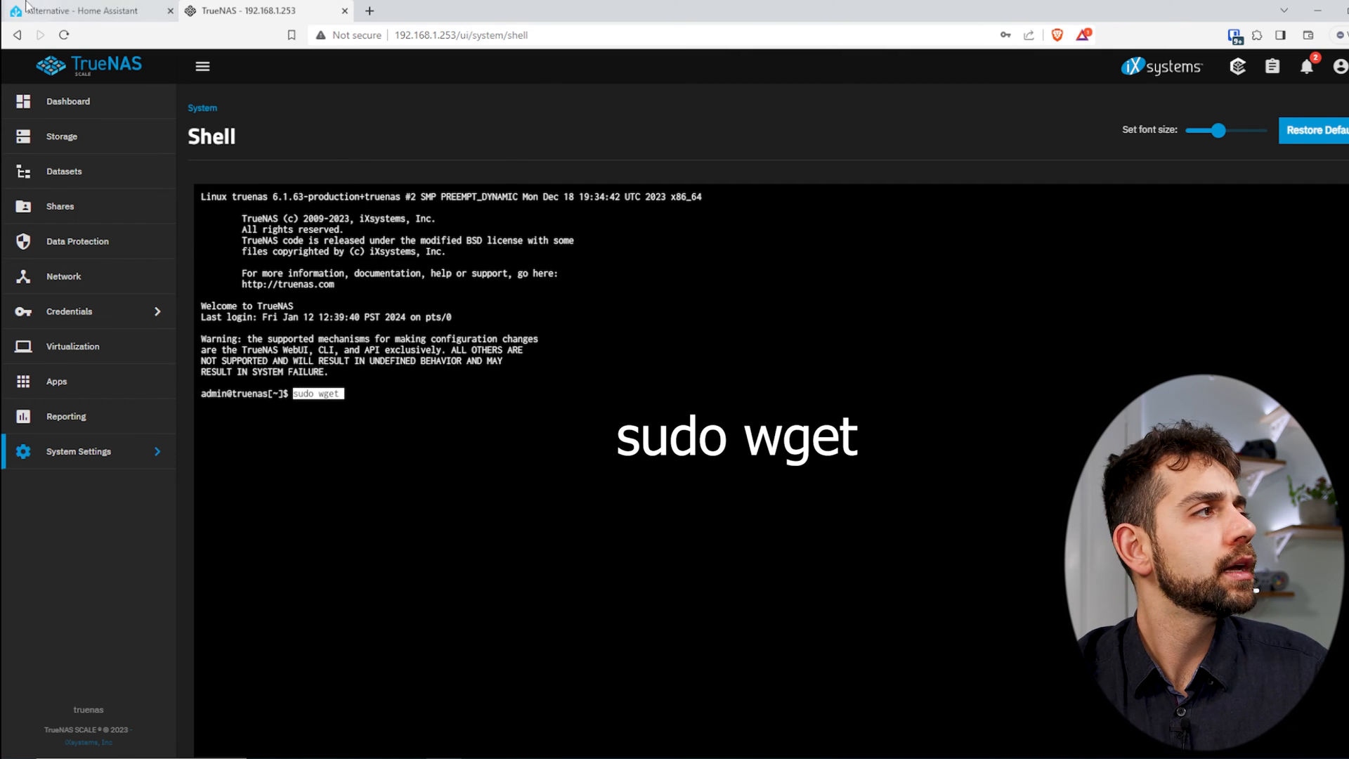
left_click(85, 10)
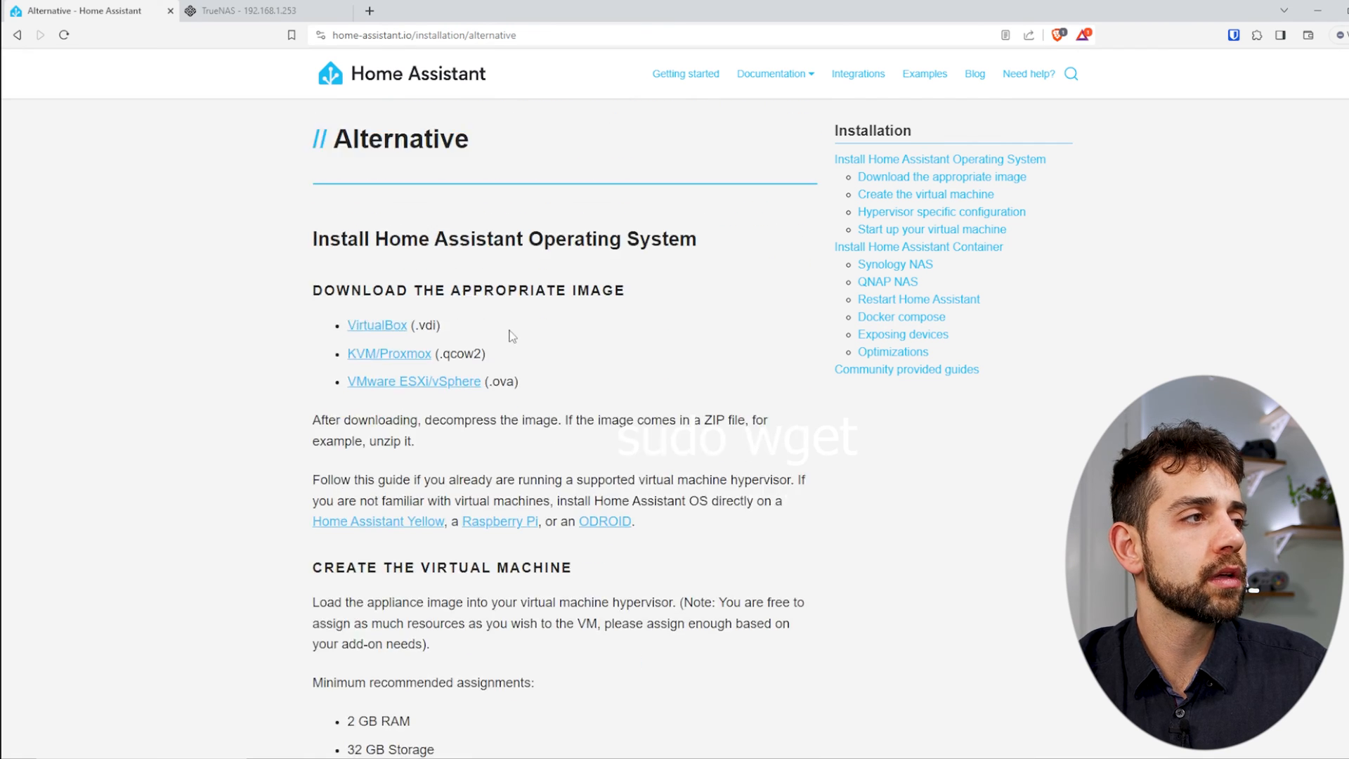
right_click(390, 352)
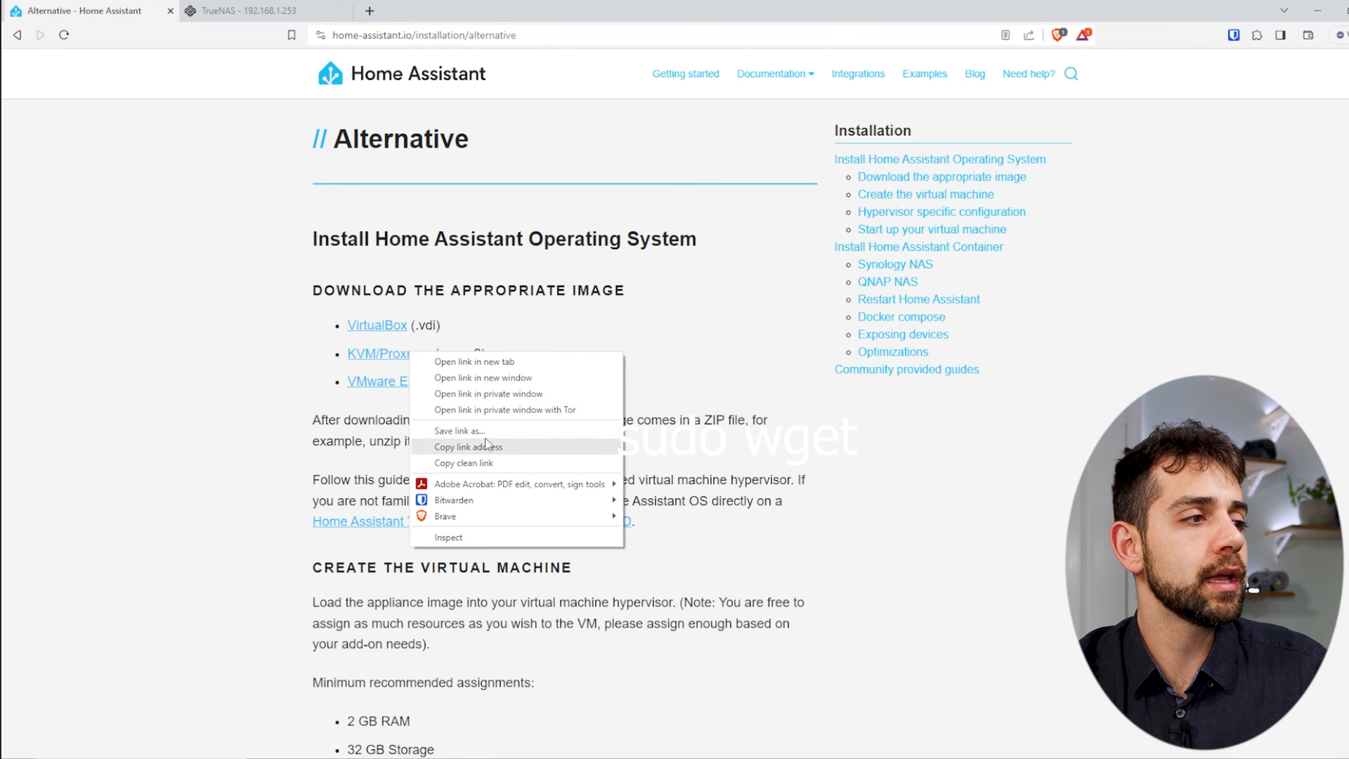
left_click(250, 10)
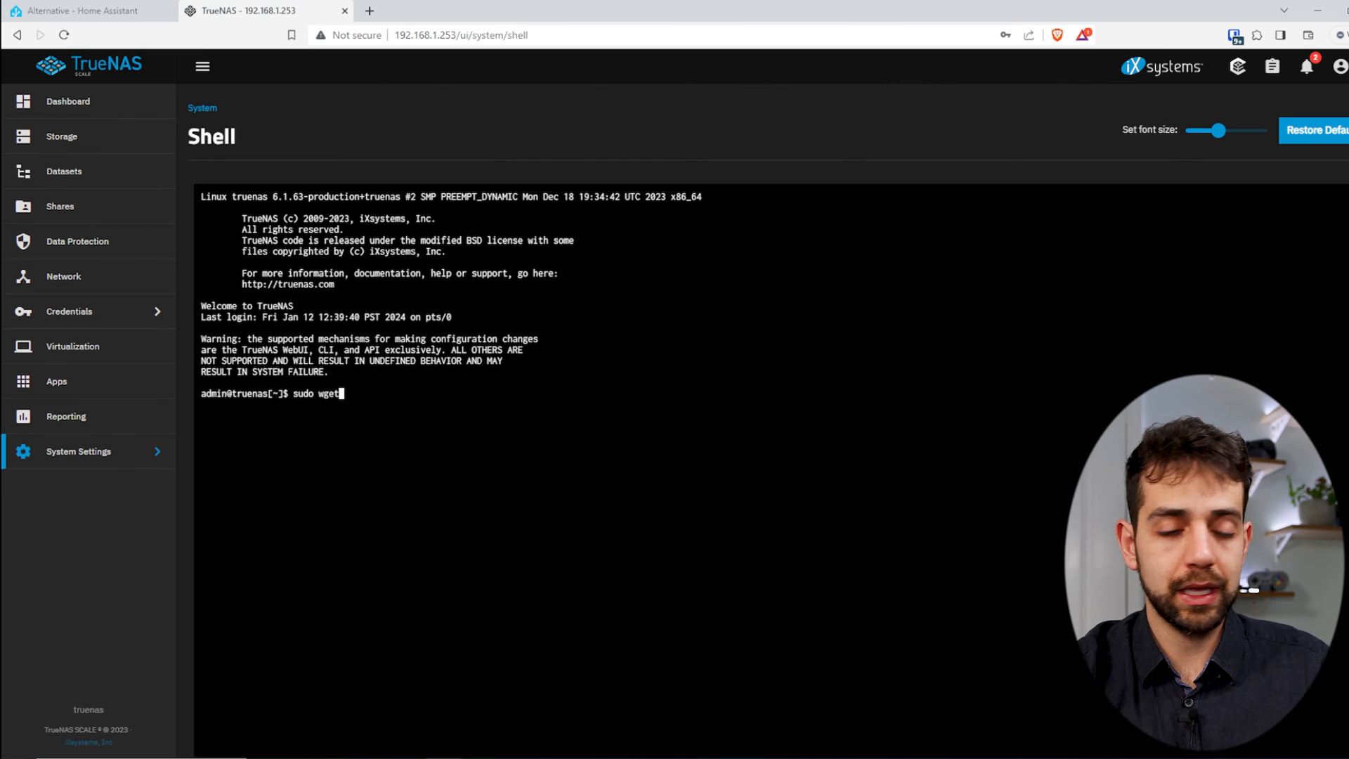
type("https://github.com/home-assistant/operating-system/releases/download/11.4/haos_ova-11.4.qcow2.xz")
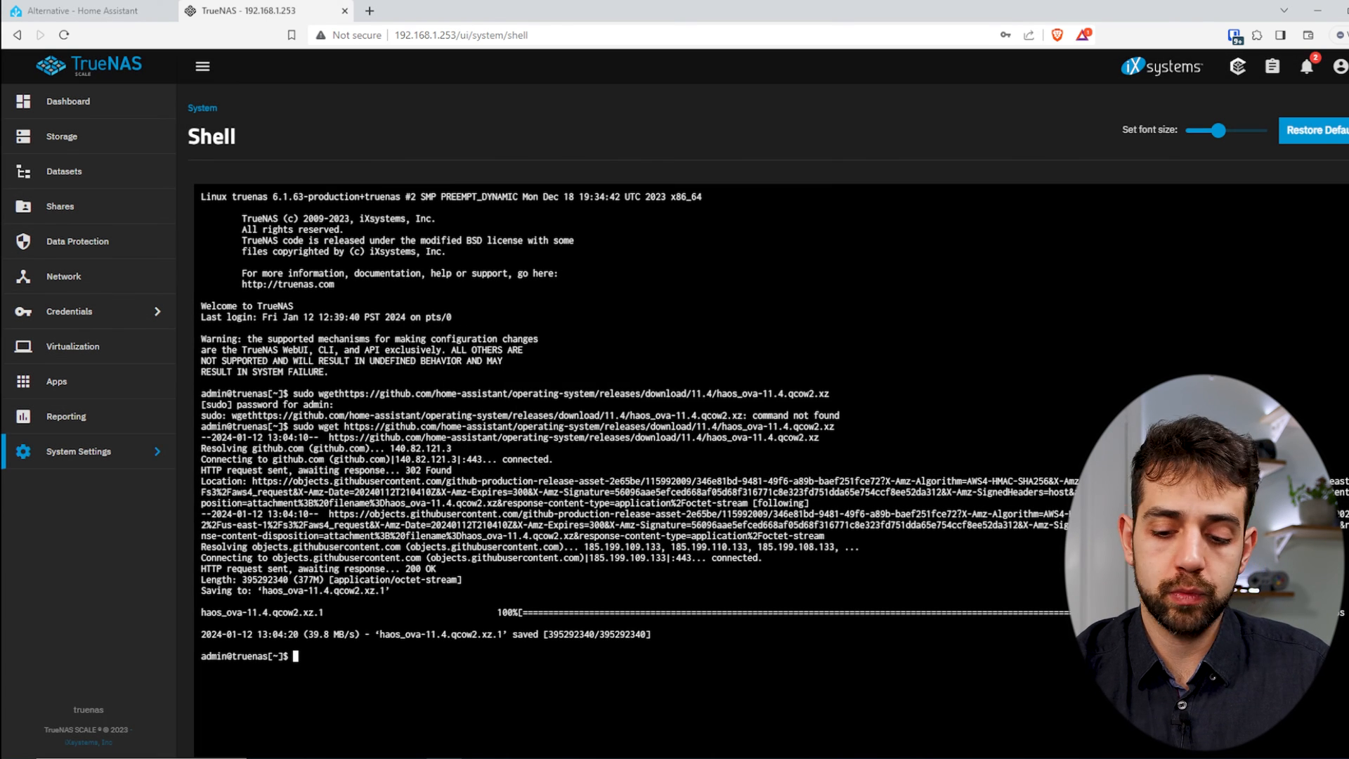
Run sudo unxz haos_ova-11.4.qcow2.xz to decompress the image
type("sudo unxz haos_ova-11.4.qcow2.xz")
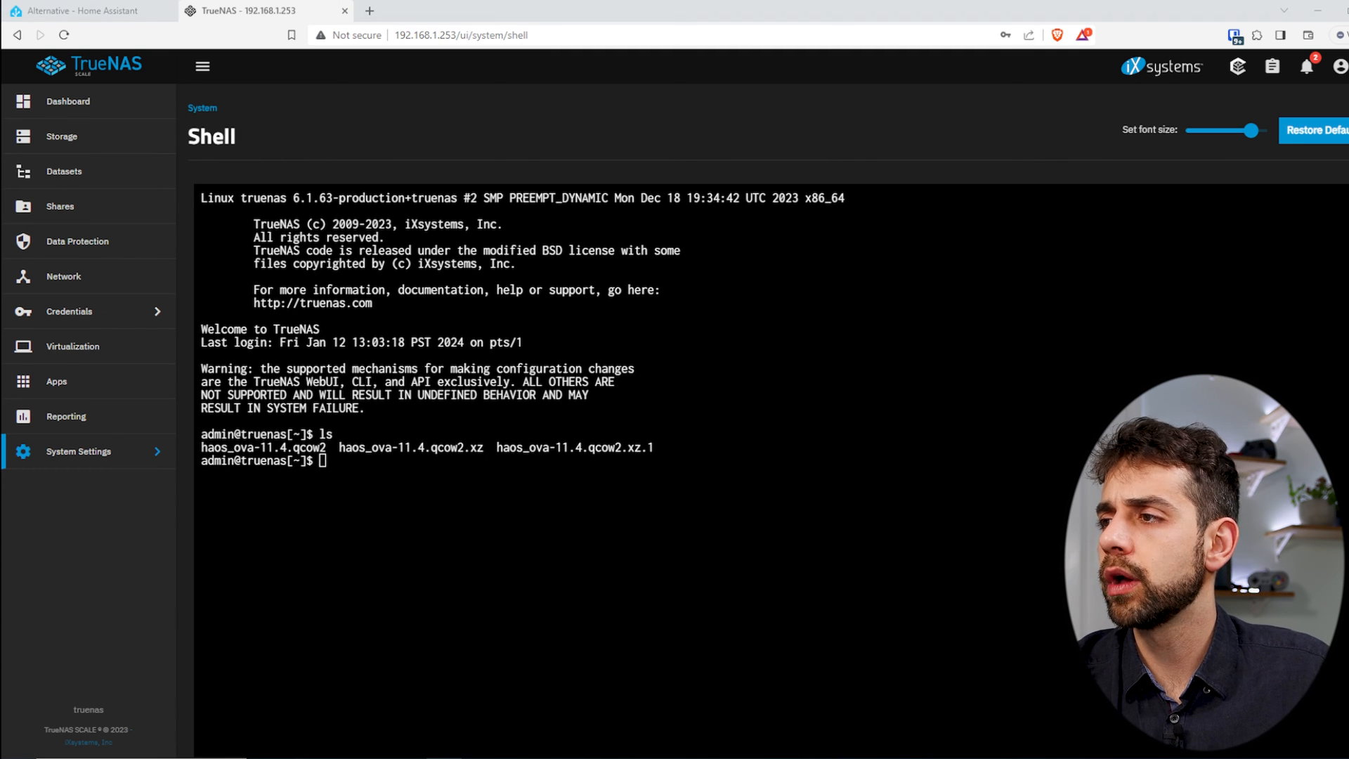
Run sudo qemu-img convert -O raw haos_ova-11.4.qcow2 /dev/zvol/home/vm, copying the vm zvol path from Datasets
type("sudo qemu-img convert -O raw haos_ova-11.4.qcow2 /dev/zvol/home/vm")
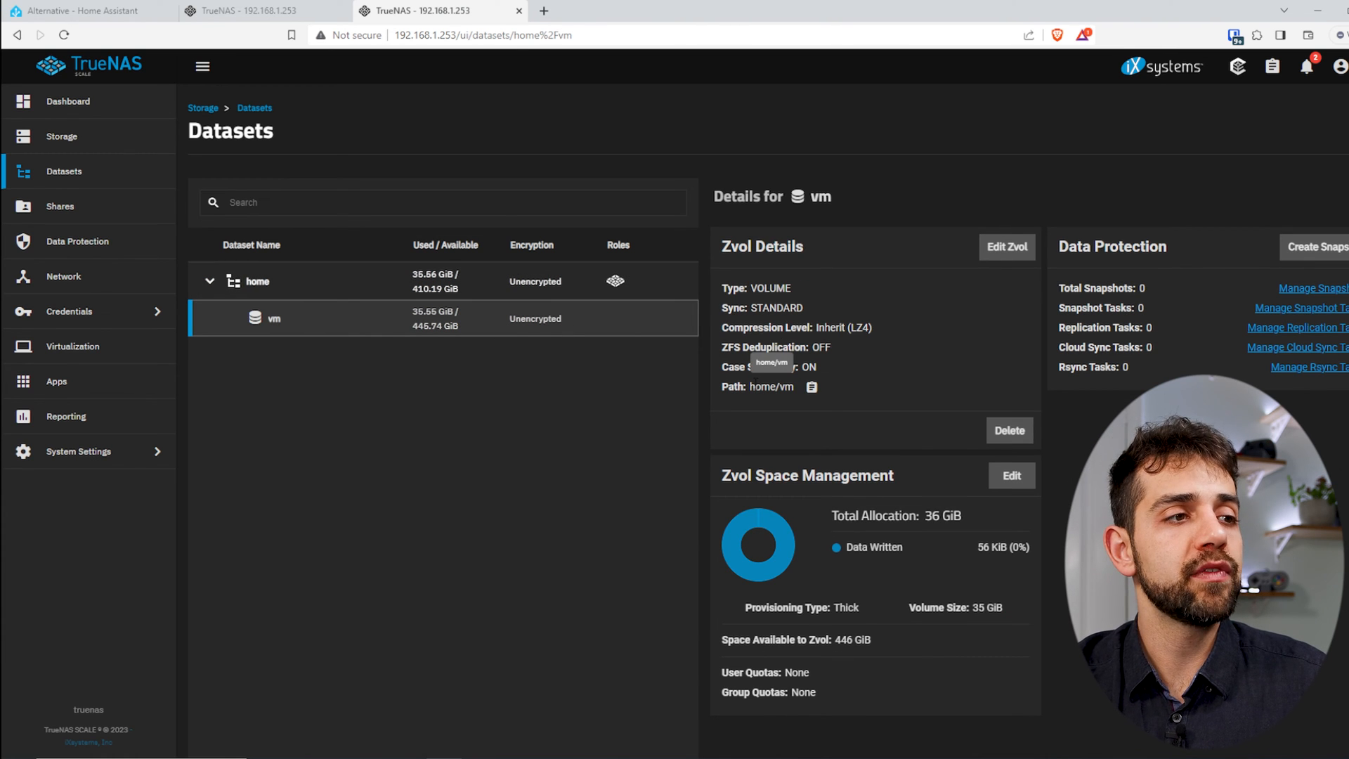
double_click(761, 387)
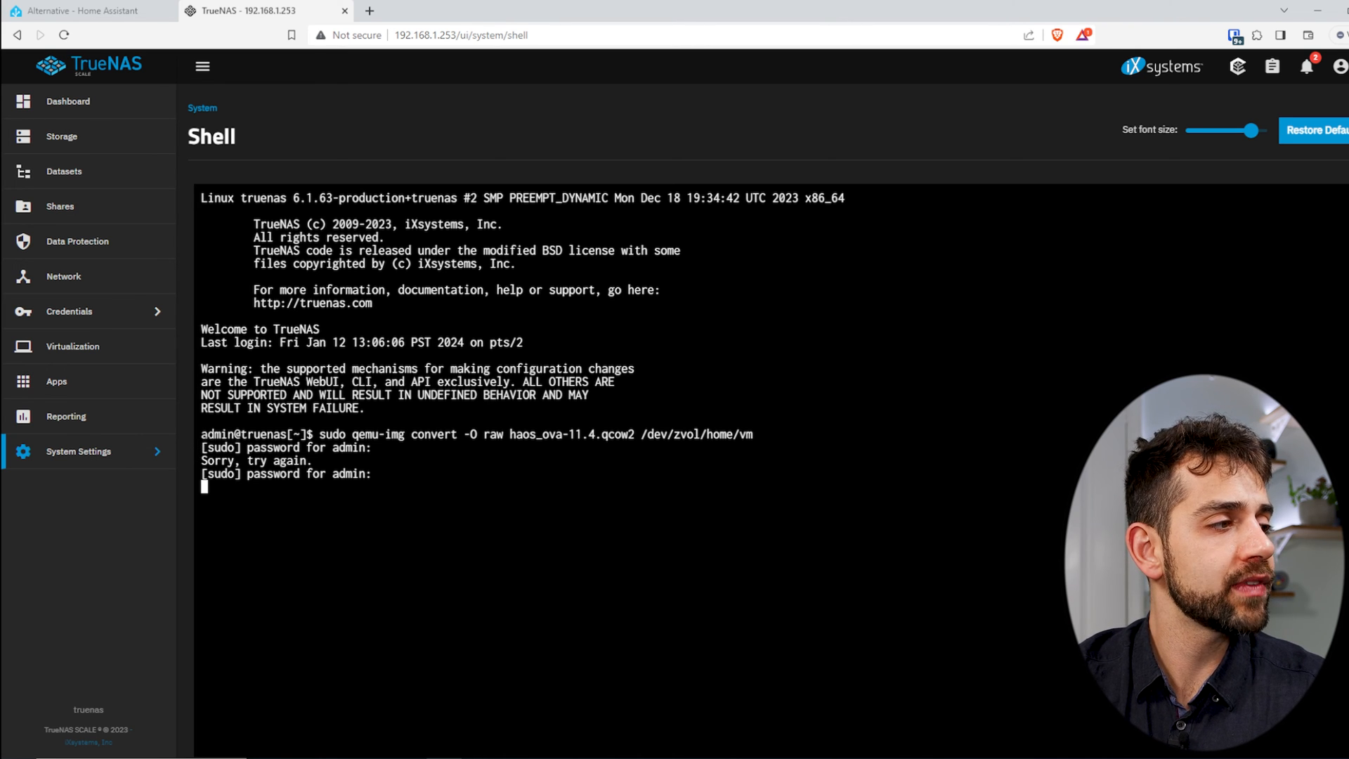
mouse_move(164, 534)
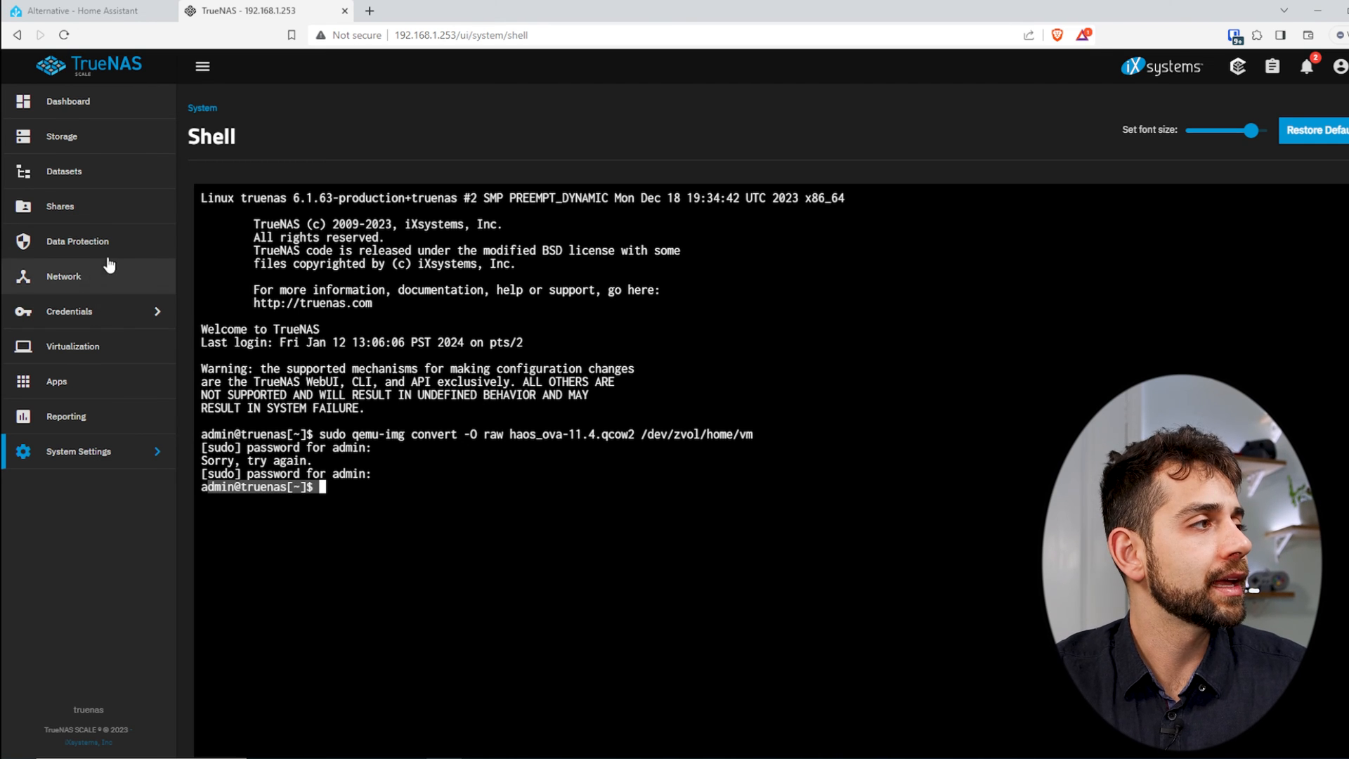
Start a new virtual machine from Virtualization with Linux guest OS and name HAOS
left_click(72, 346)
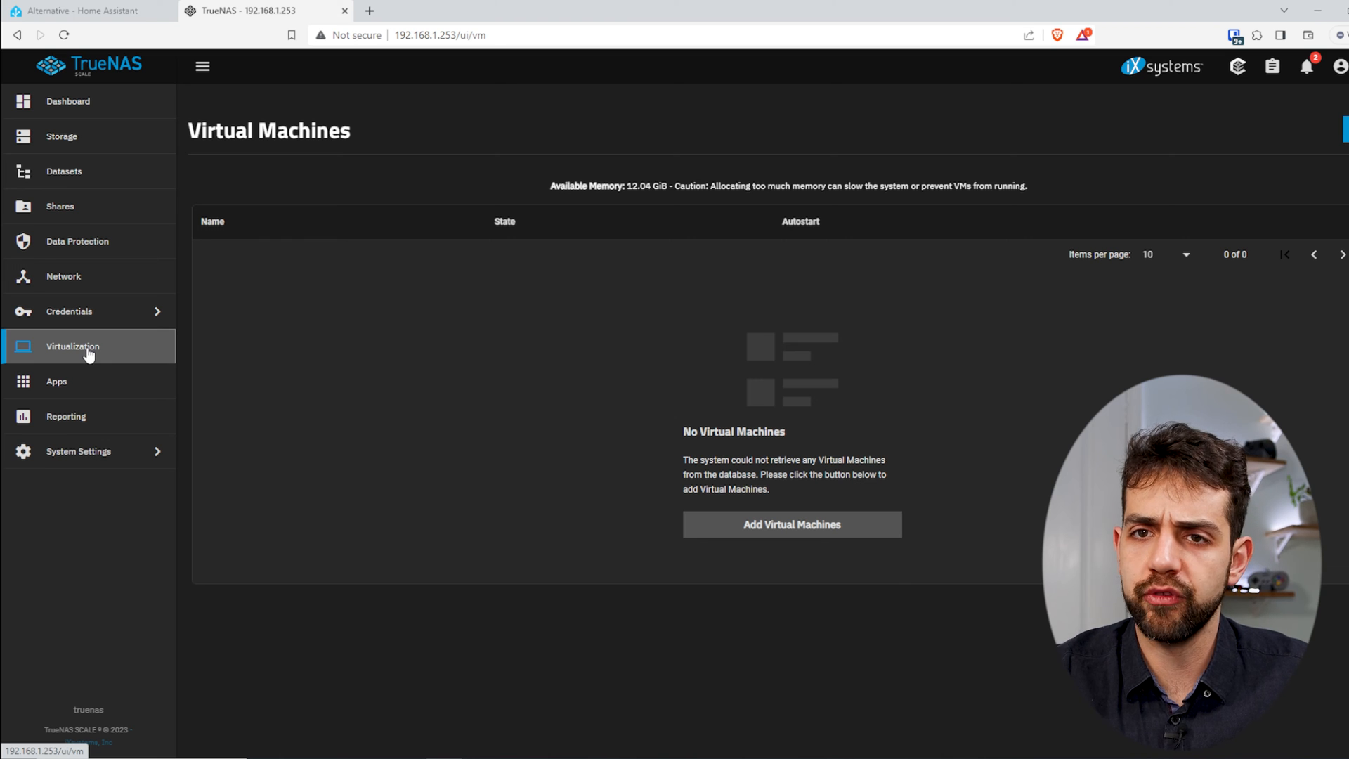
mouse_move(785, 549)
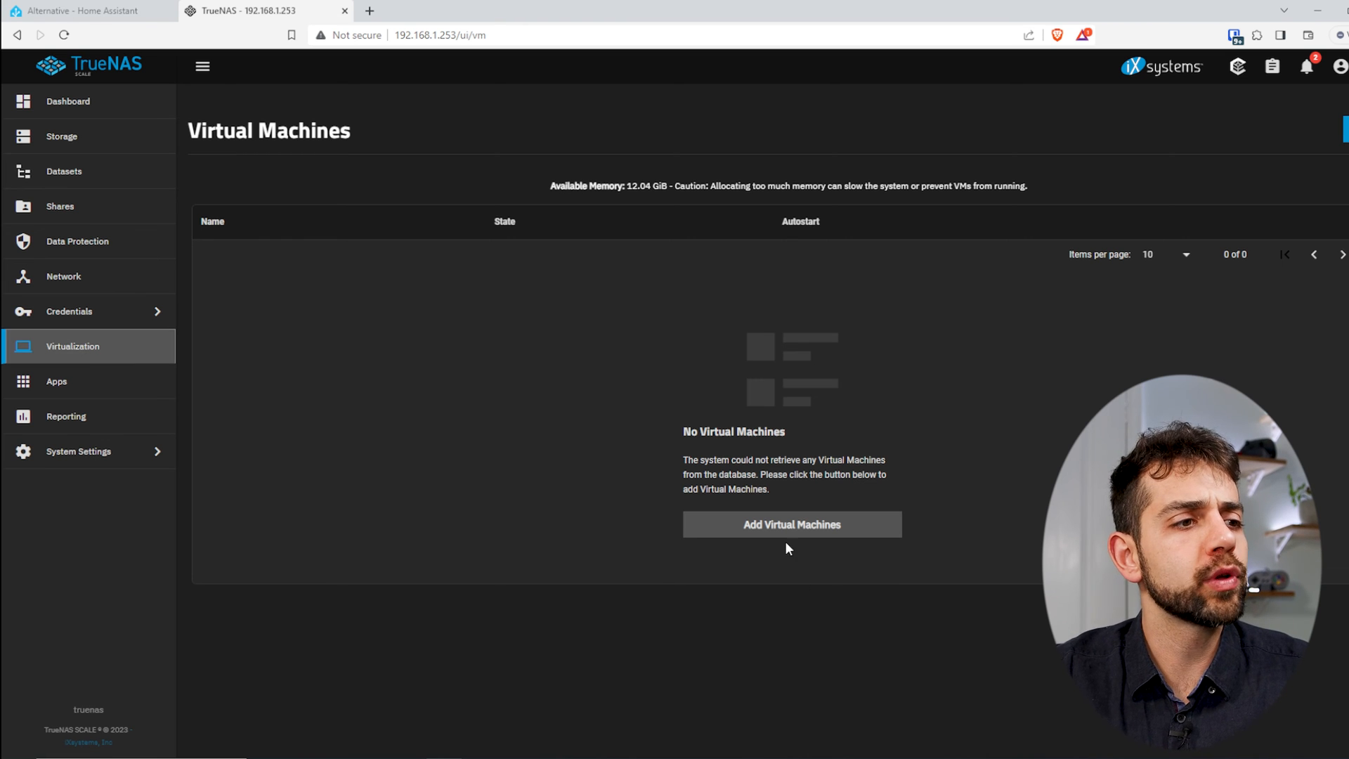
left_click(790, 524)
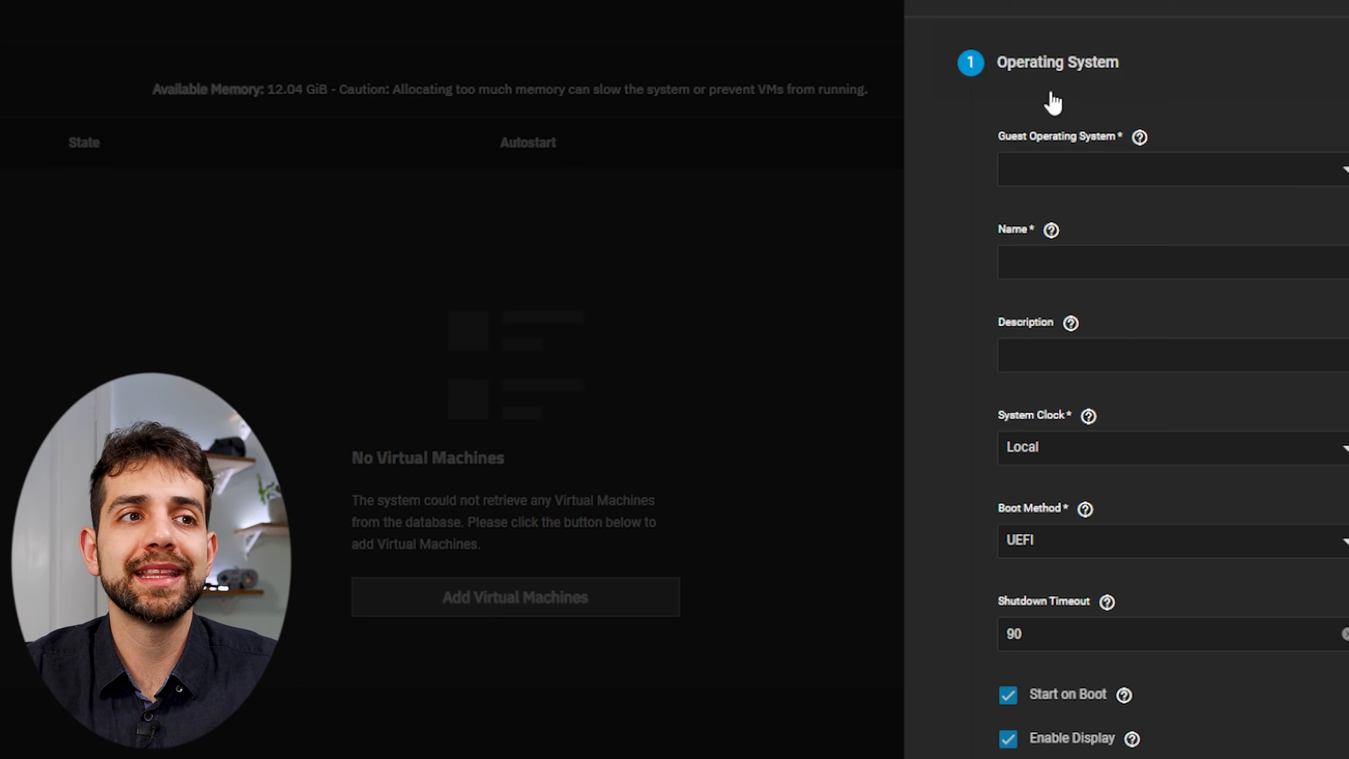
mouse_move(1167, 174)
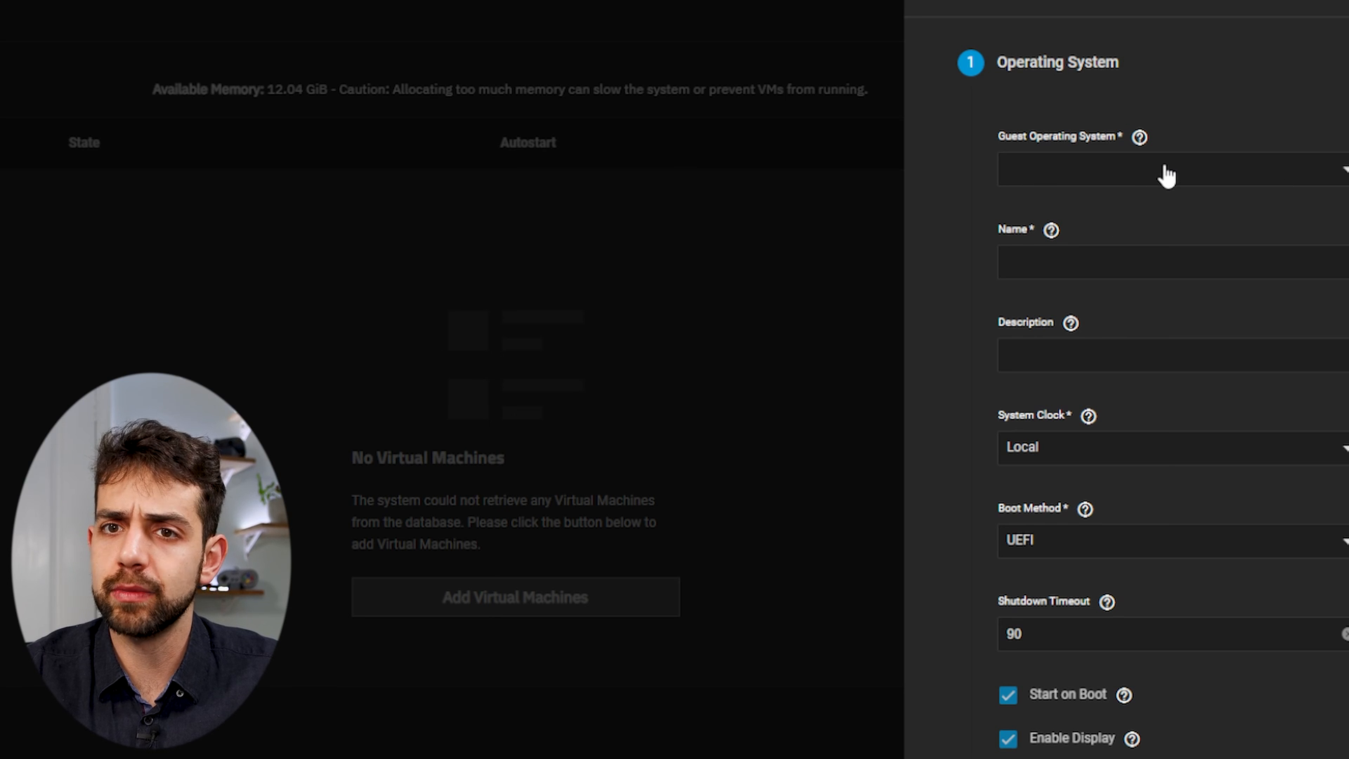
mouse_move(1146, 182)
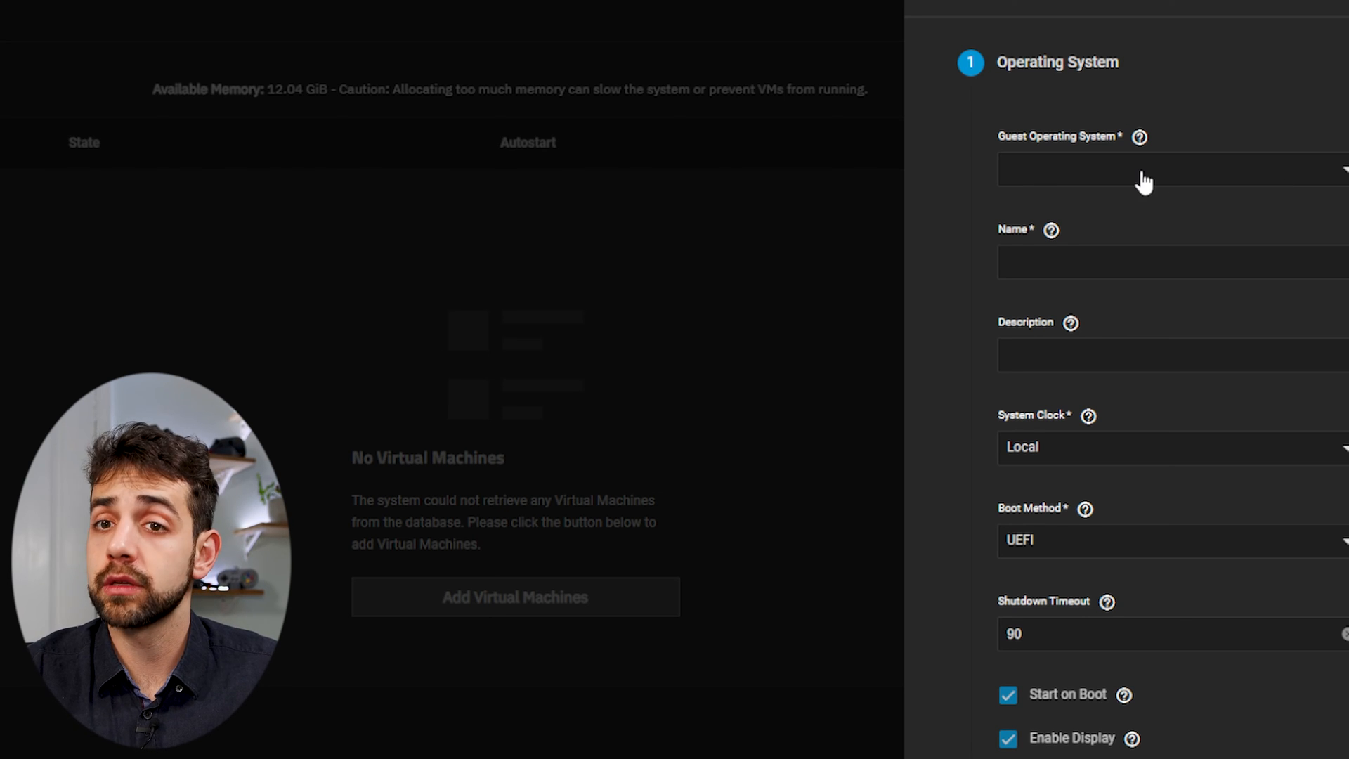
mouse_move(1140, 181)
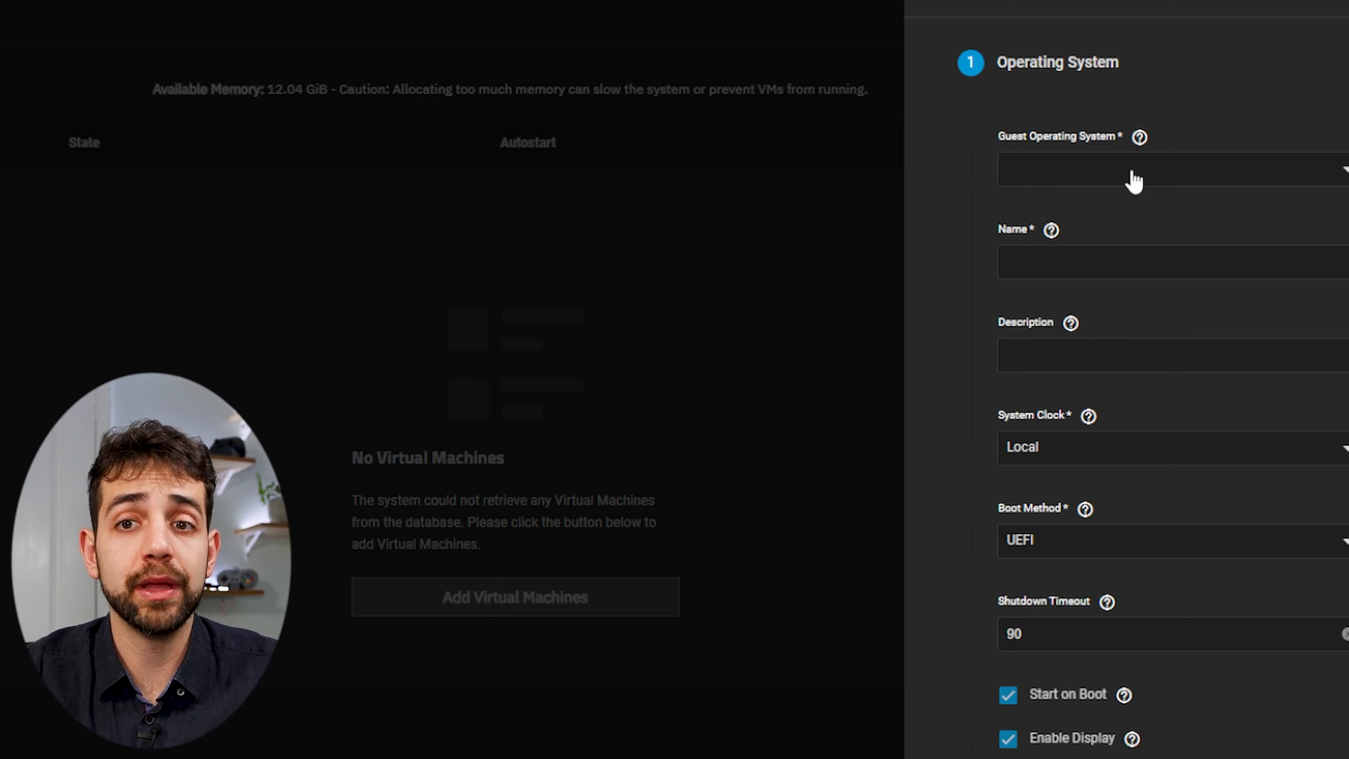
left_click(1170, 168)
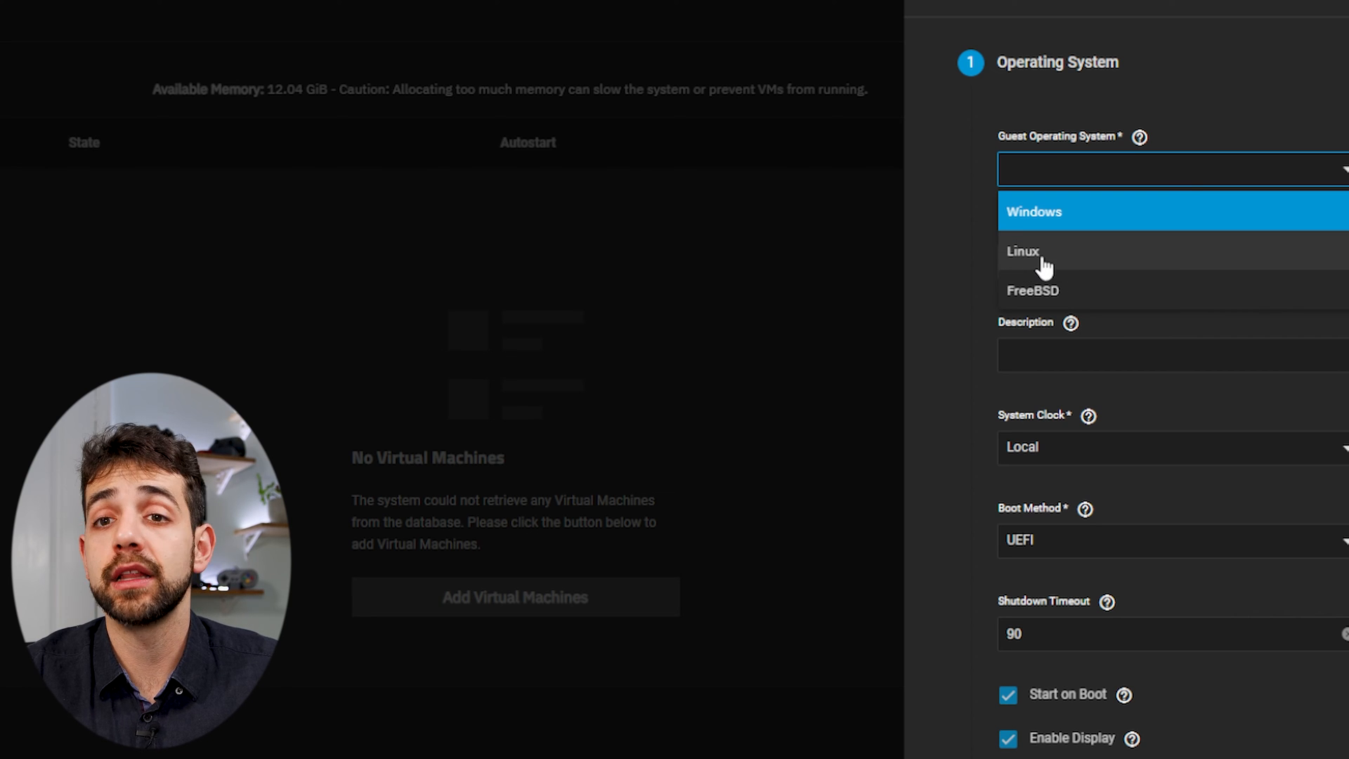
left_click(1021, 252)
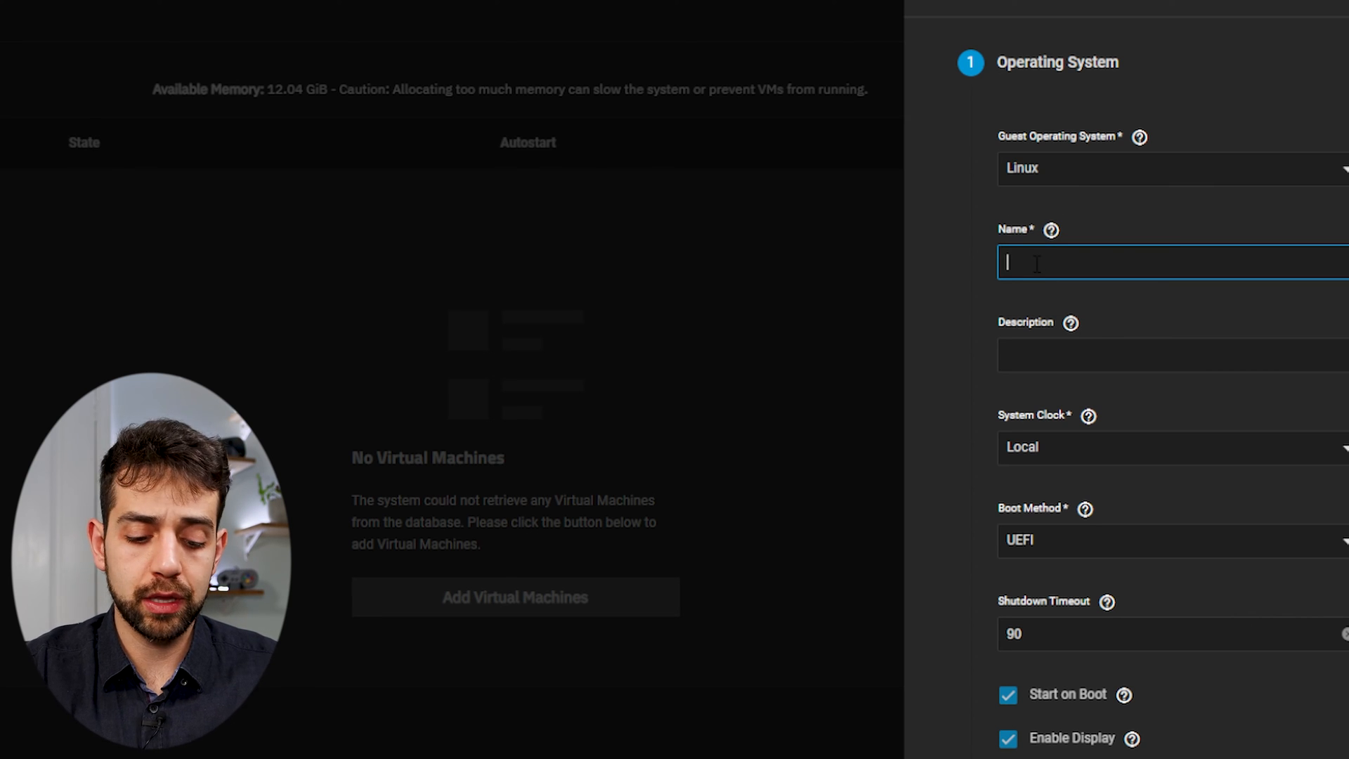
type("HA")
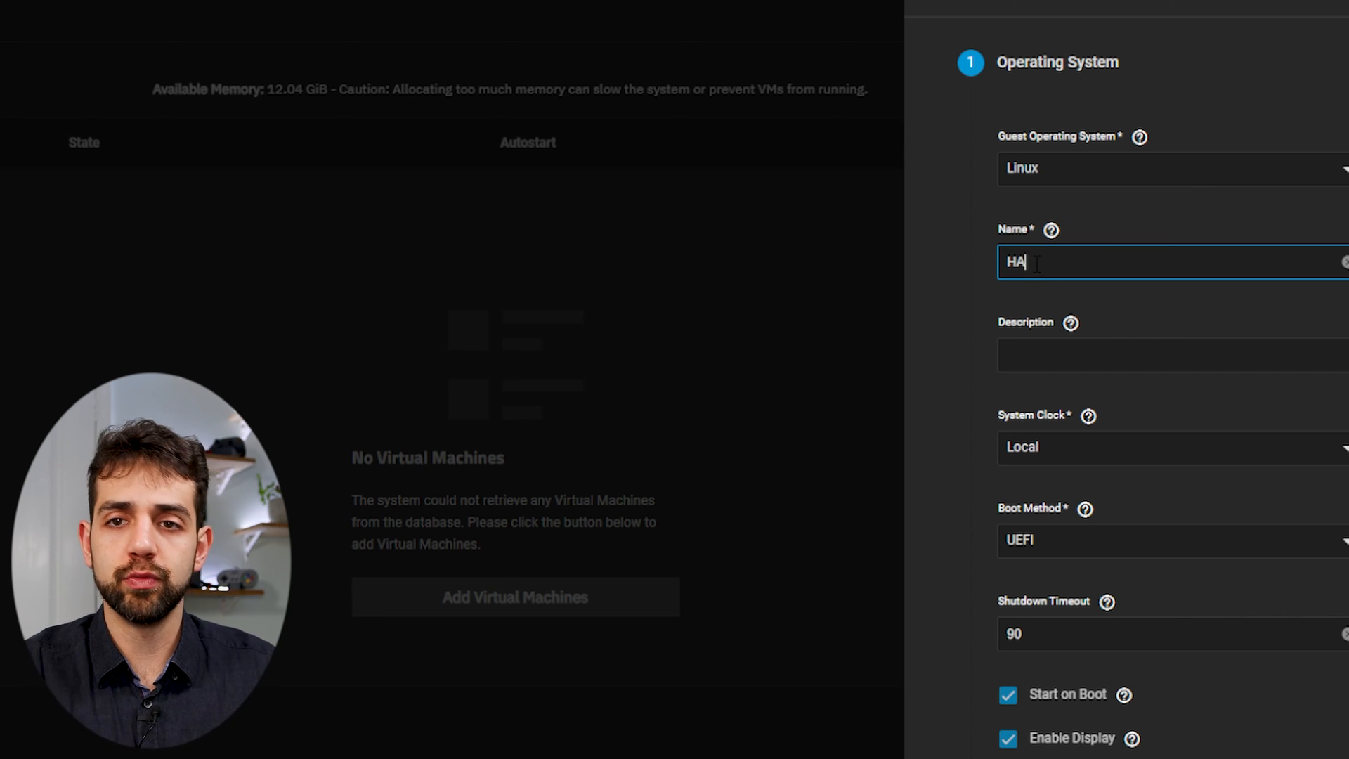
type("OS")
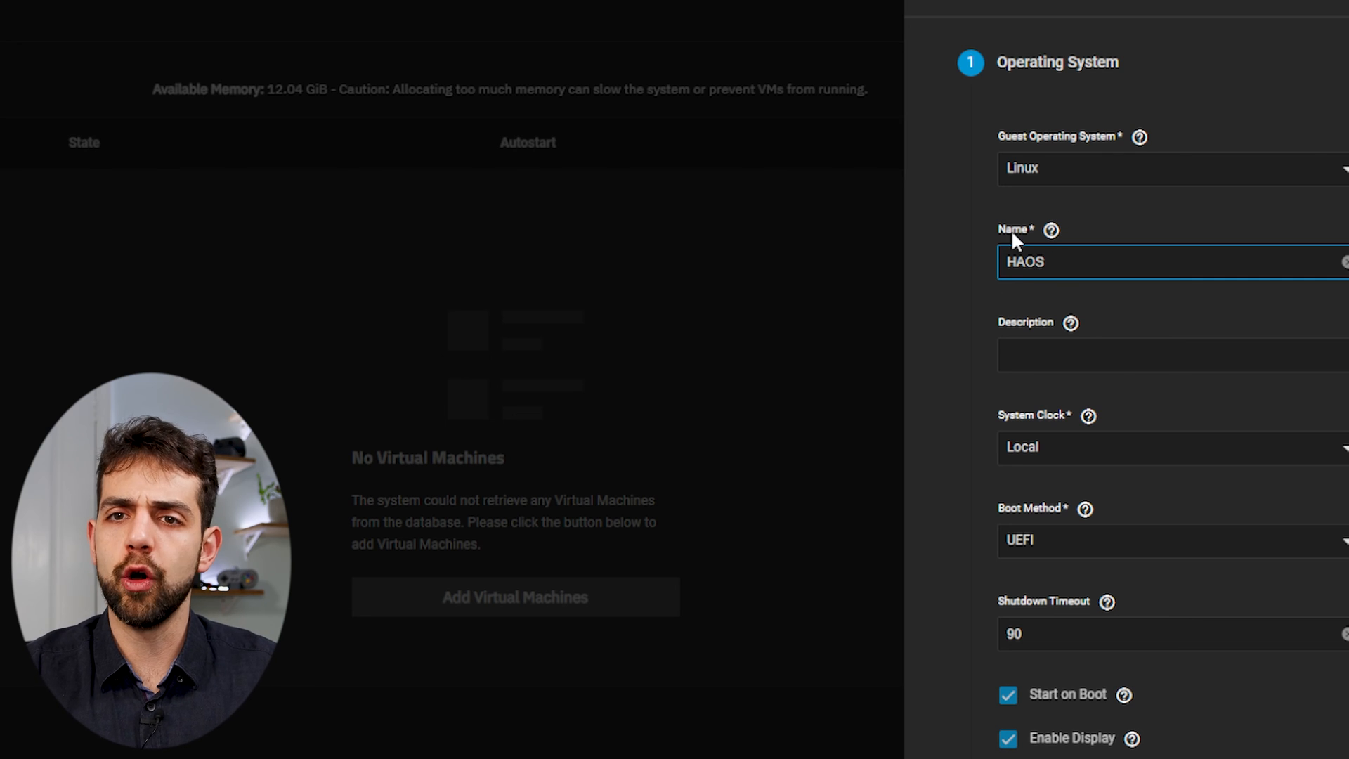
Describe the VM as Home Assistant and set its system clock to UTC
left_click(1171, 354)
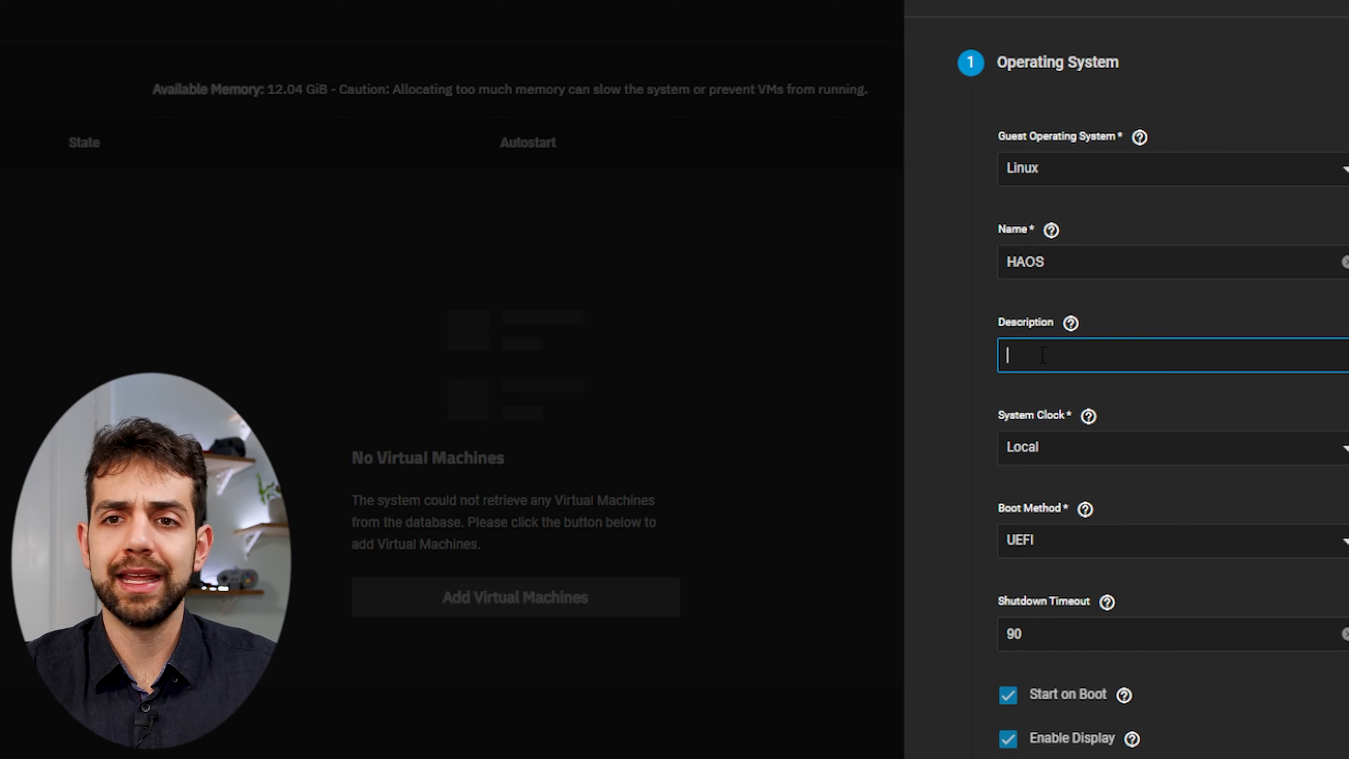
type("Home A")
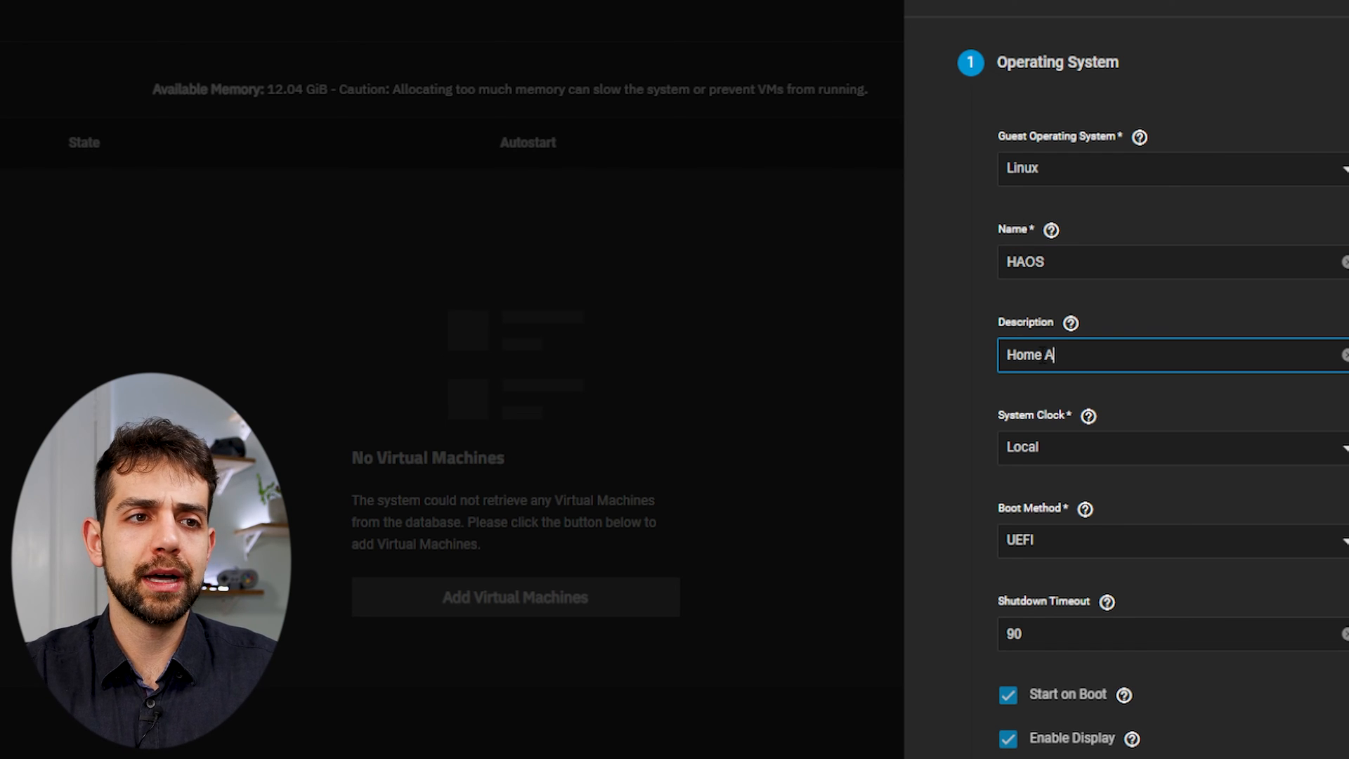
type("ssistant")
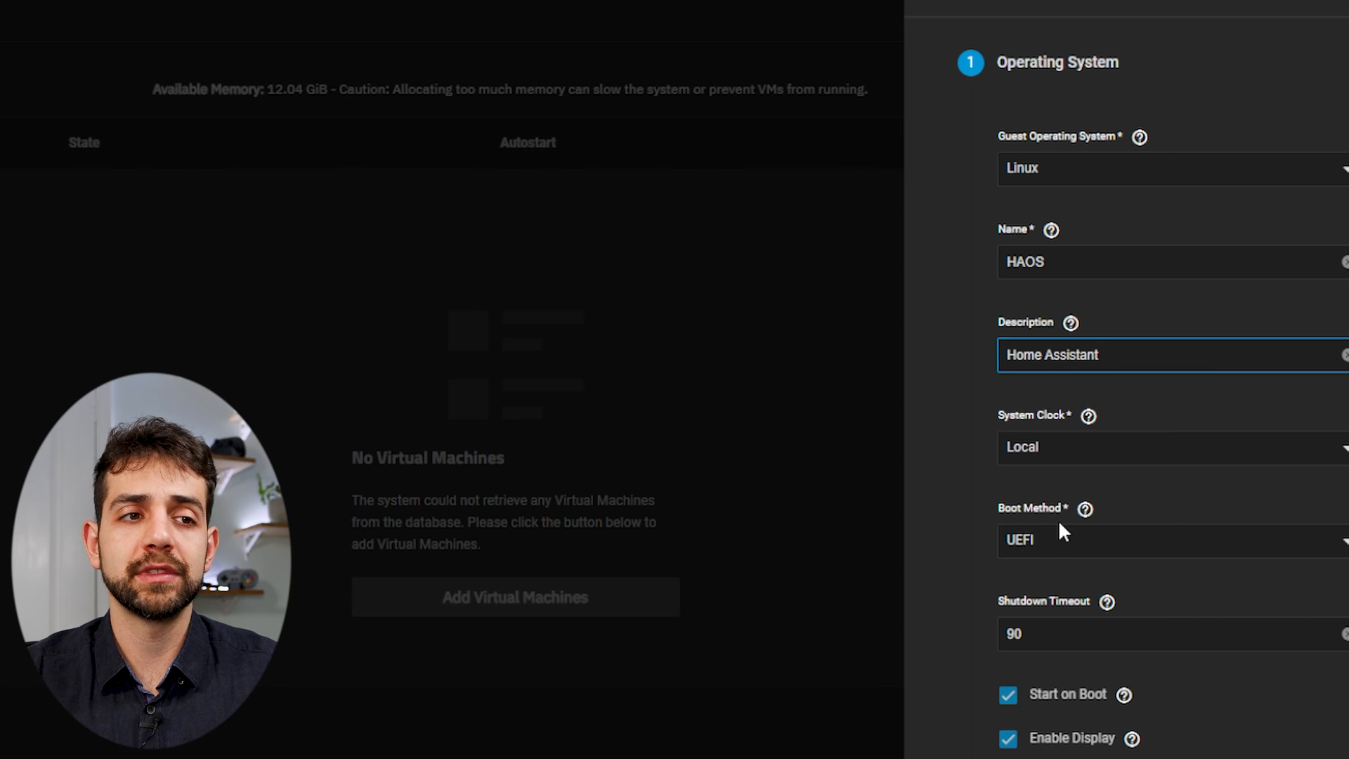
left_click(1171, 447)
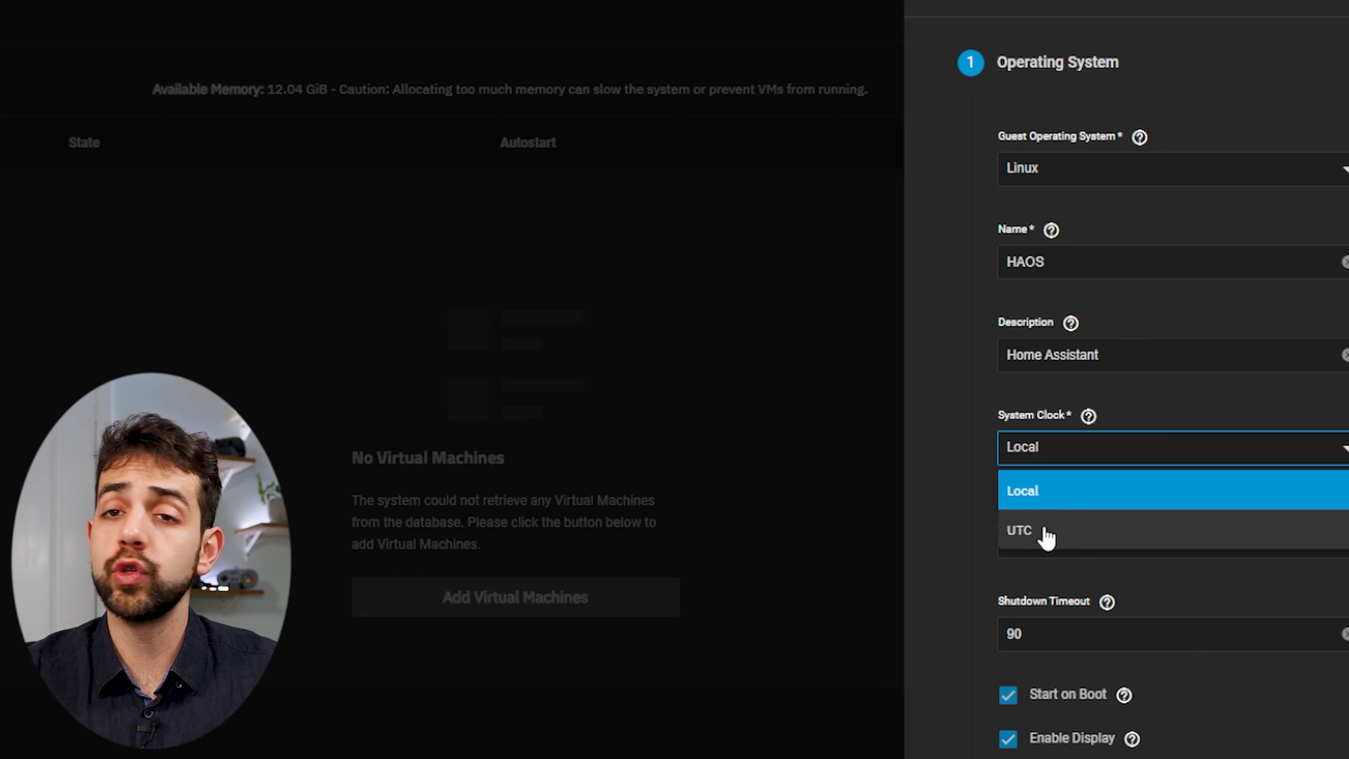
left_click(1018, 530)
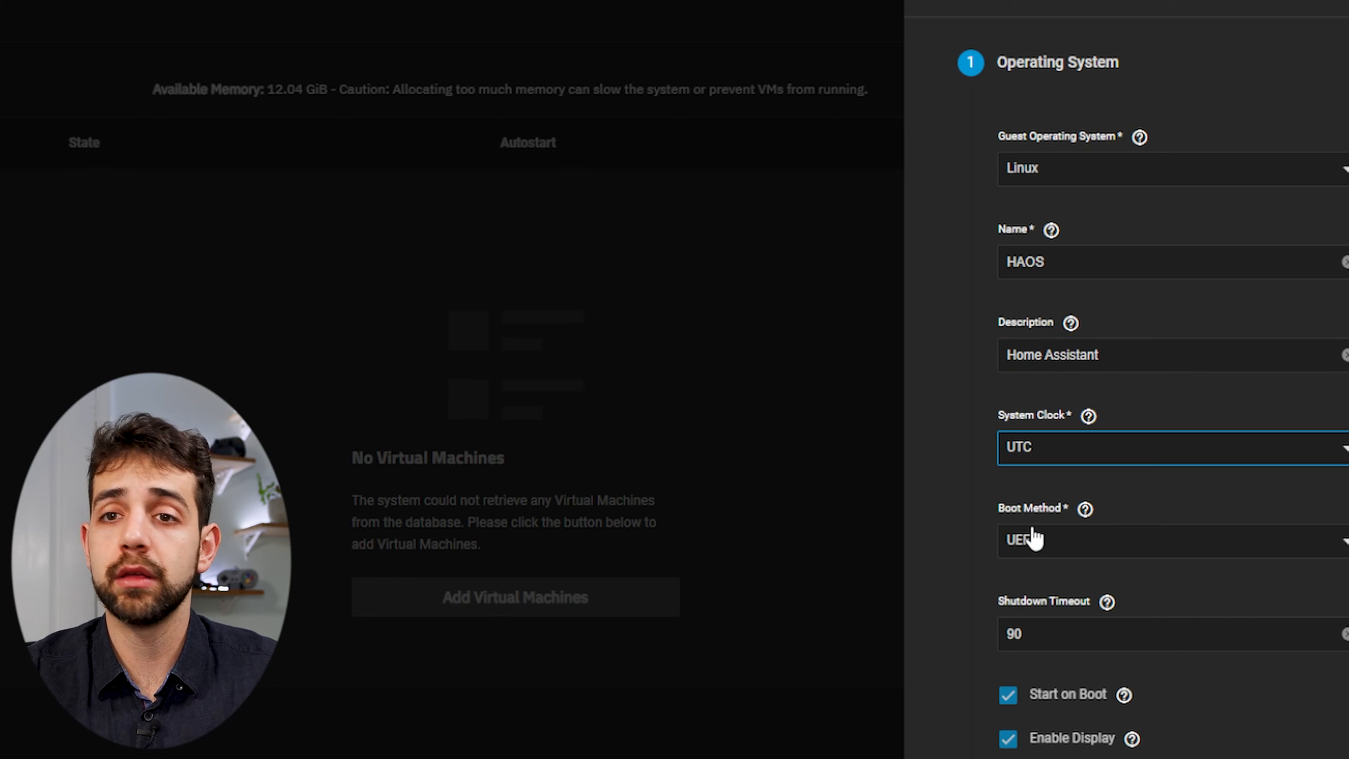
Enter the display password for the VM
scroll("down", 3)
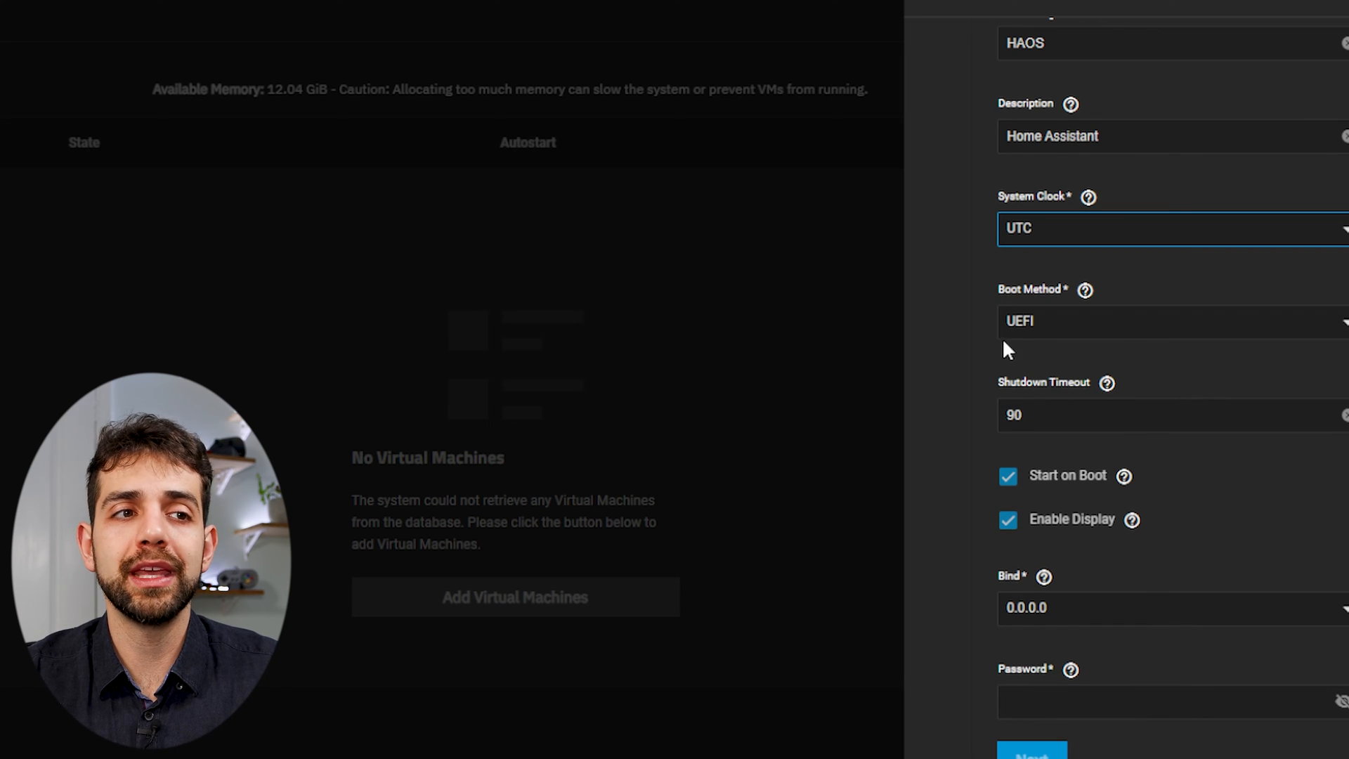
mouse_move(1060, 354)
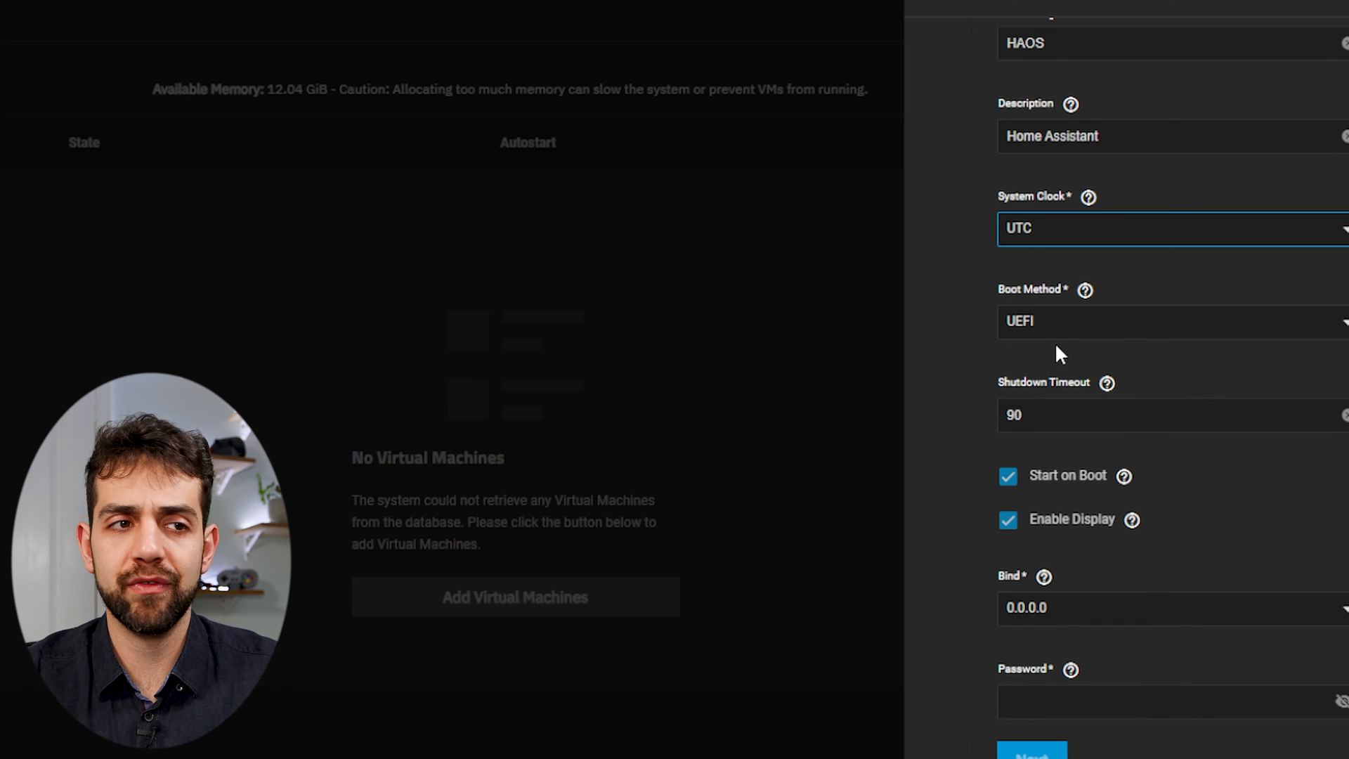
scroll("down", 3)
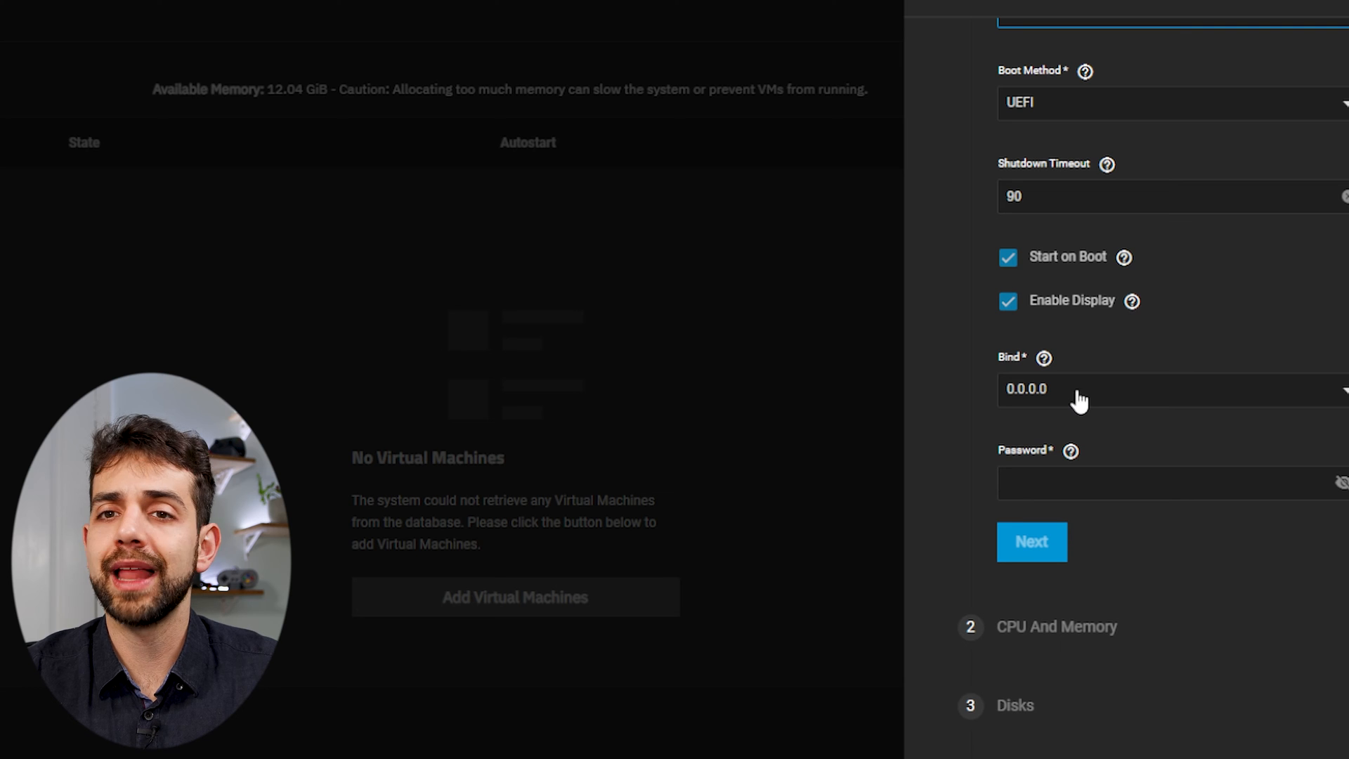
left_click(1162, 482)
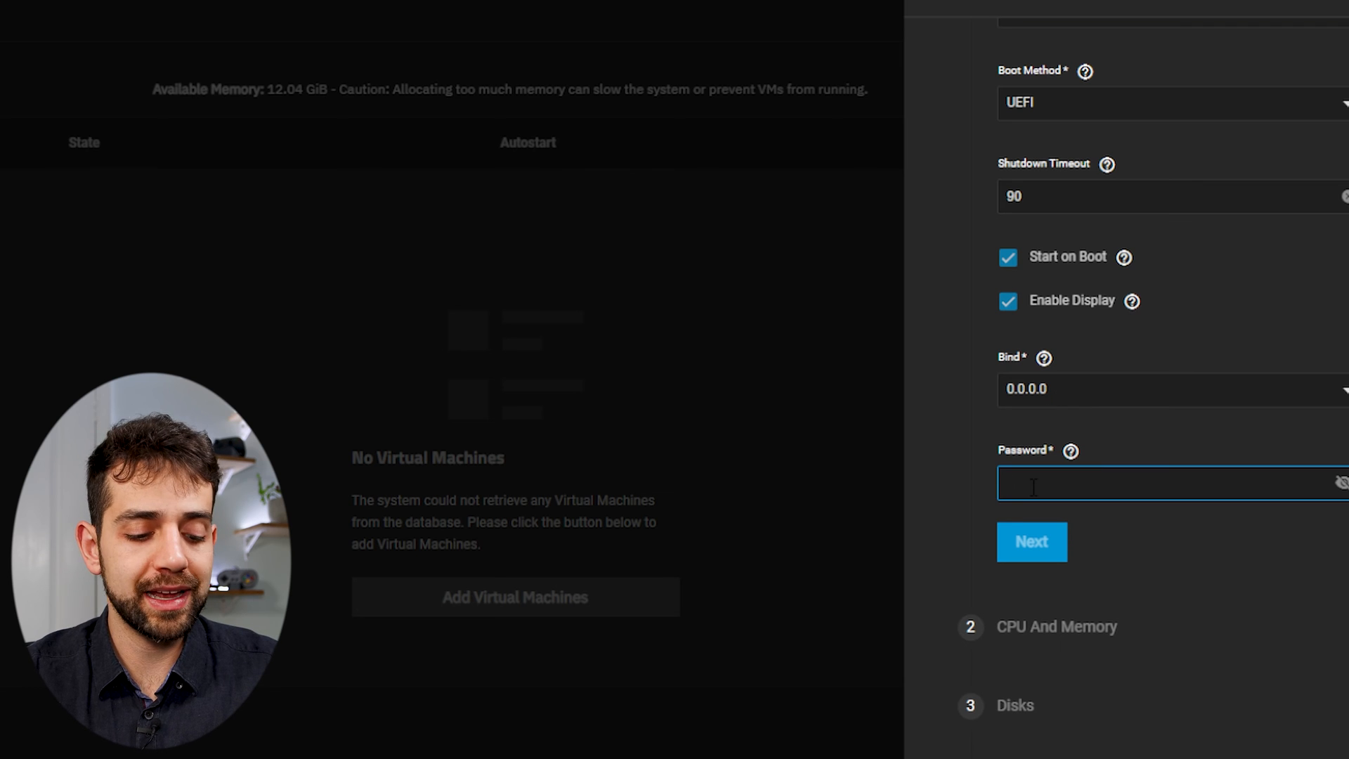
type("•••")
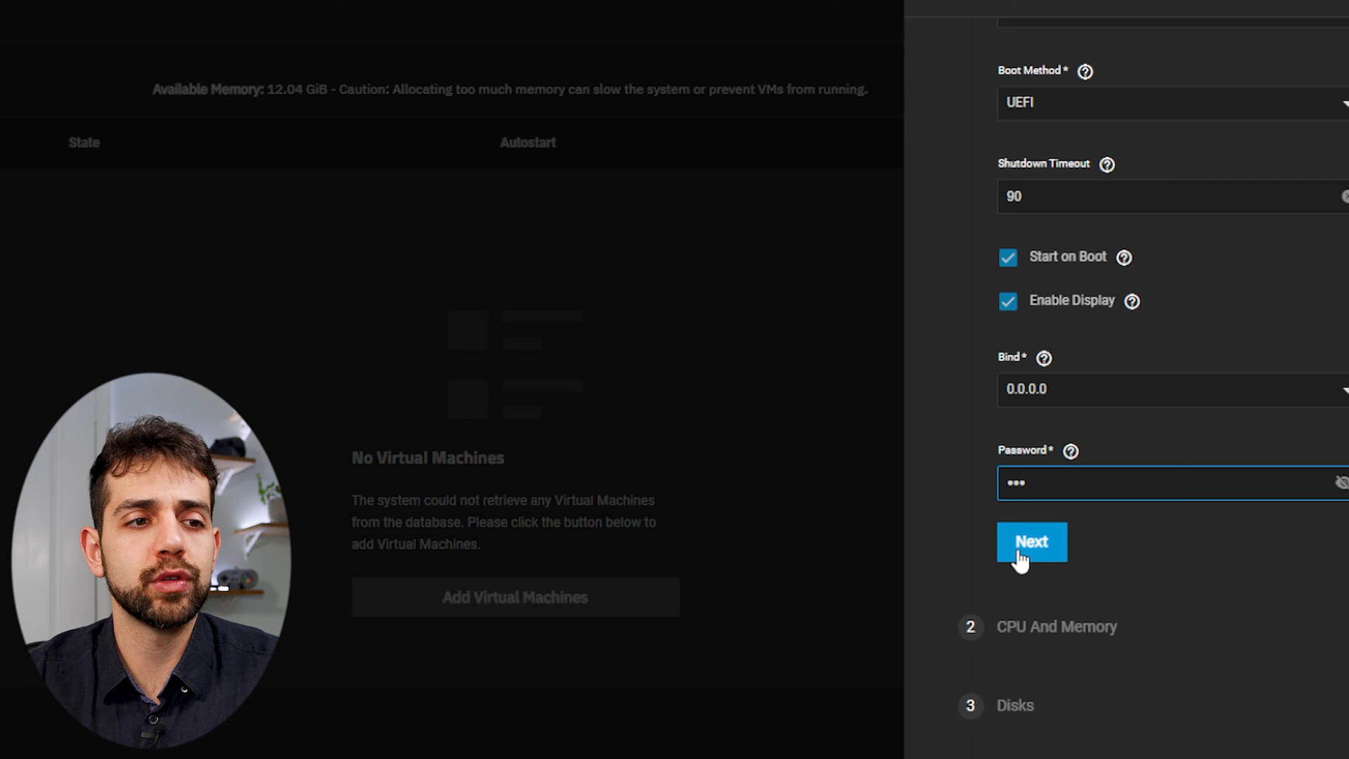
Set 2 virtual CPUs, 2gb memory and Host Passthrough CPU mode
left_click(1030, 542)
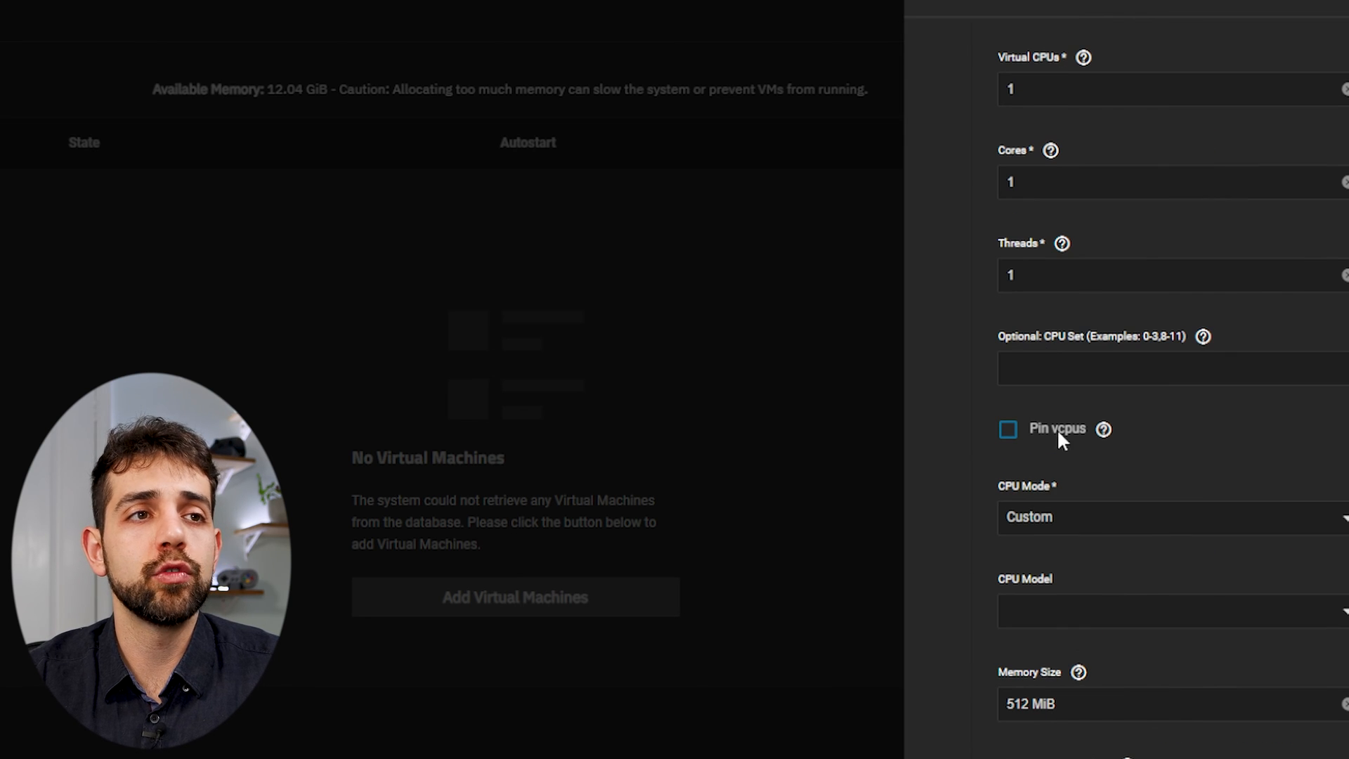
mouse_move(1049, 357)
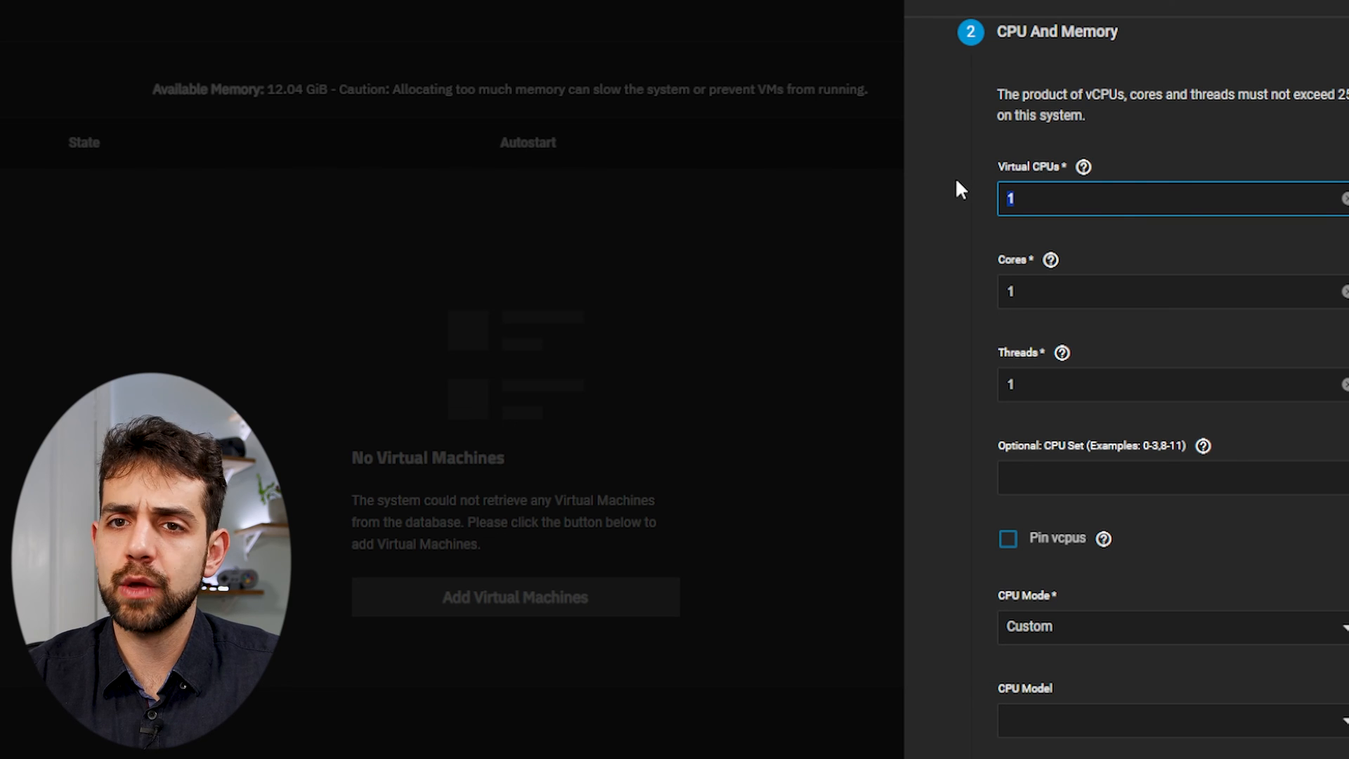
type("2")
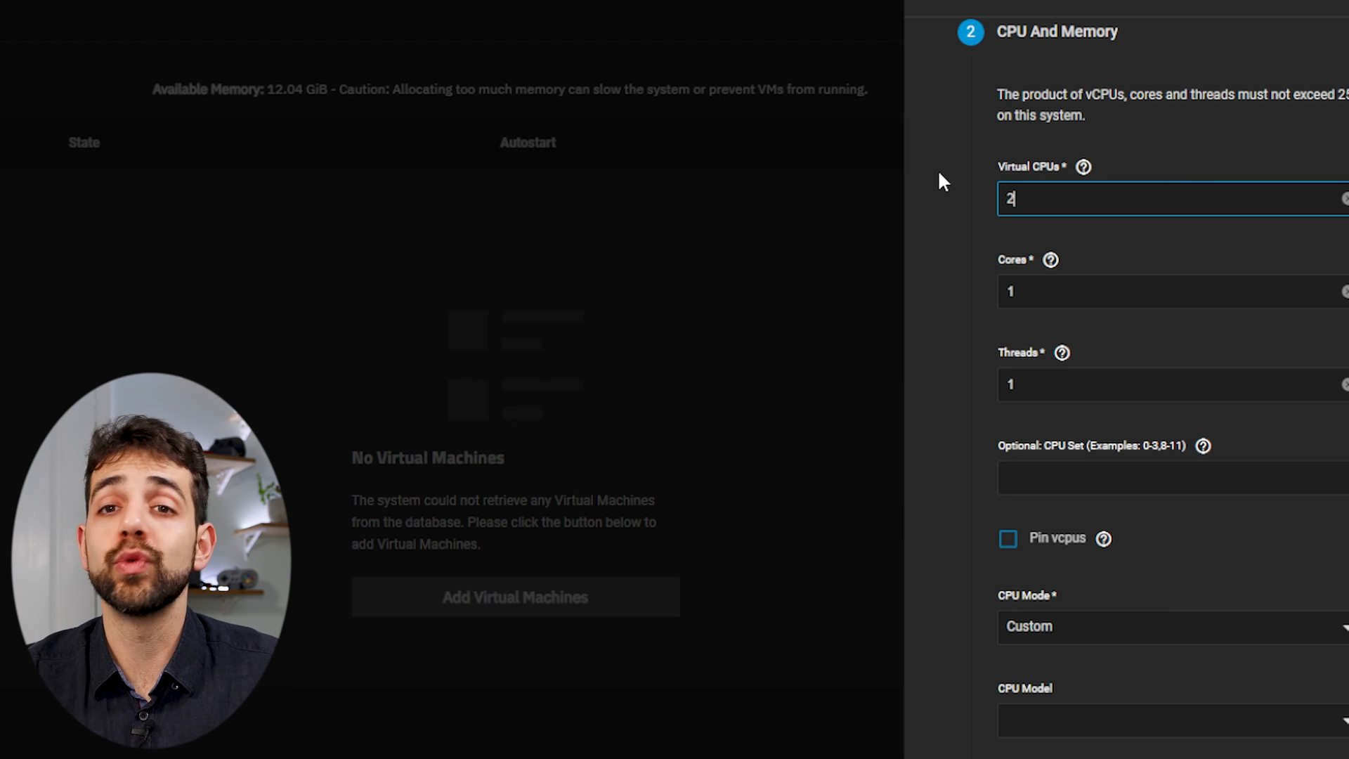
scroll("down", 3)
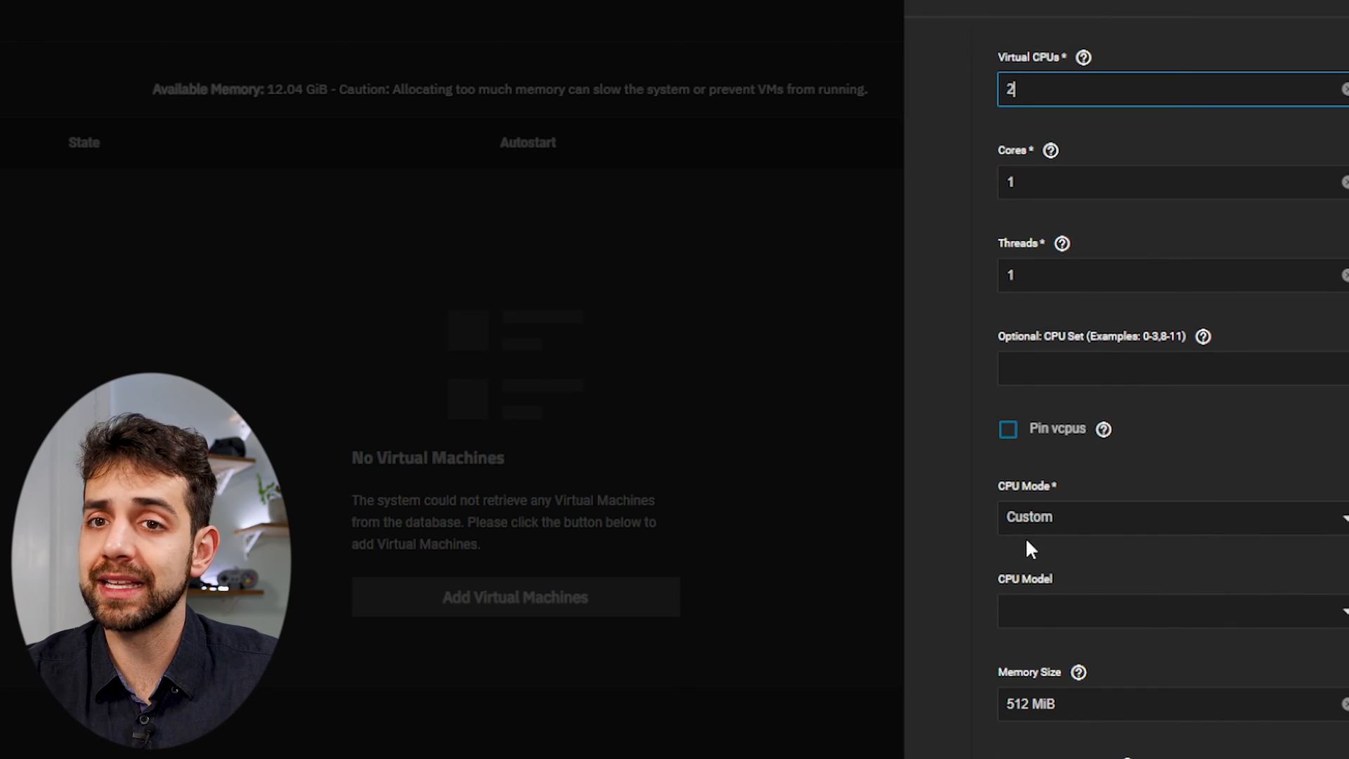
type("2")
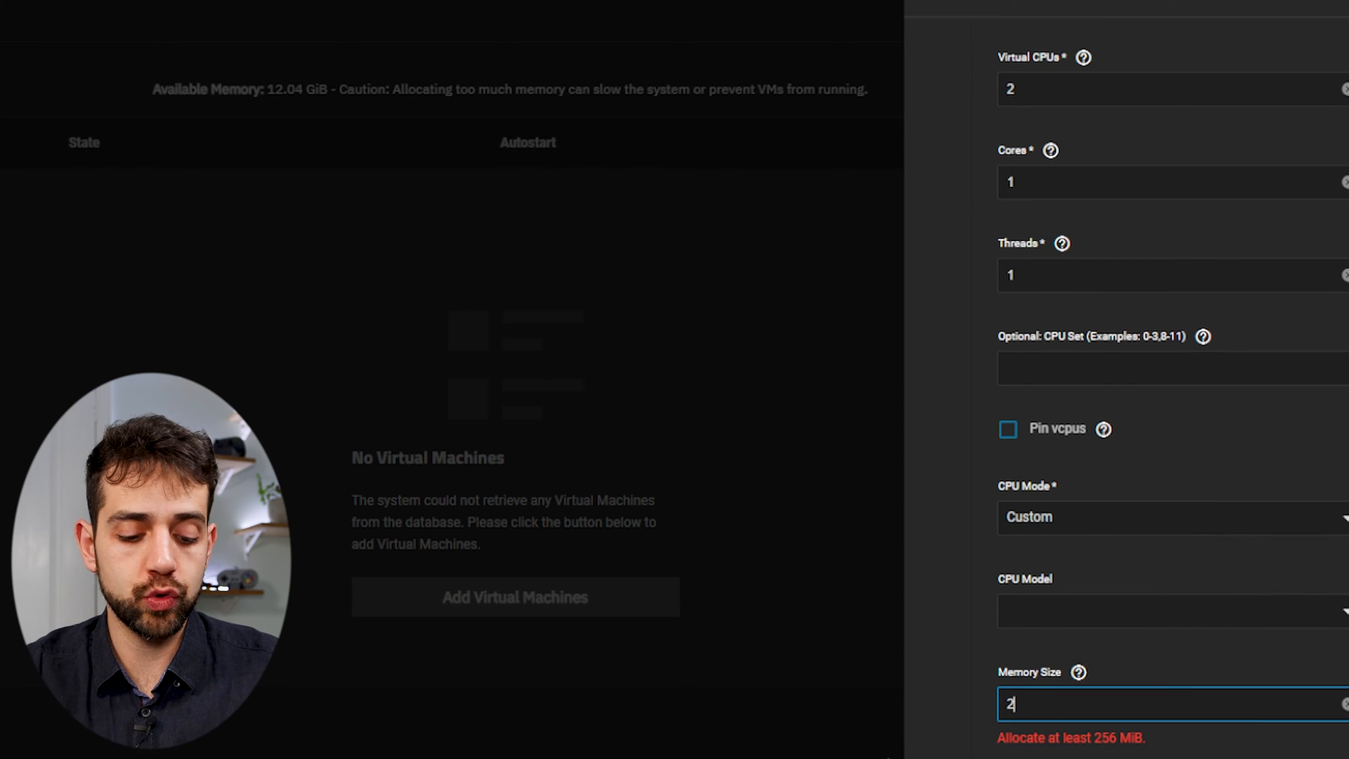
type("gb")
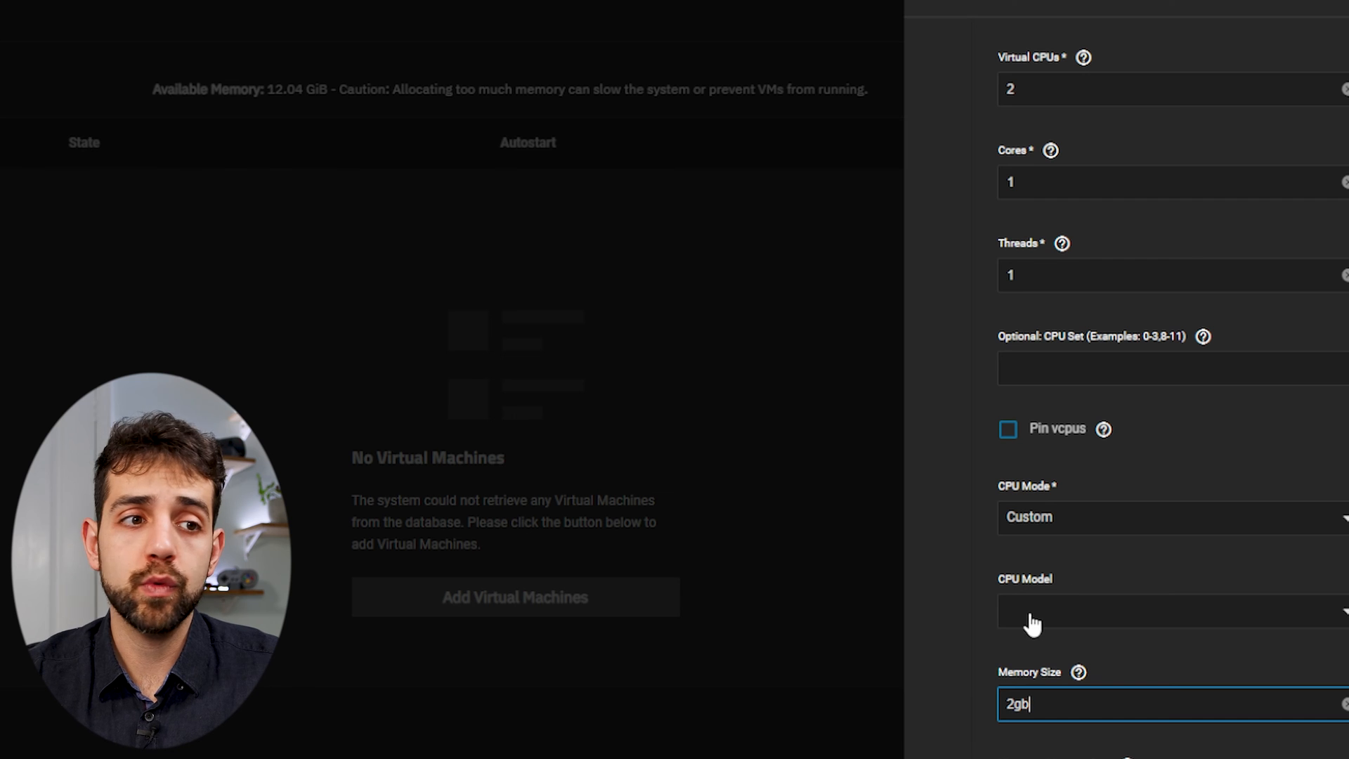
left_click(1162, 517)
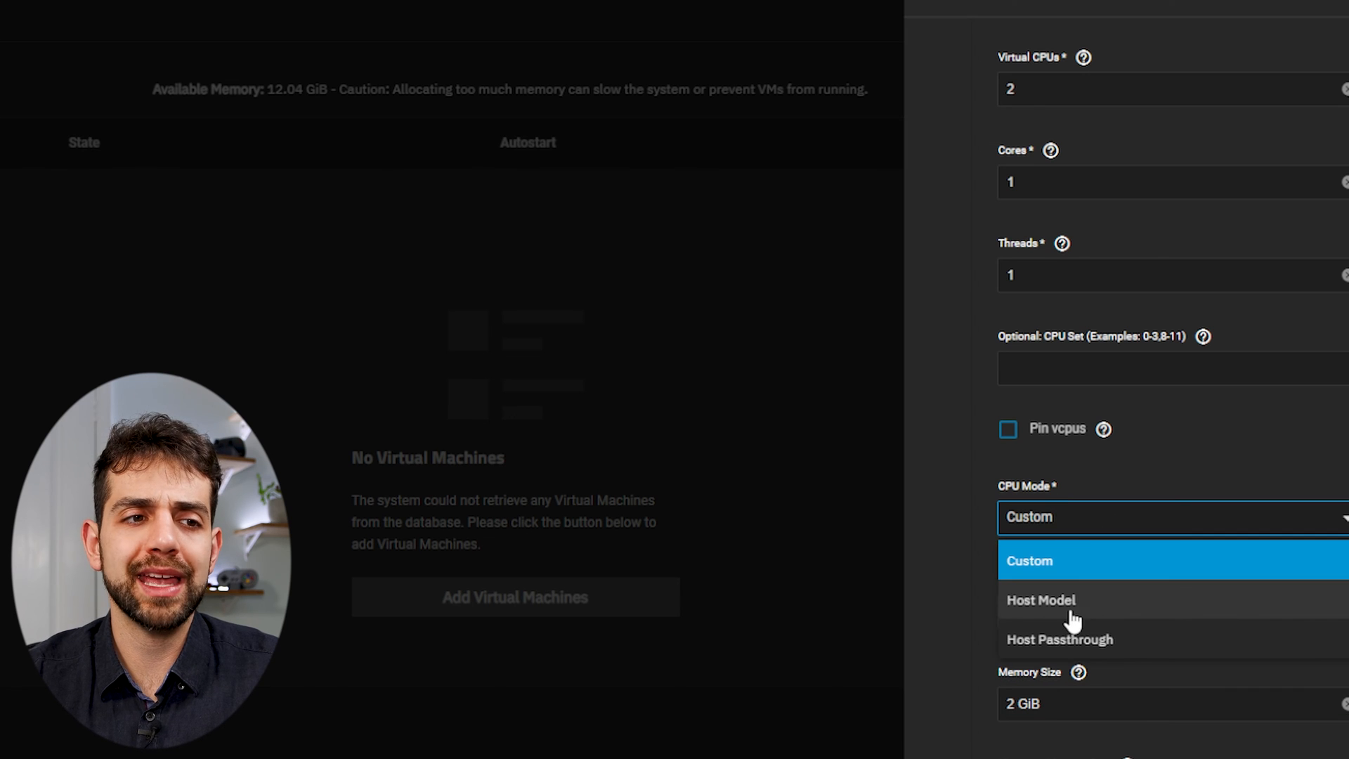
mouse_move(1047, 641)
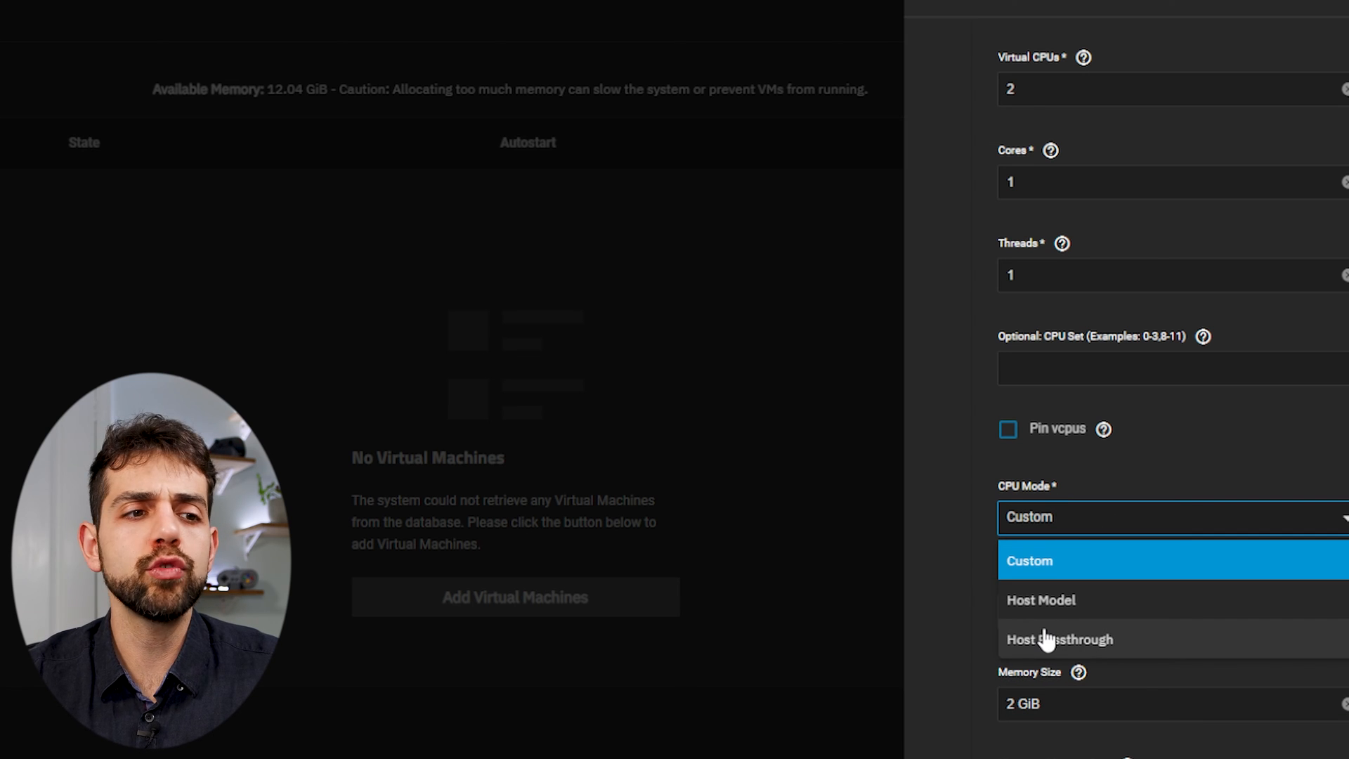
left_click(1058, 638)
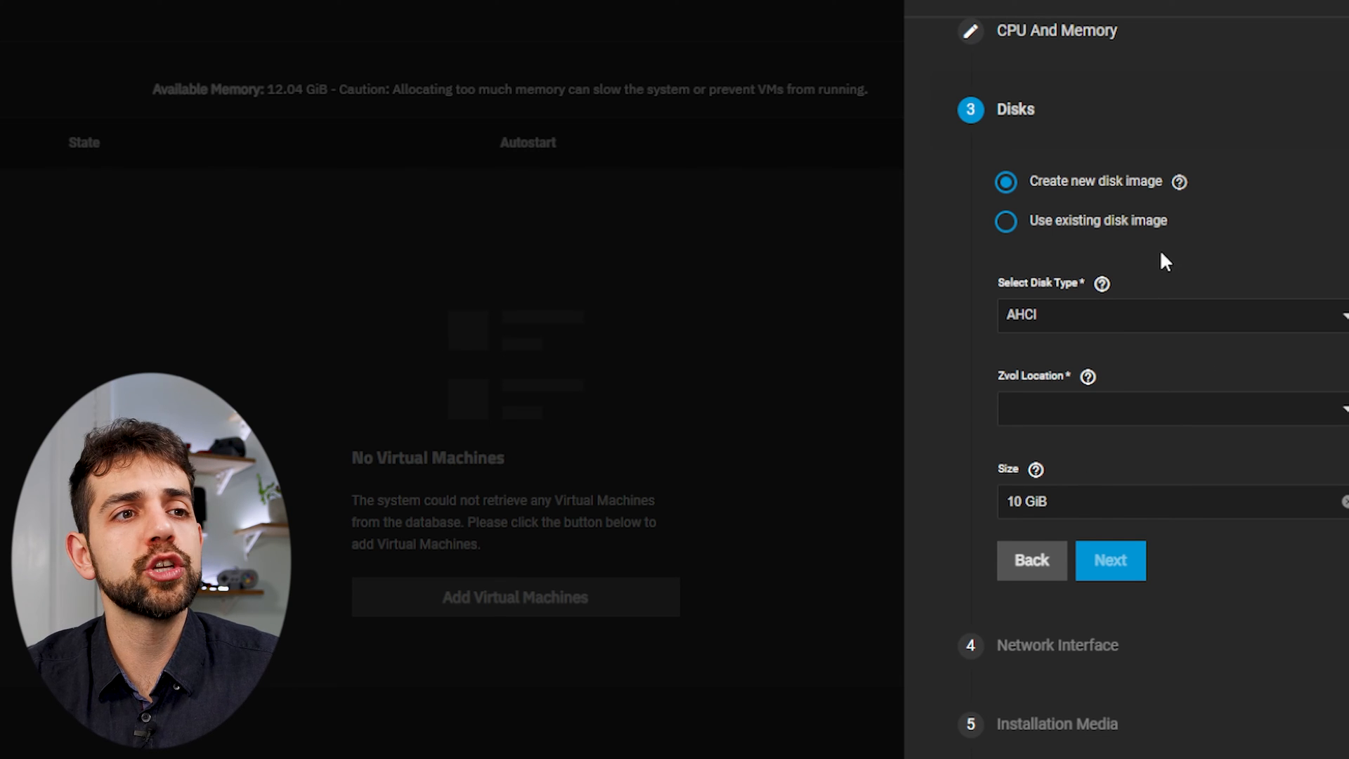
mouse_move(1050, 230)
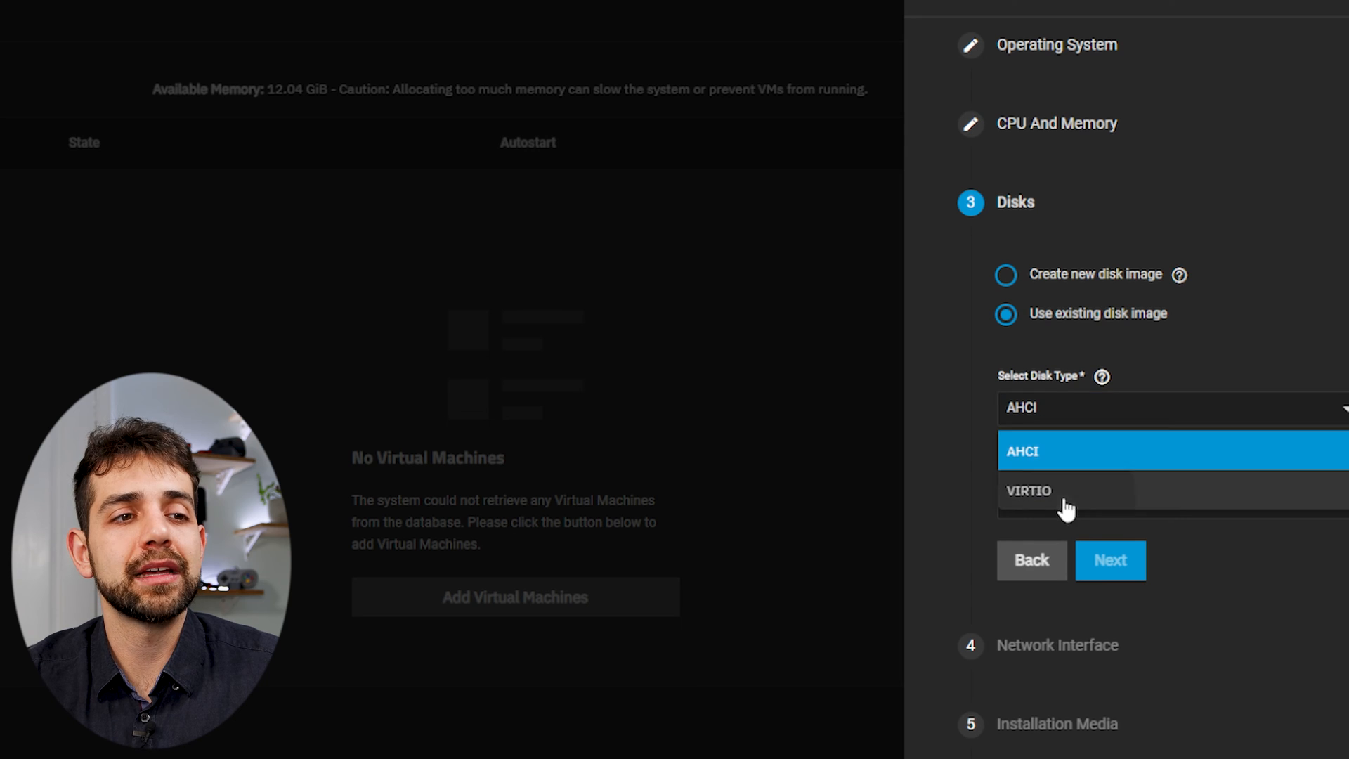
Use the existing home/vm zvol as a VIRTIO disk
left_click(1028, 490)
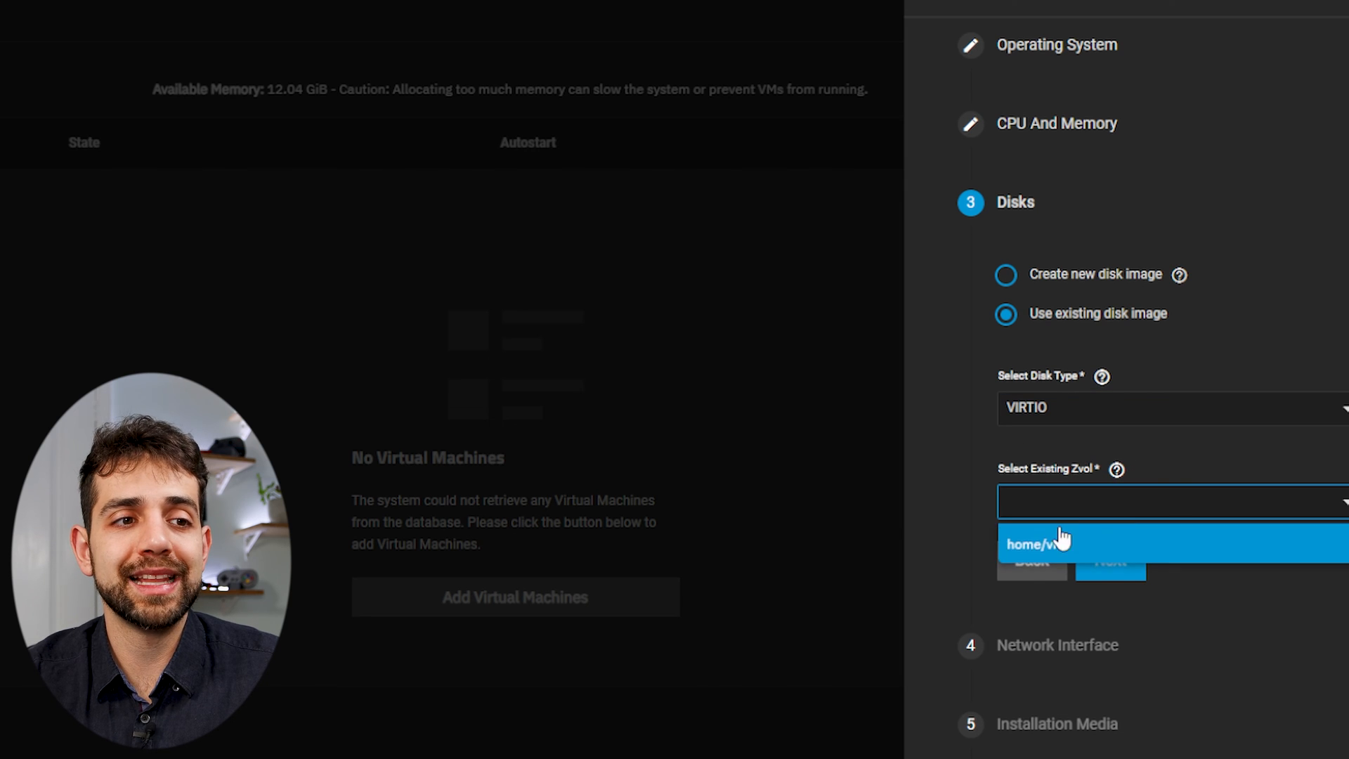
left_click(1033, 544)
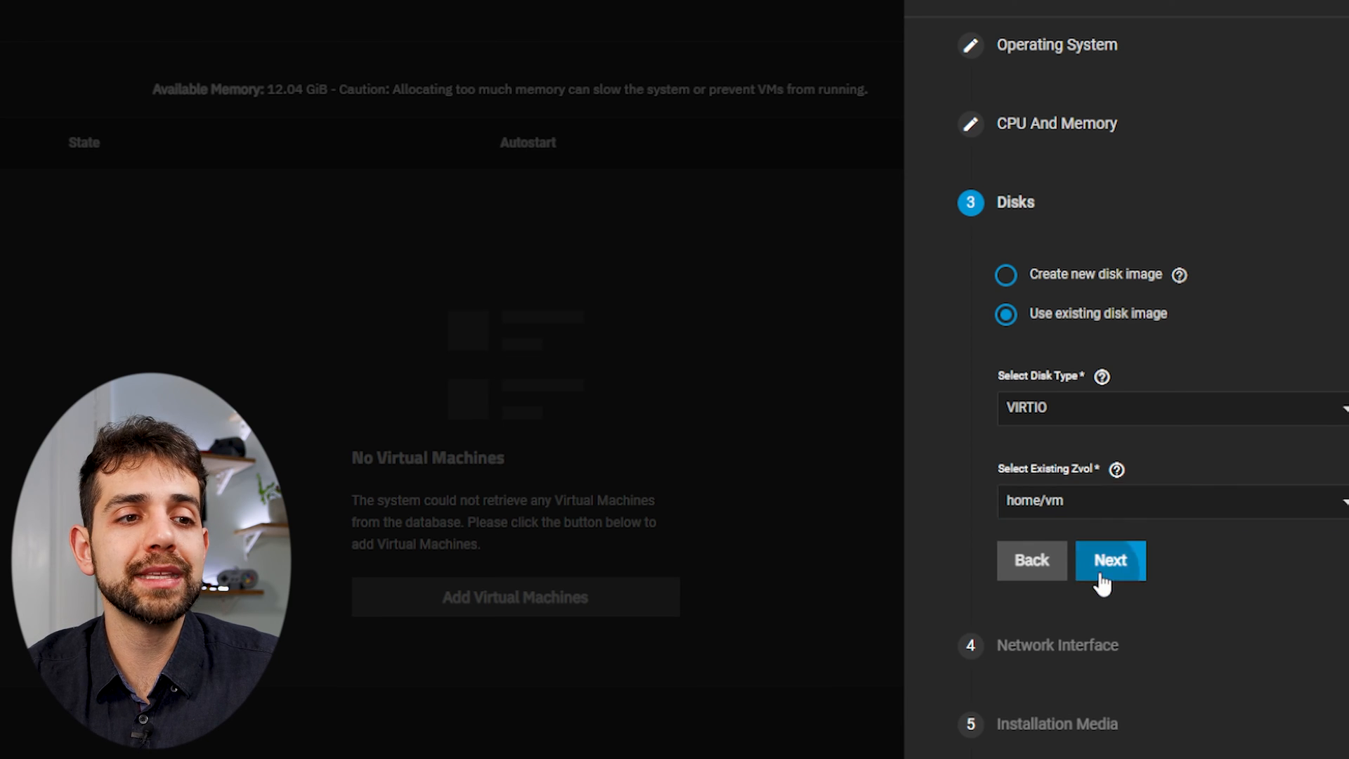
Attach the VM's network adapter to the eno1 host interface
left_click(1110, 561)
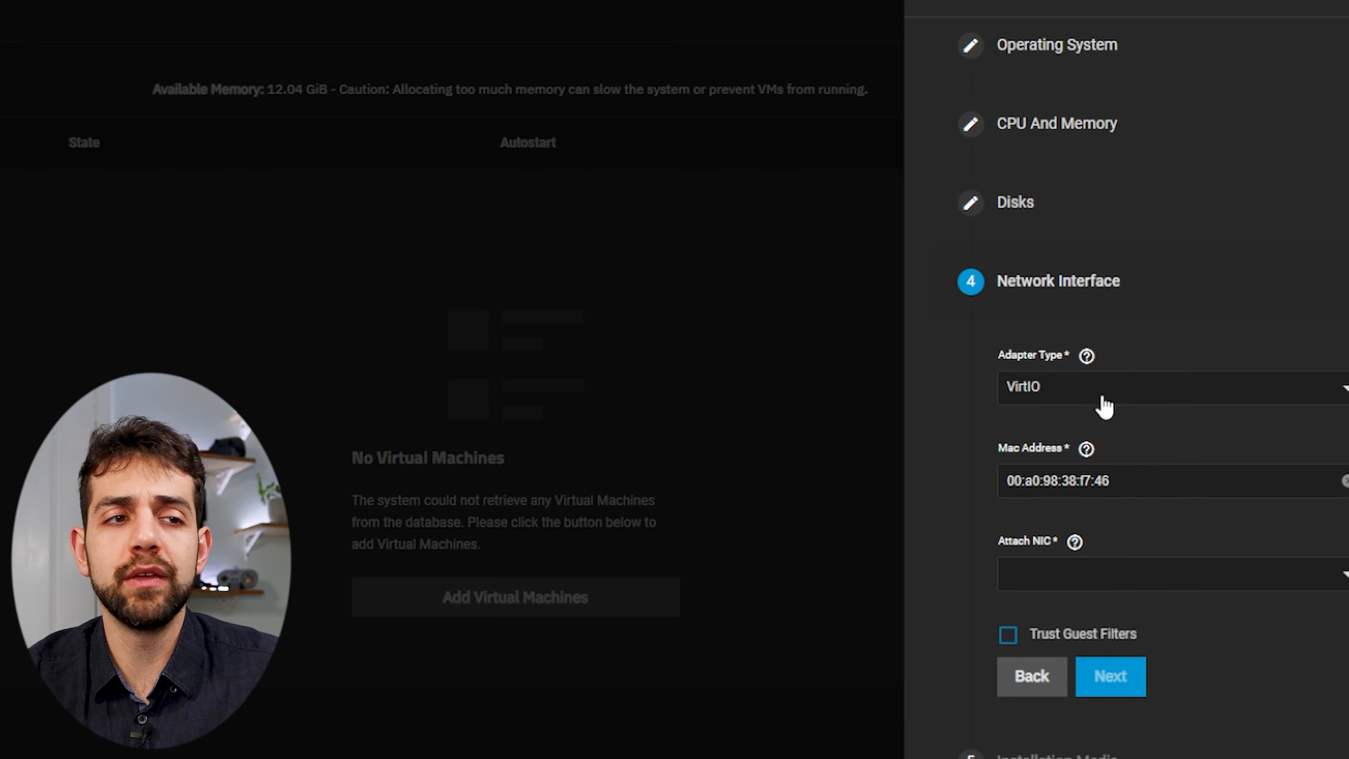
left_click(1166, 573)
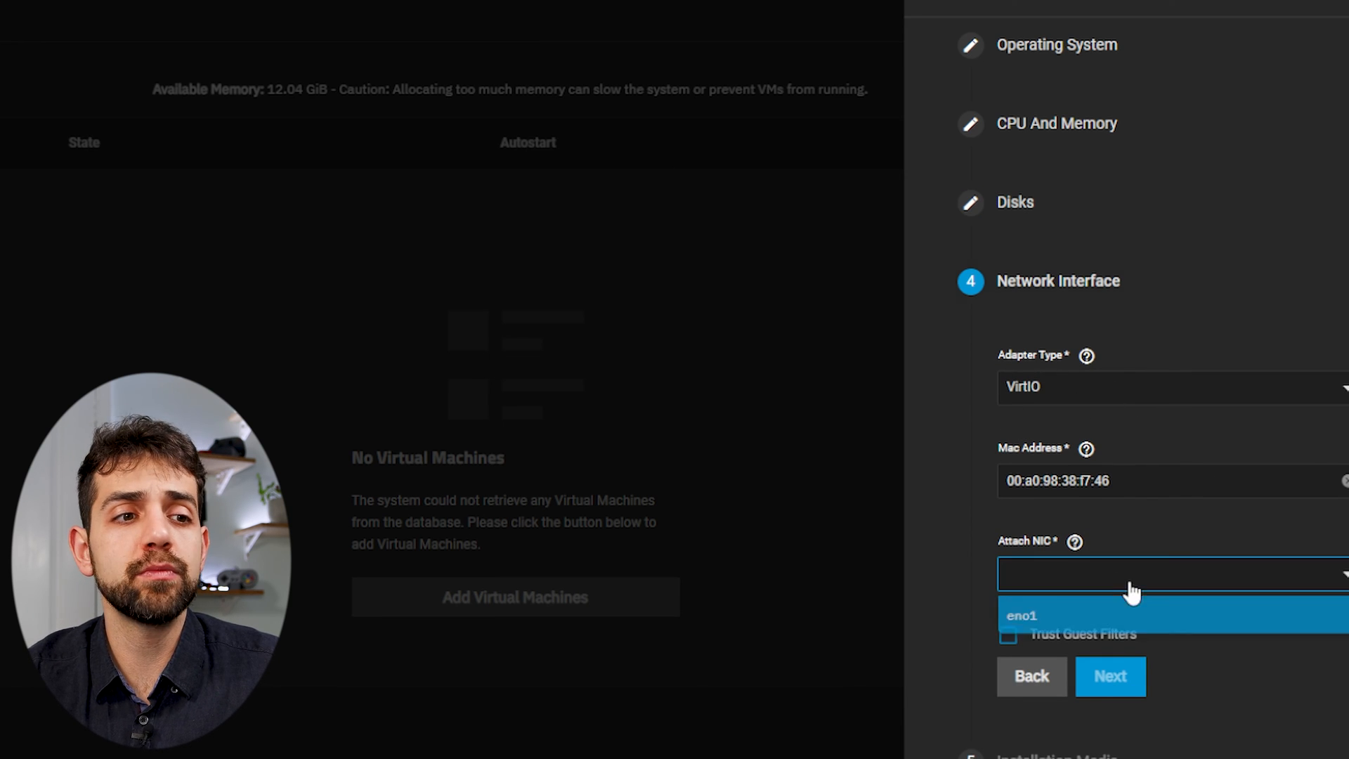
left_click(1022, 616)
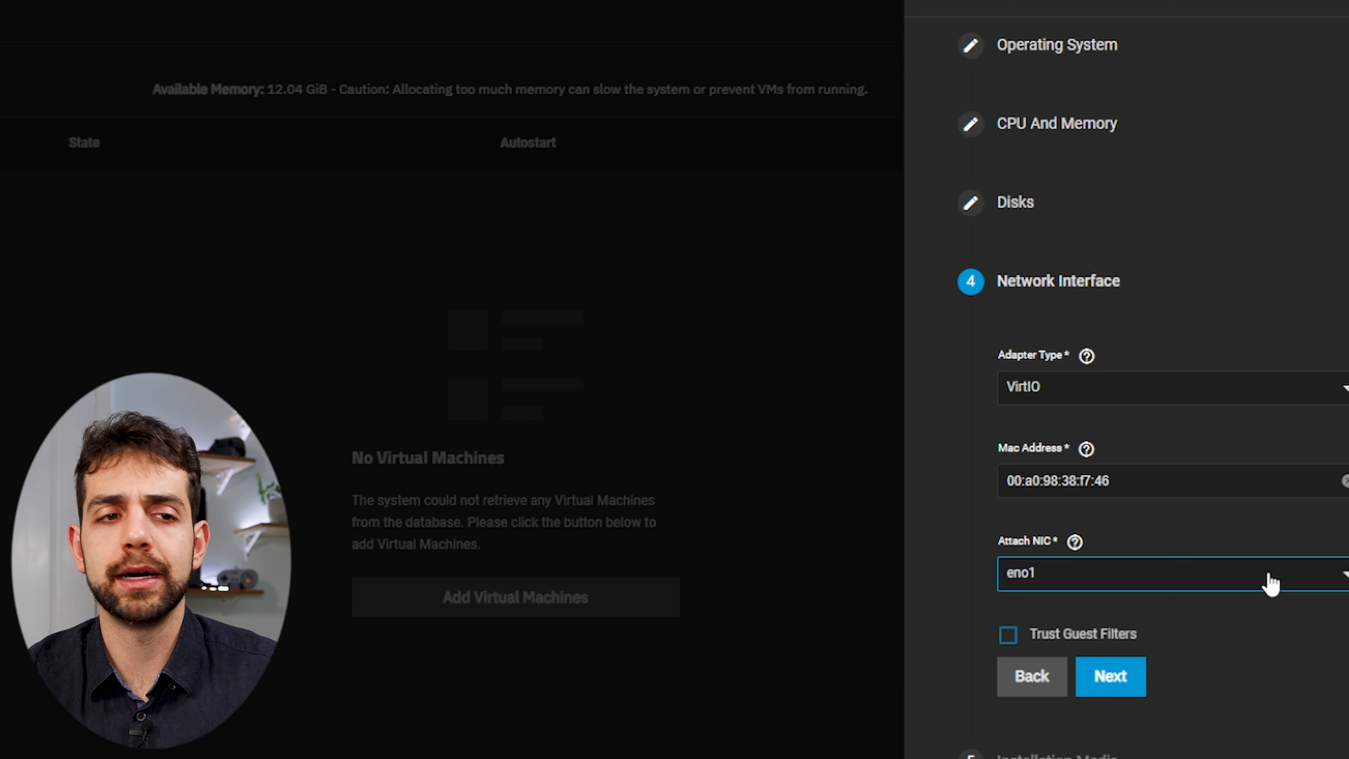
Skip Installation Media and GPU steps and save the HAOS virtual machine
left_click(1109, 676)
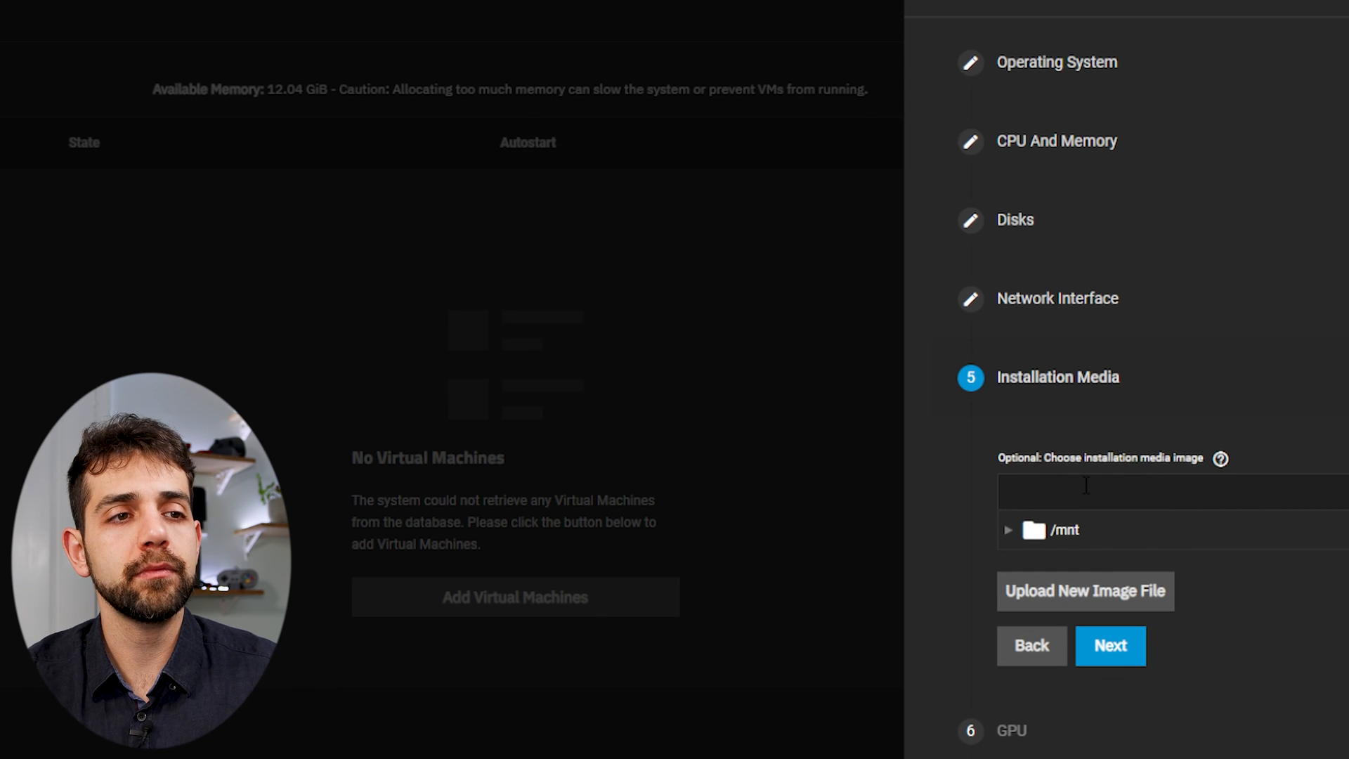
mouse_move(1209, 522)
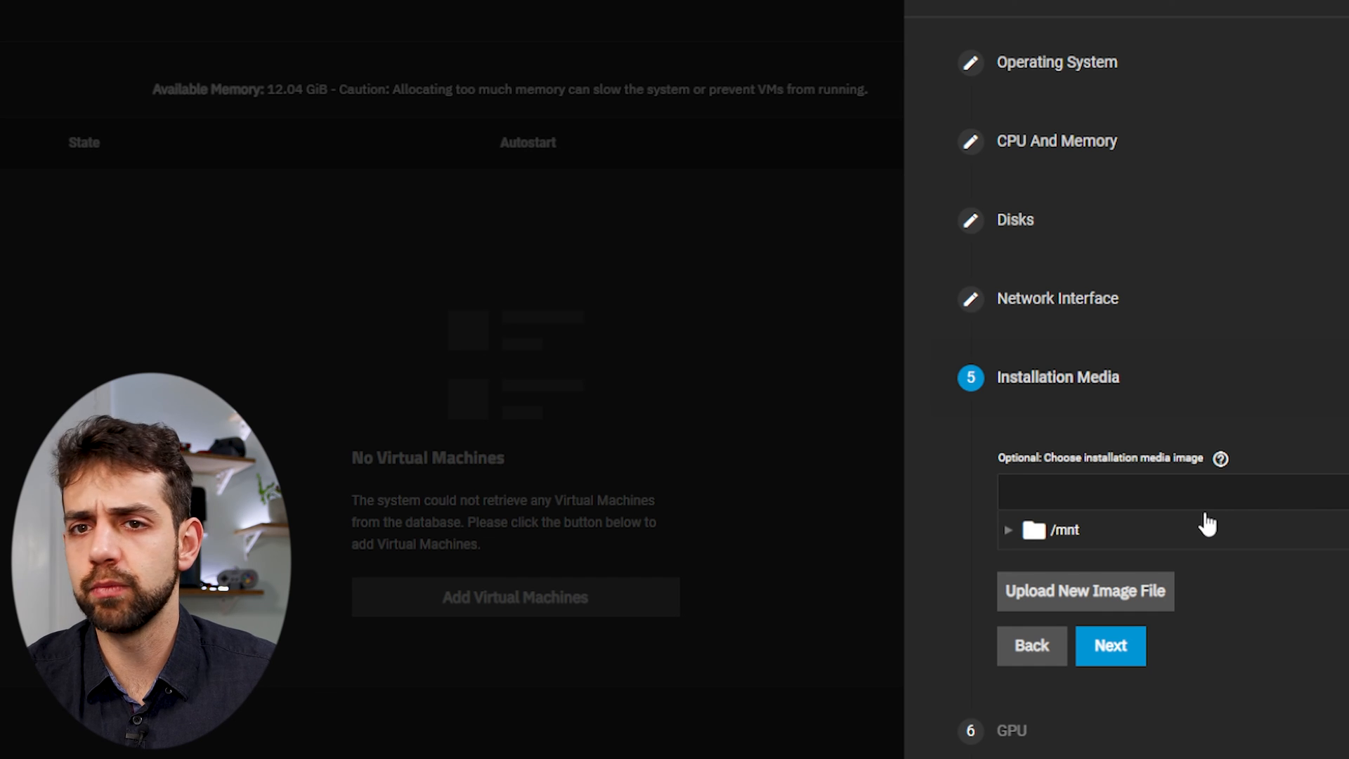
left_click(1109, 645)
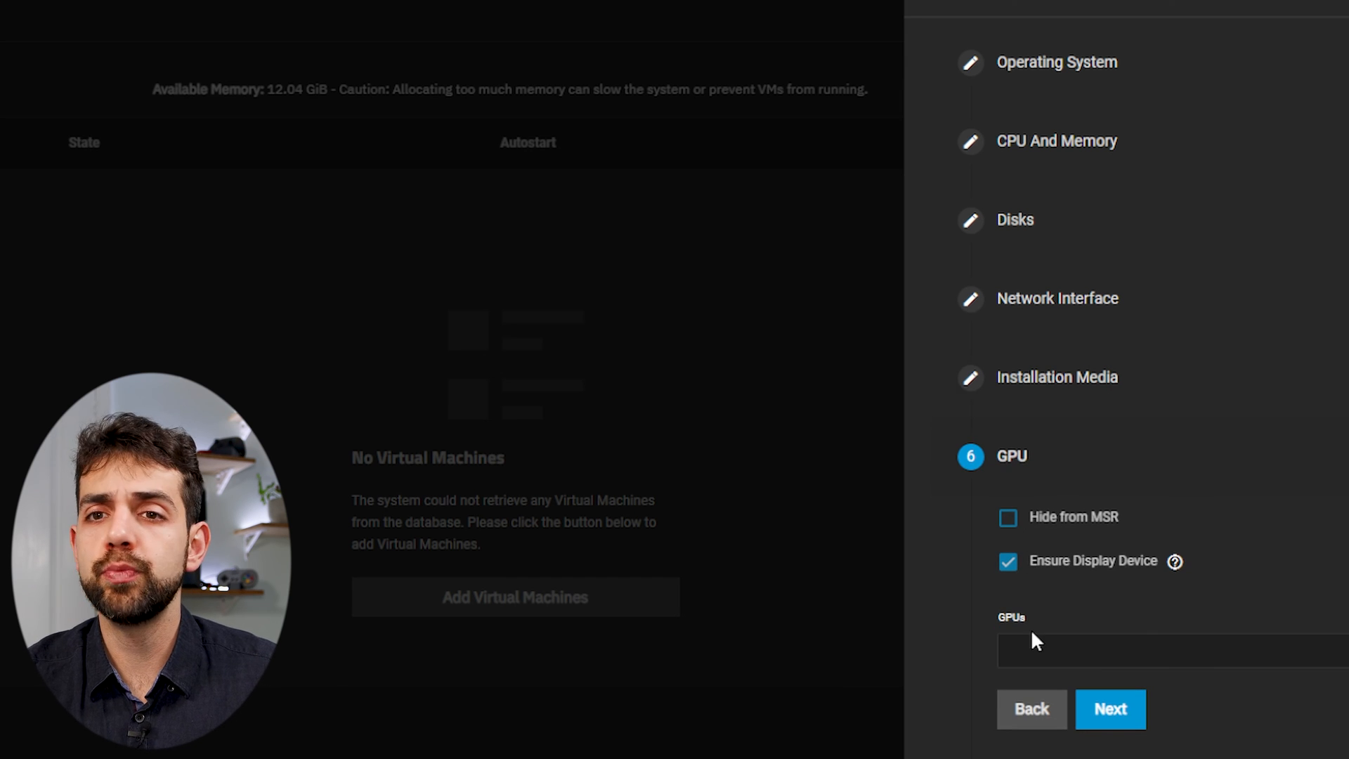
mouse_move(998, 656)
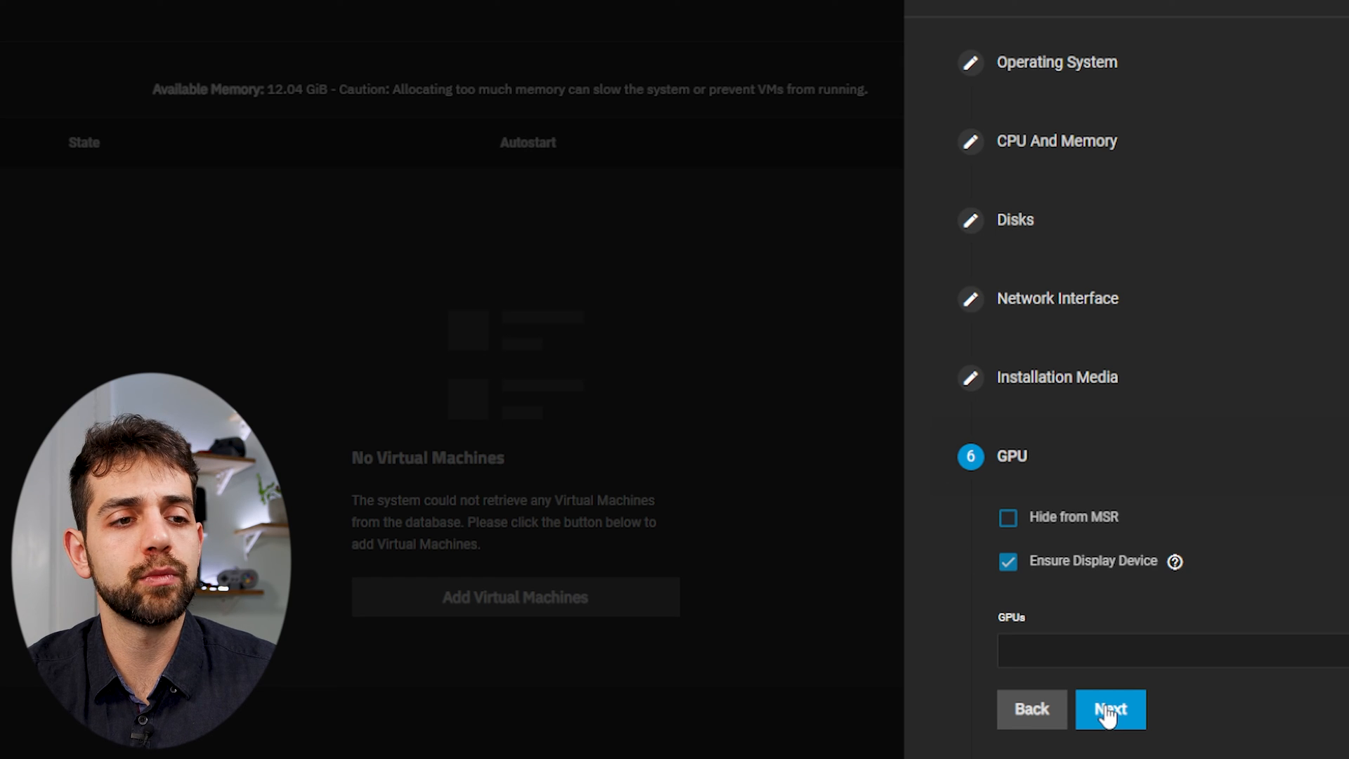
left_click(1110, 708)
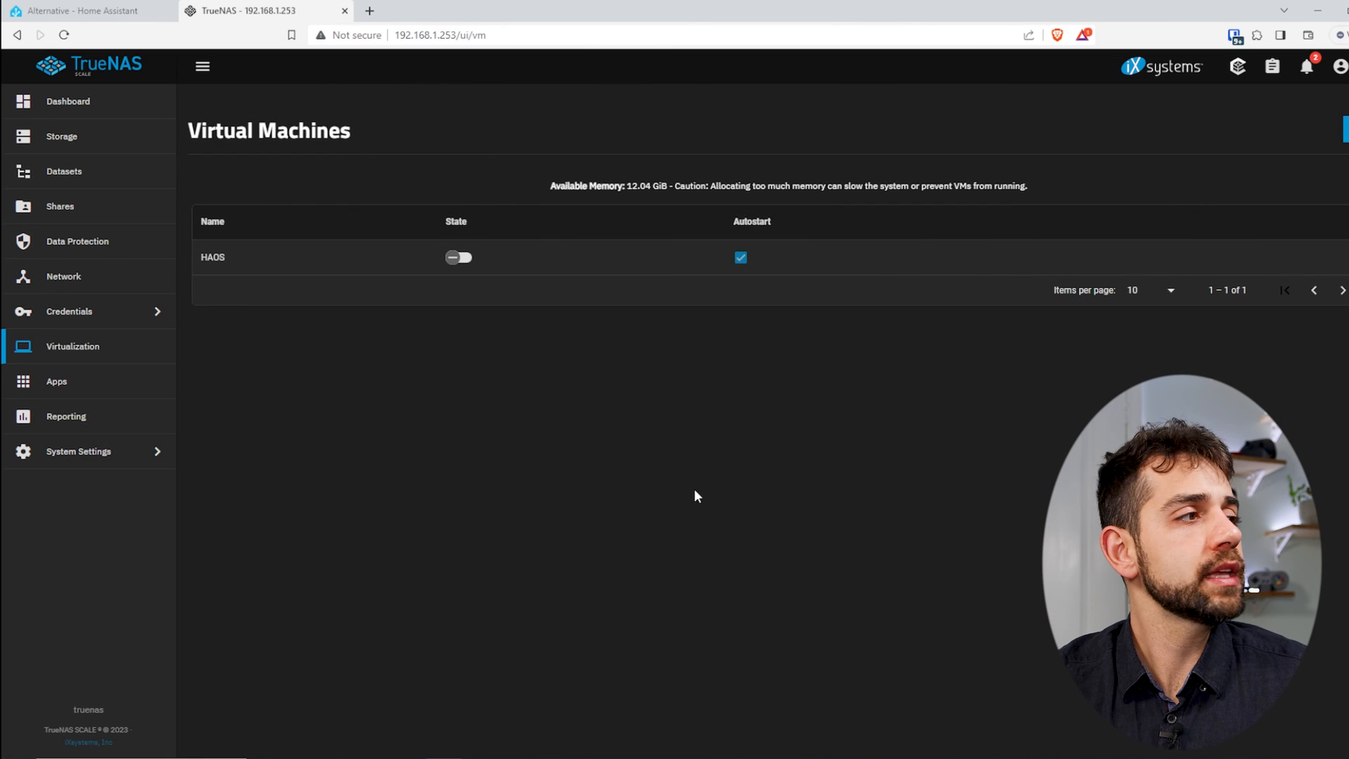
Start the HAOS VM with its State switch and expand its row details
left_click(458, 257)
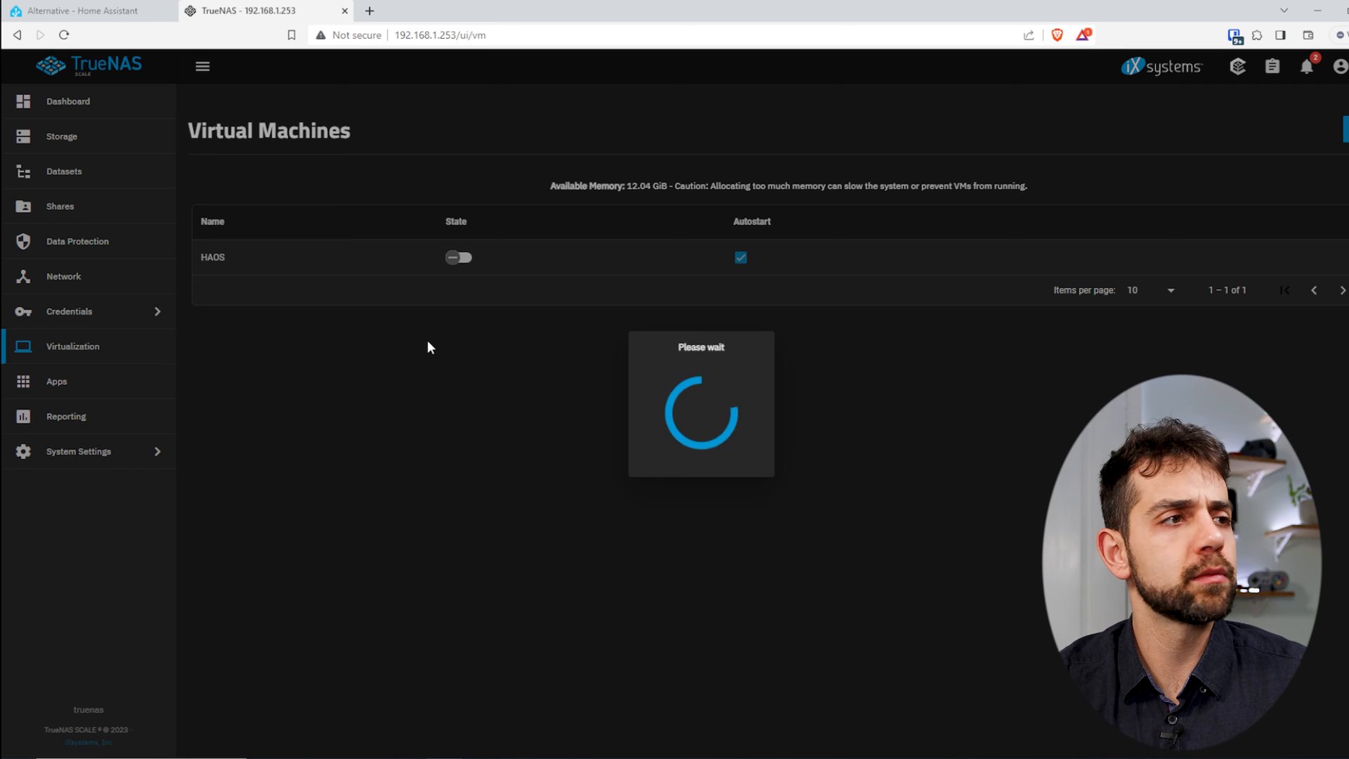
left_click(458, 257)
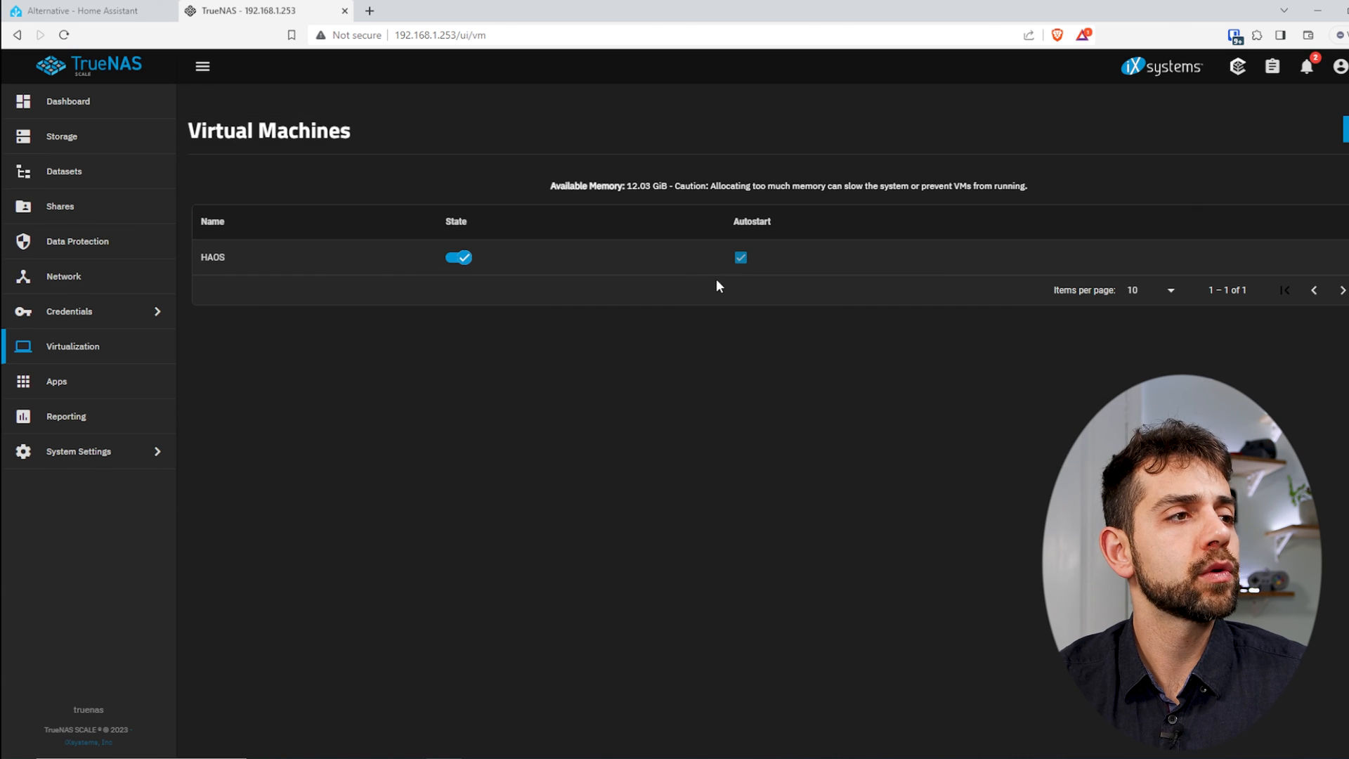
left_click(212, 256)
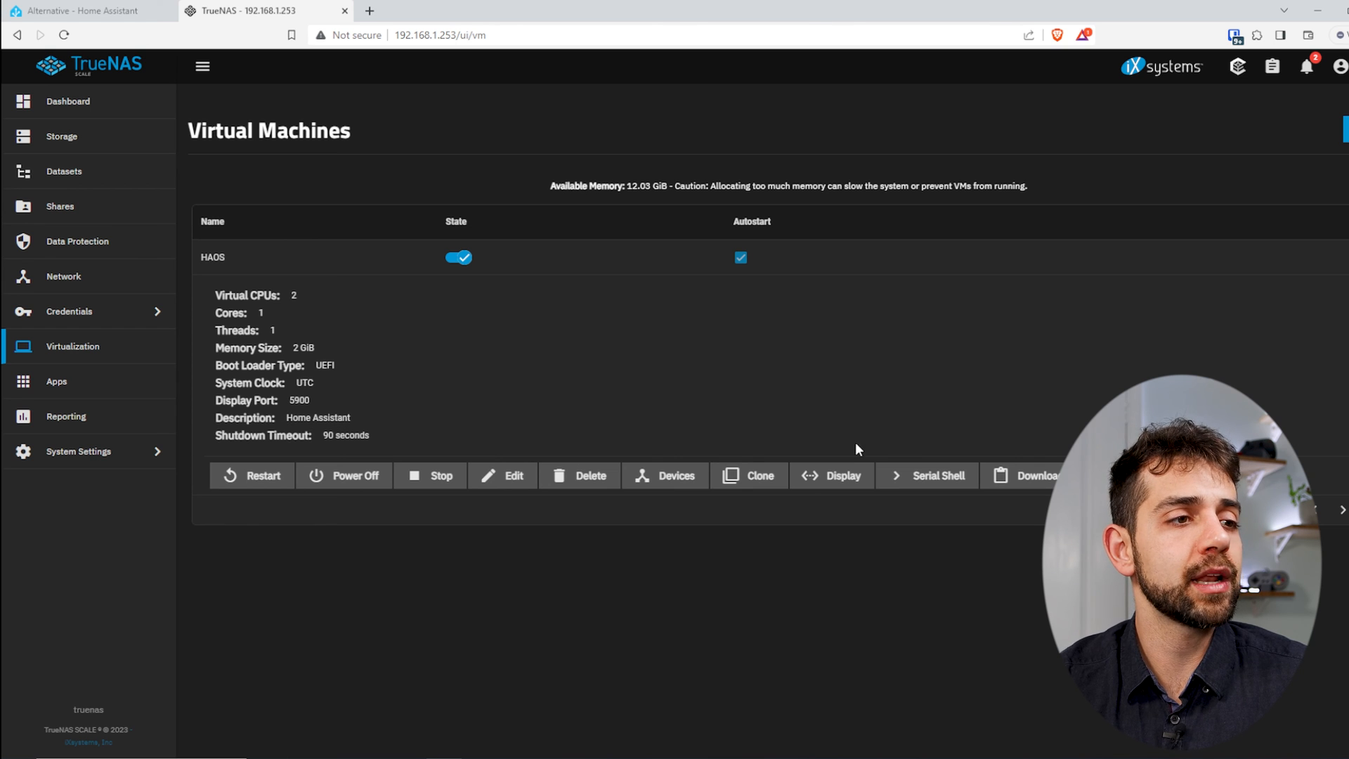
left_click(842, 475)
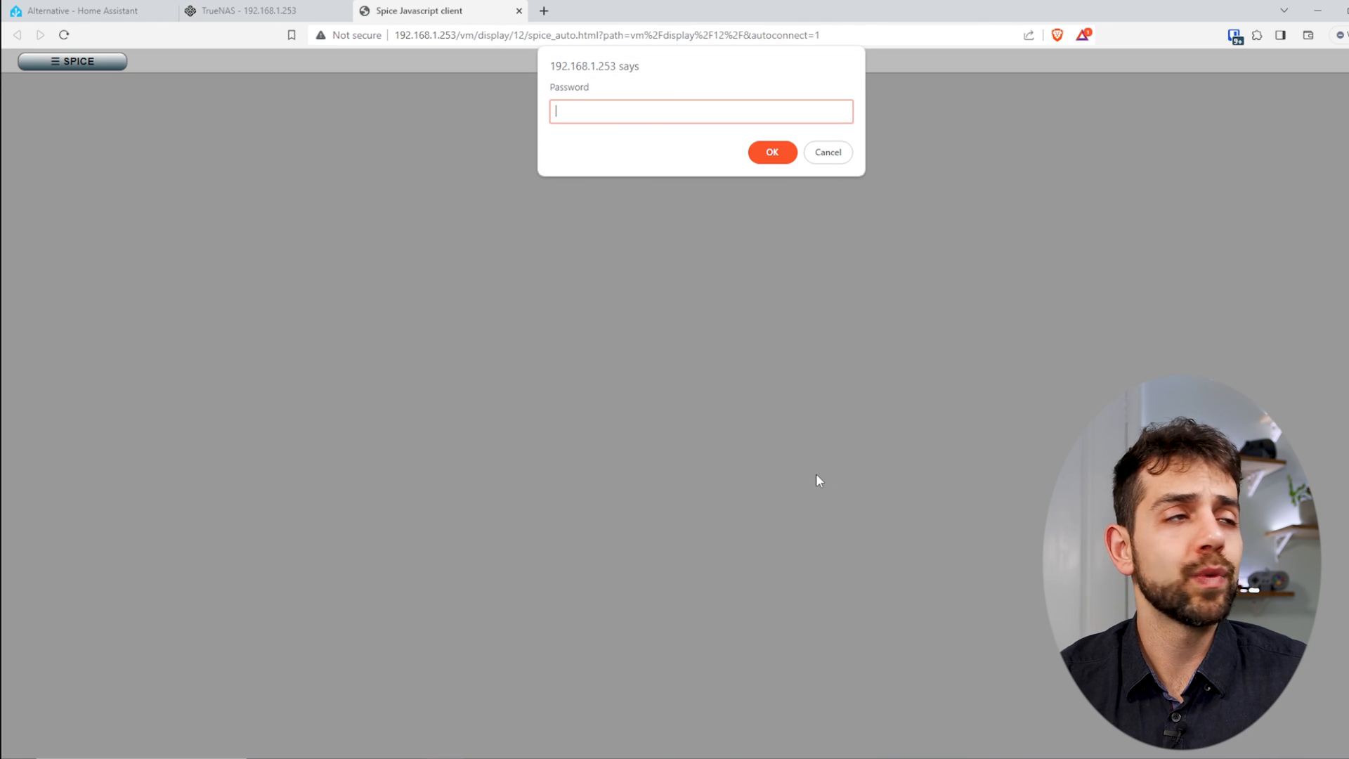
mouse_move(725, 445)
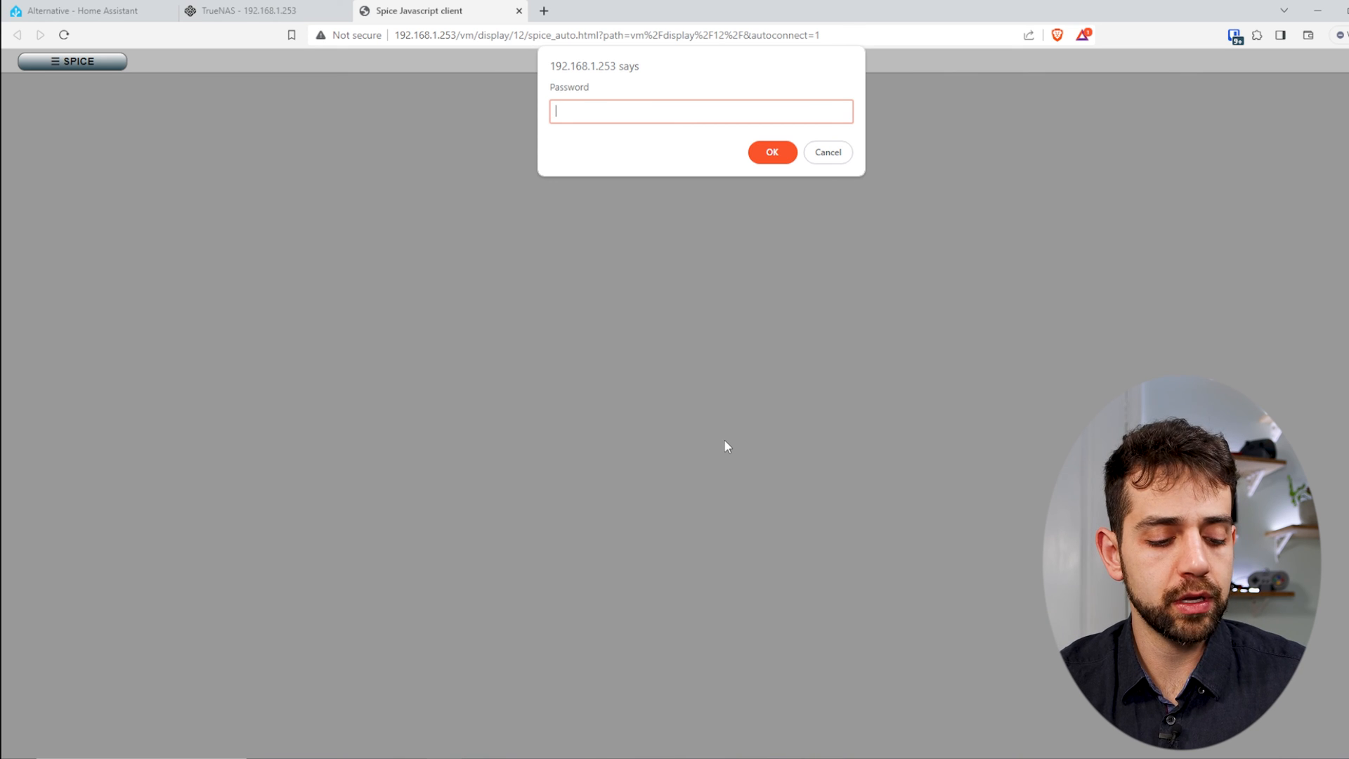
type("123")
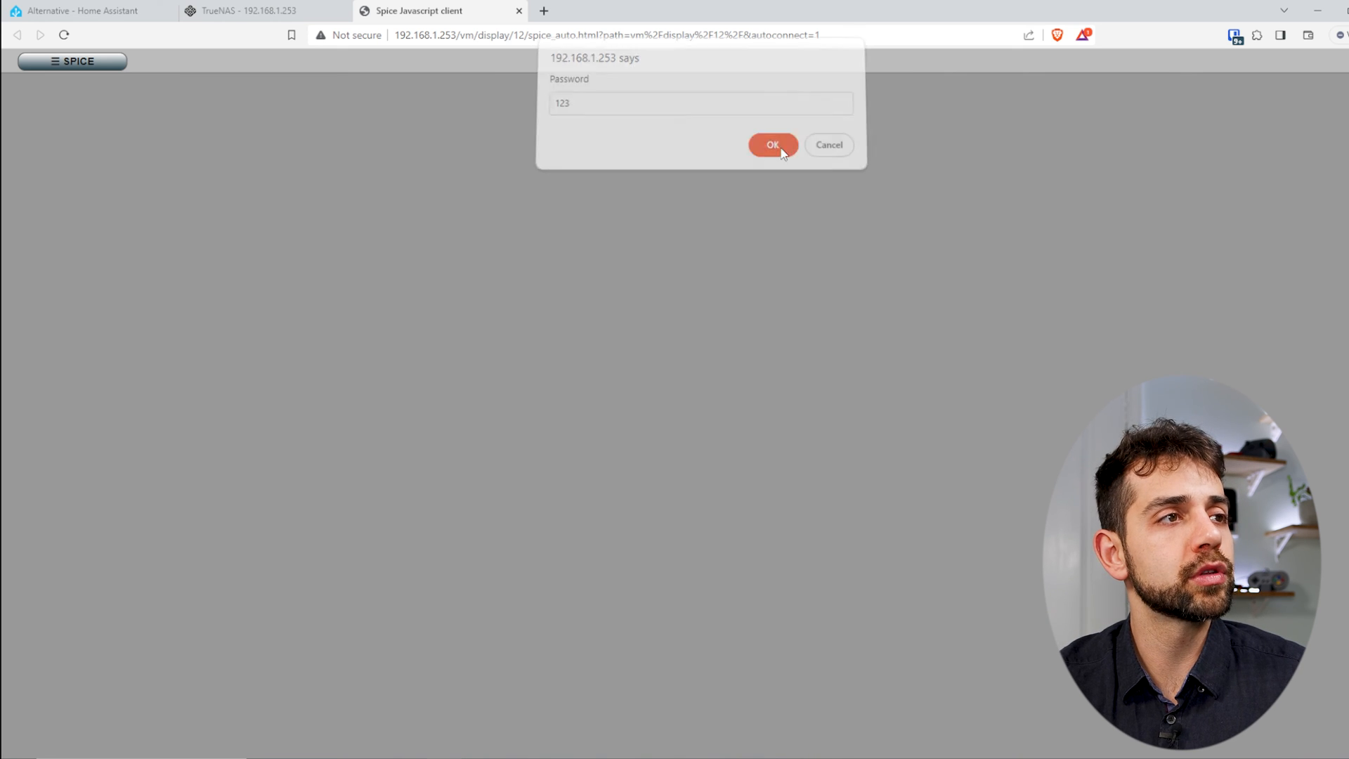
left_click(772, 144)
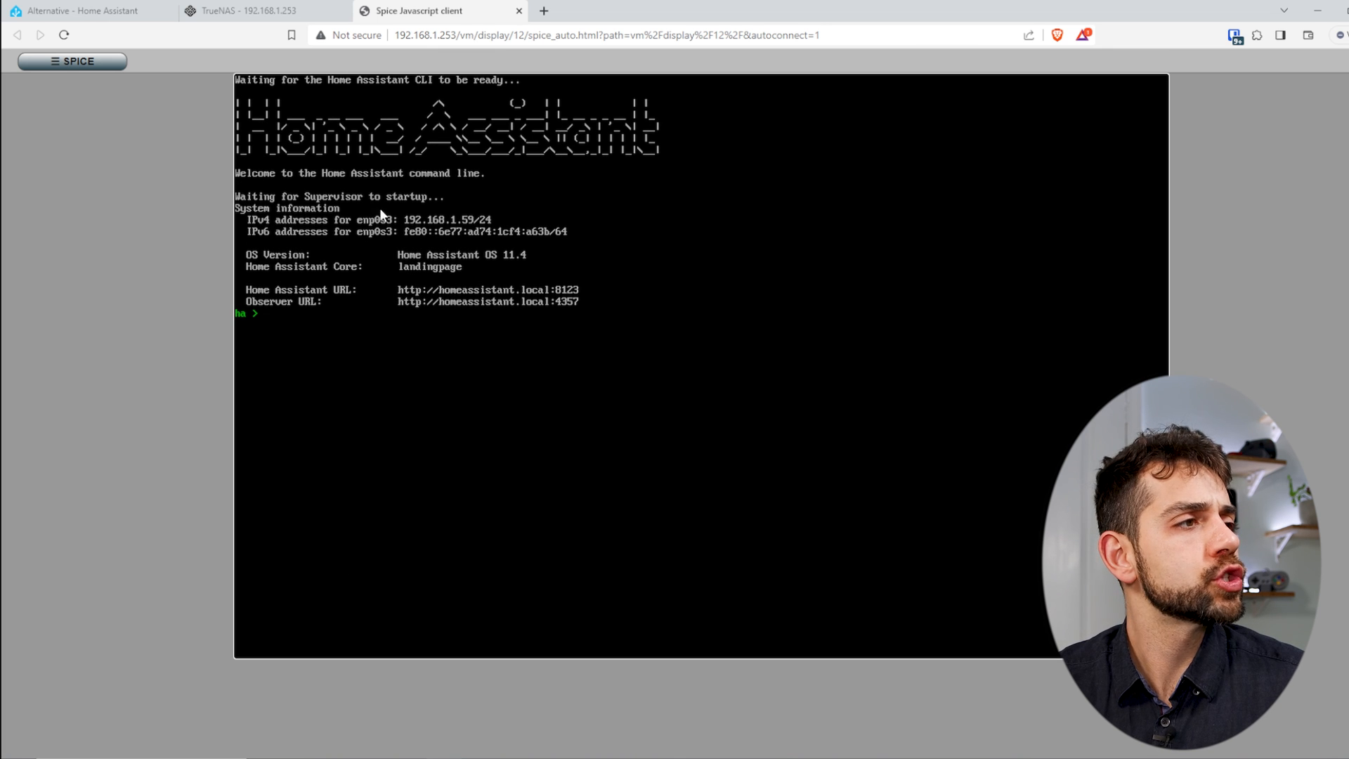
mouse_move(335, 319)
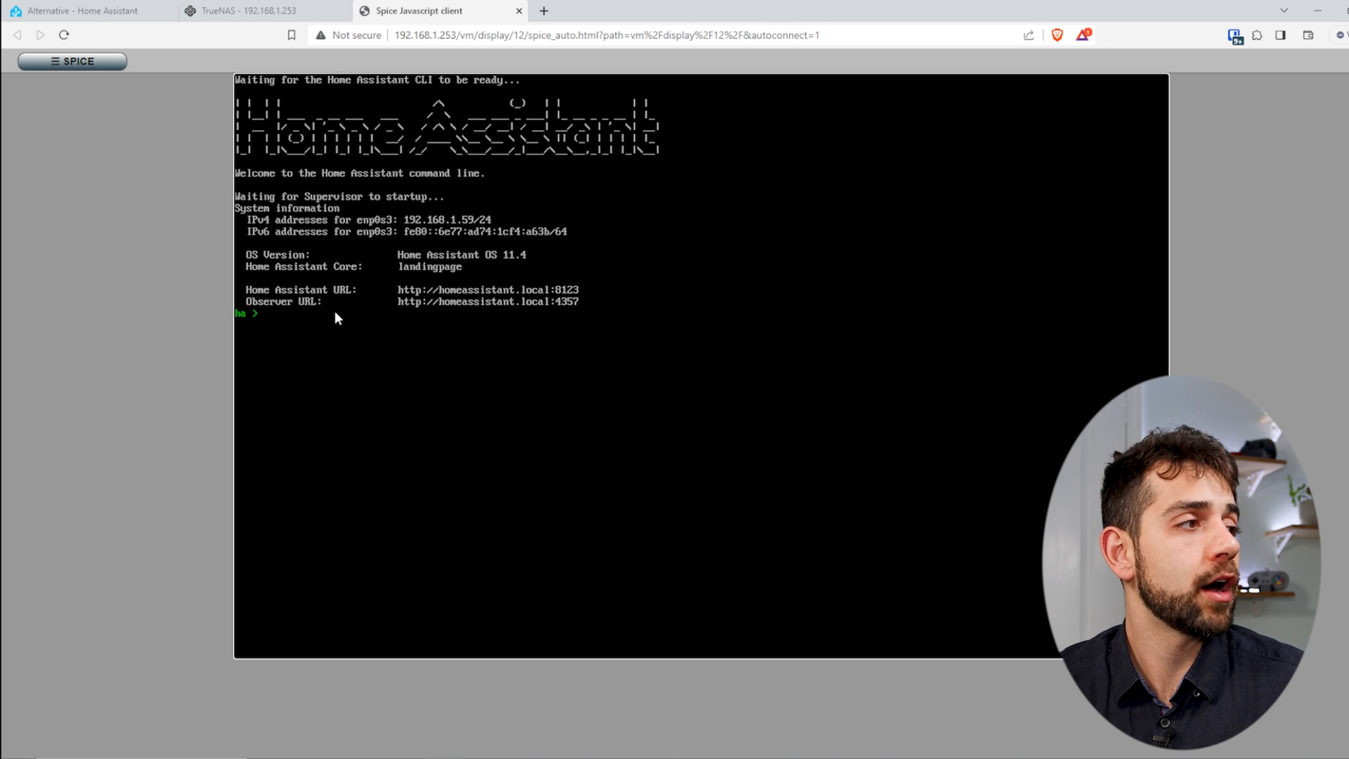
mouse_move(441, 227)
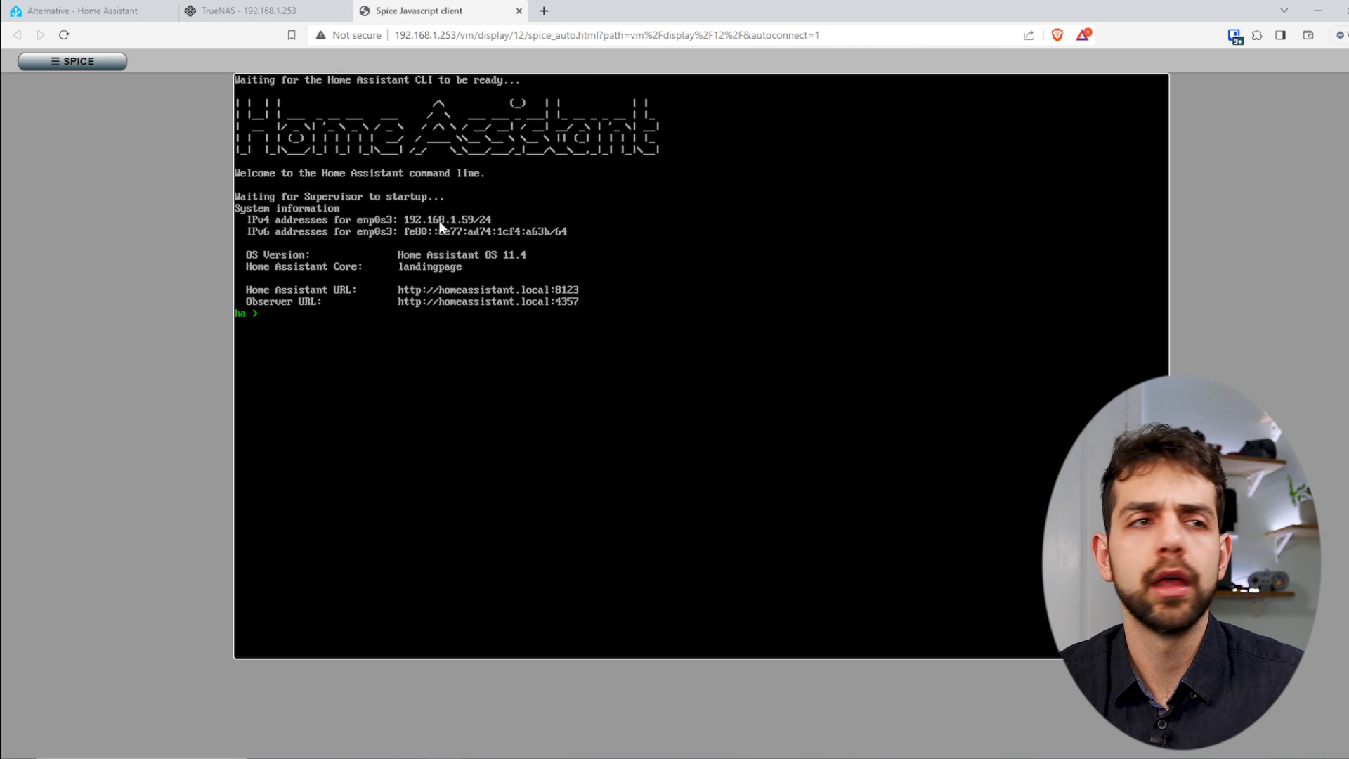
mouse_move(494, 198)
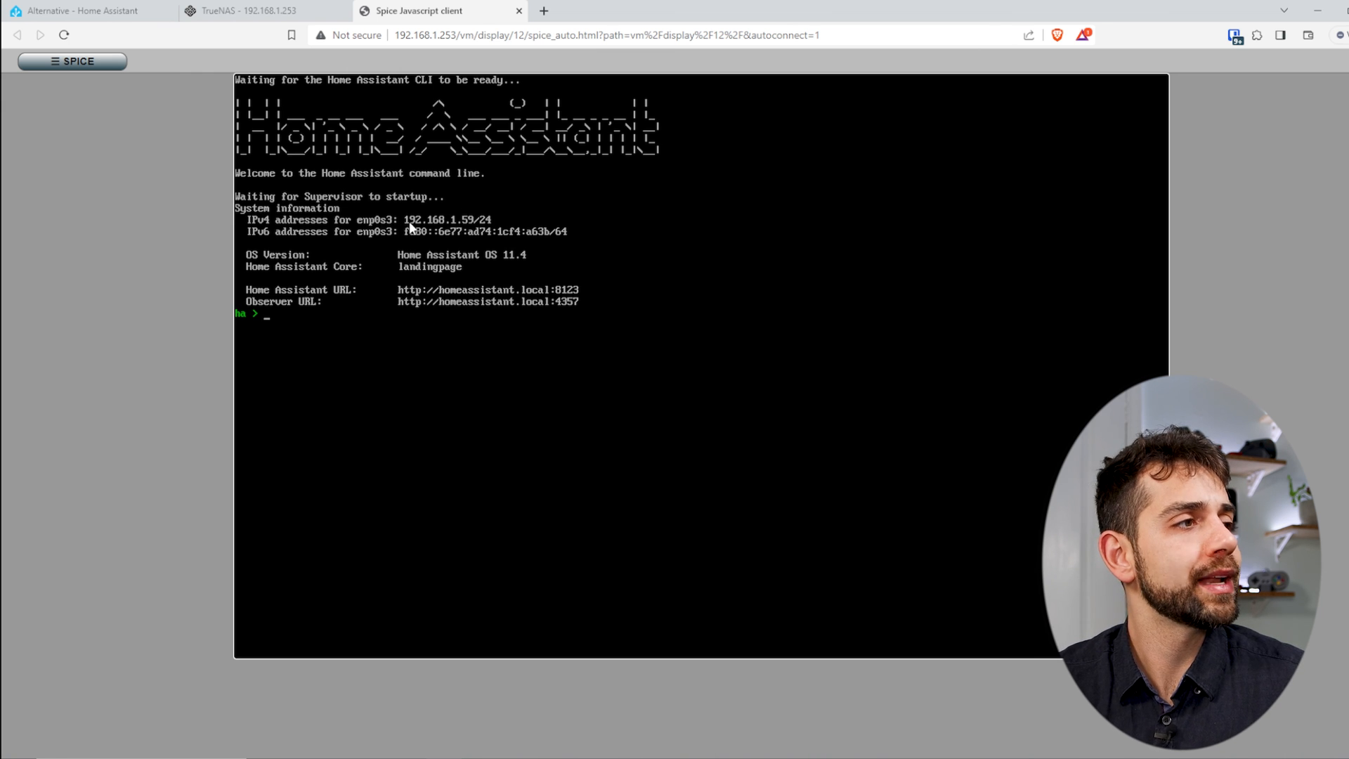
mouse_move(472, 230)
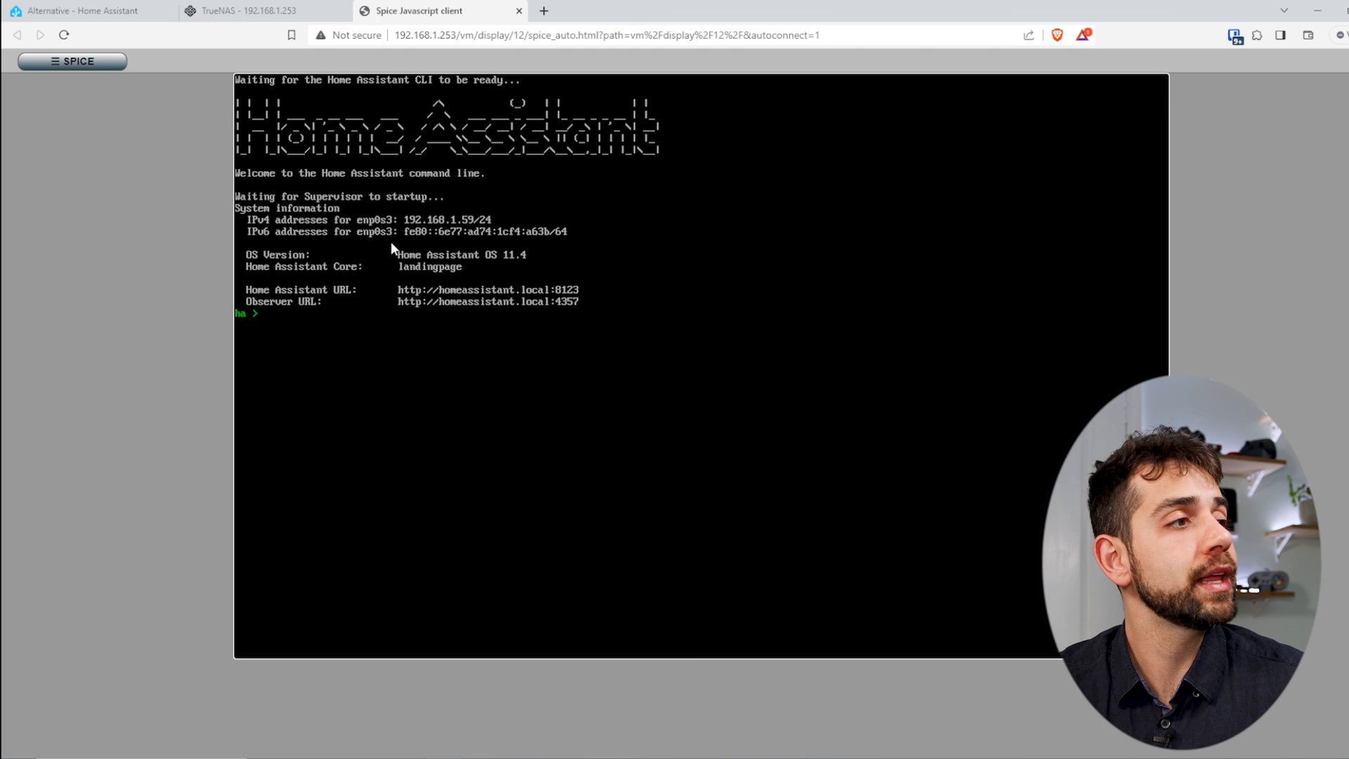
mouse_move(586, 304)
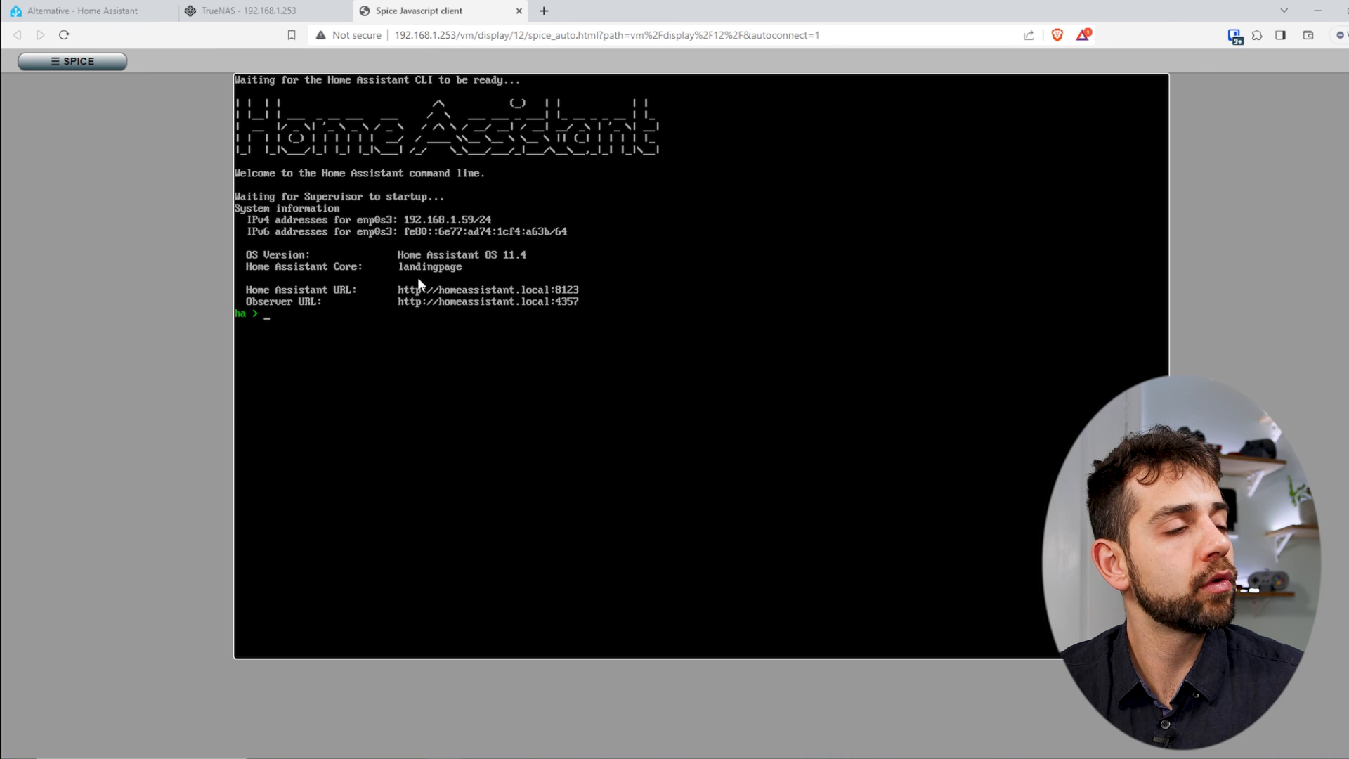
mouse_move(536, 222)
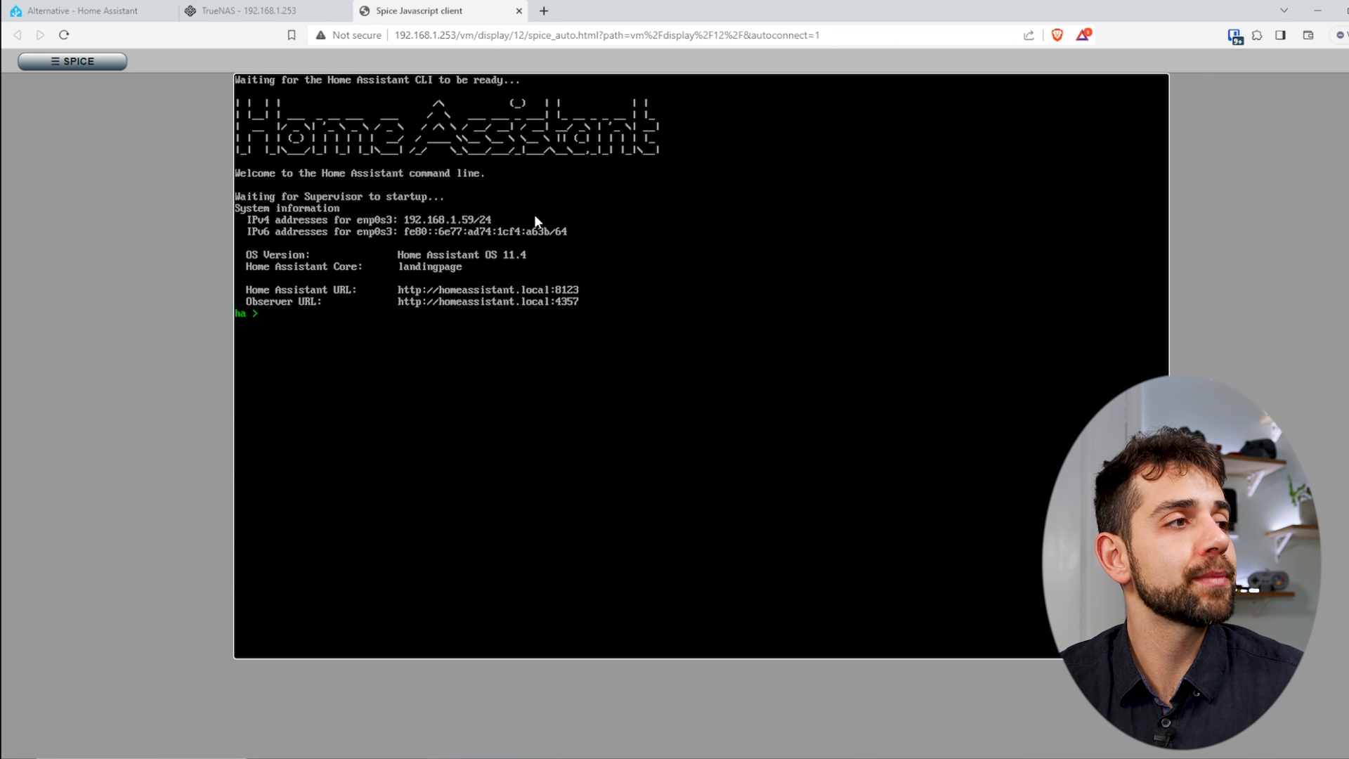